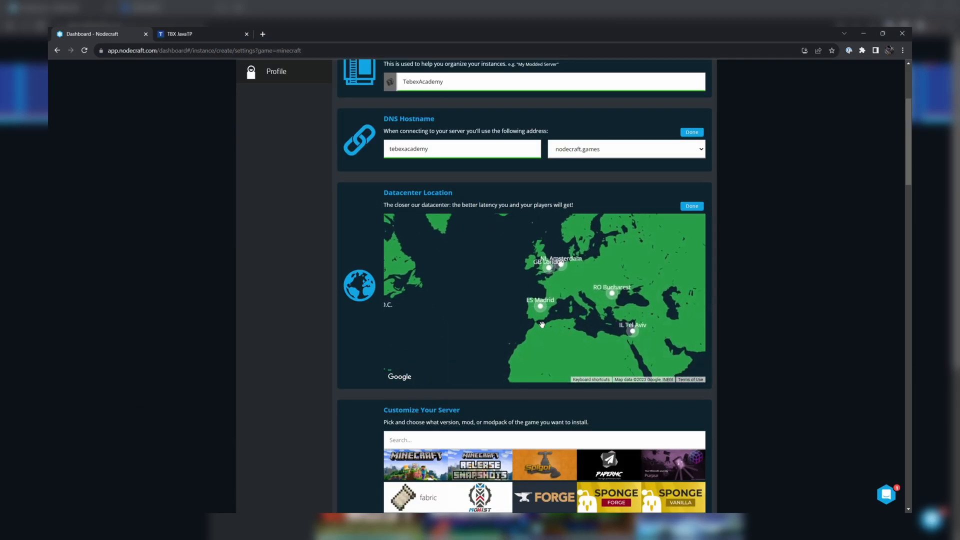
Start a new instance, pick Minecraft: Java Edition, and continue to Step 2.
{"action": "left_click", "coordinate": [202, 33]}
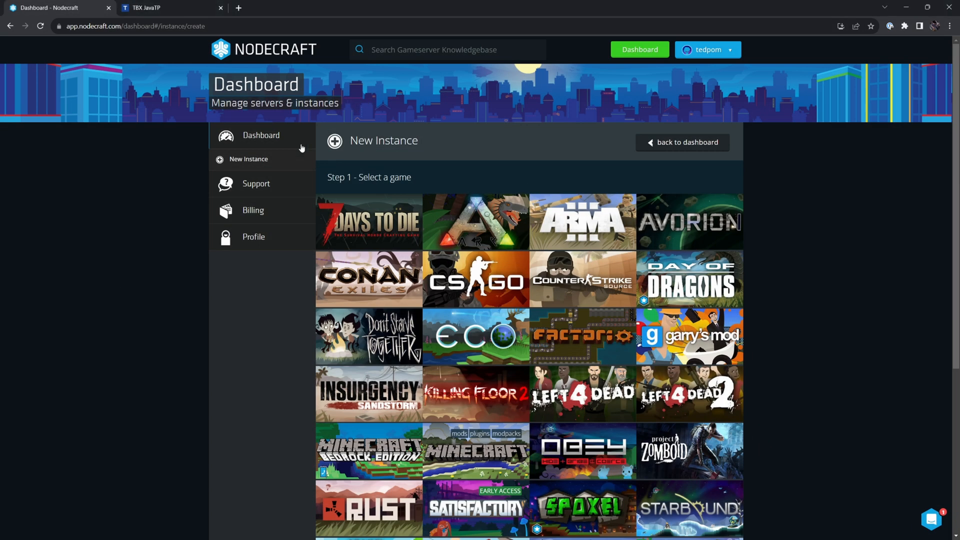
{"action": "scroll", "scroll_direction": "down", "scroll_amount": 3}
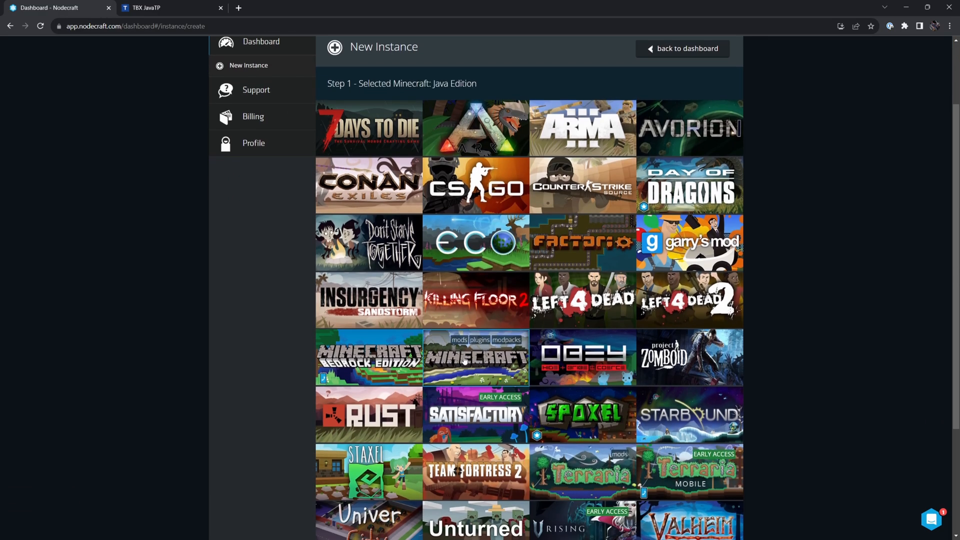
{"action": "double_click", "coordinate": [455, 83]}
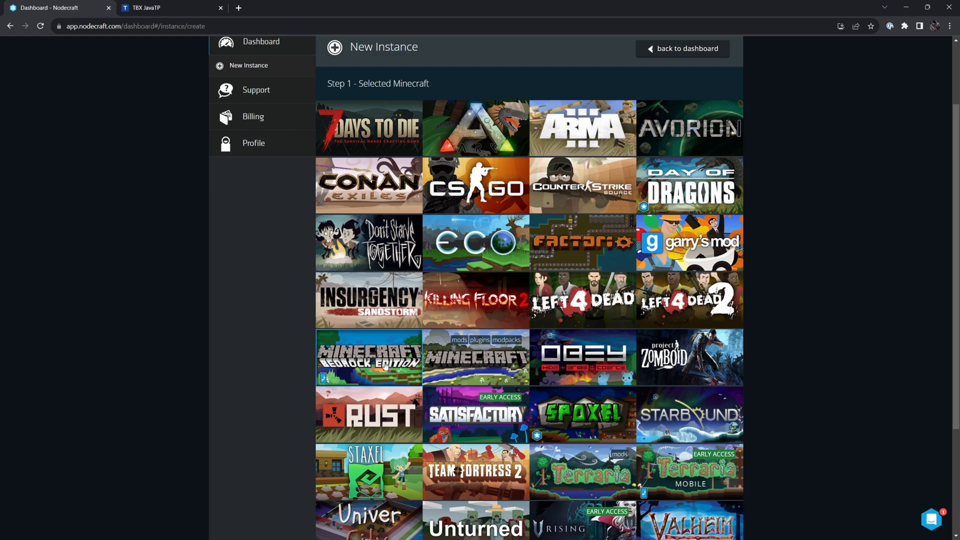
{"action": "left_click", "coordinate": [476, 358]}
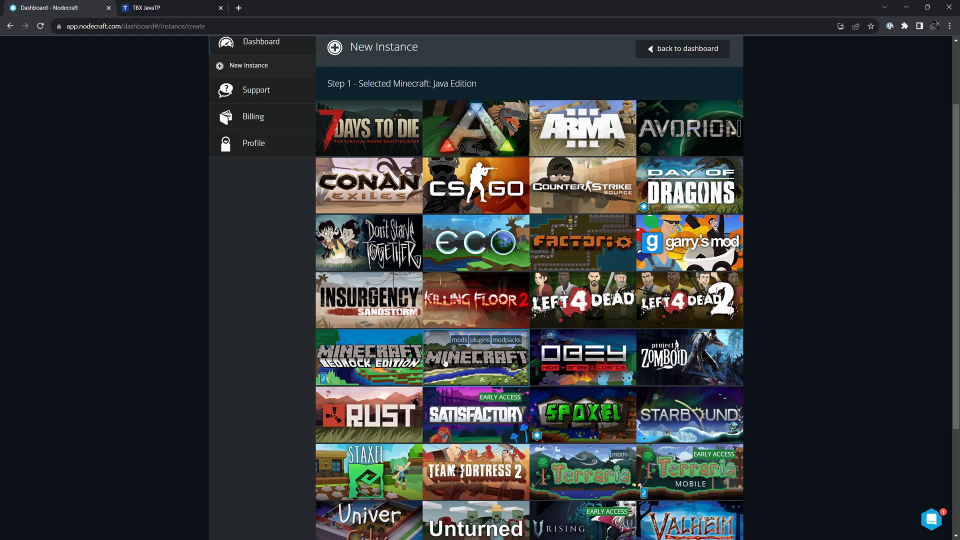
{"action": "scroll", "scroll_direction": "down", "scroll_amount": 3}
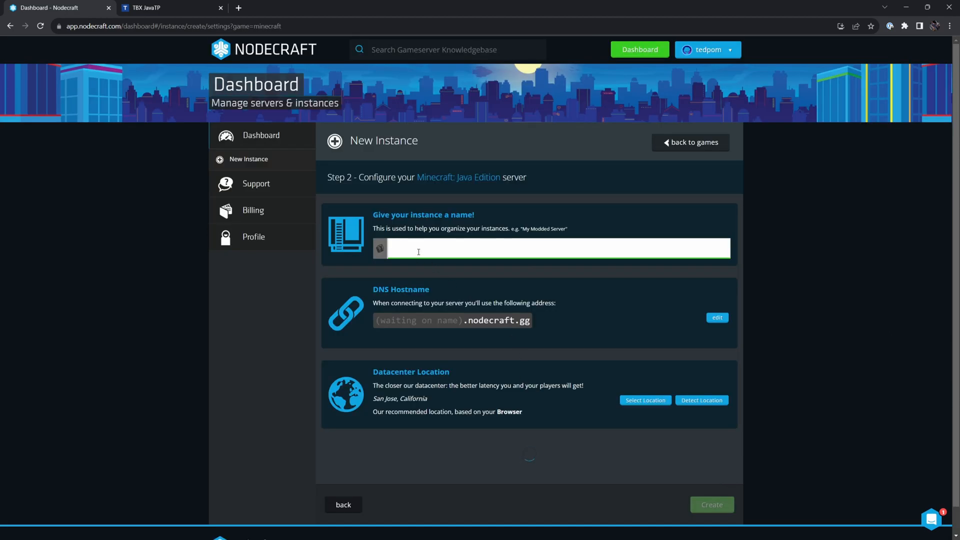
Name the instance TebexAcademy with hostname tebexacademy.nodecraft.games.
{"action": "type", "text": "TebexAcademy"}
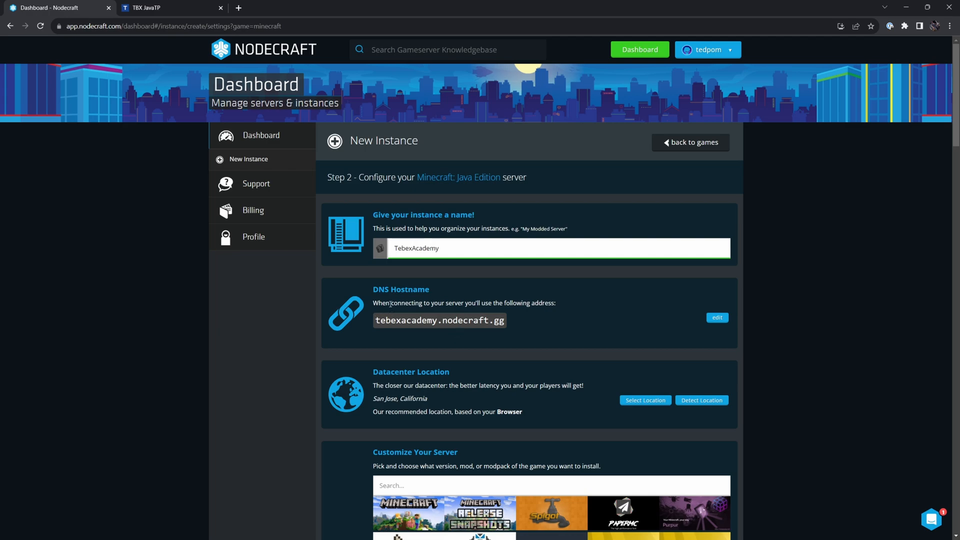
{"action": "mouse_move", "coordinate": [603, 310]}
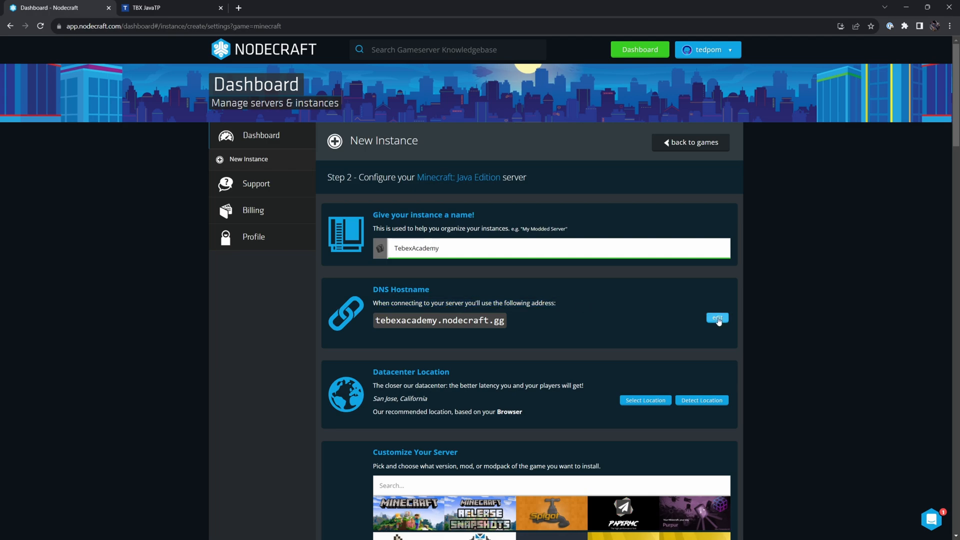
{"action": "left_click", "coordinate": [716, 318]}
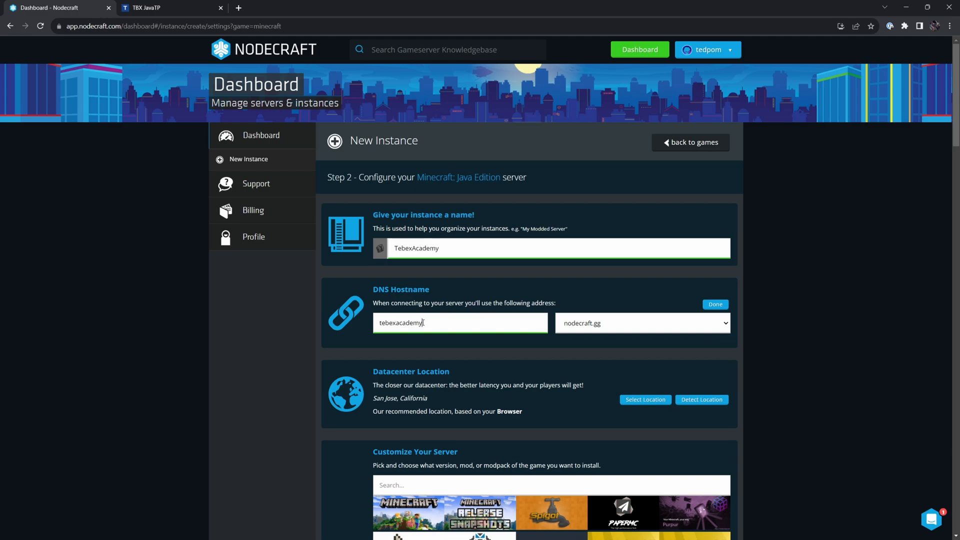
{"action": "left_click", "coordinate": [642, 323]}
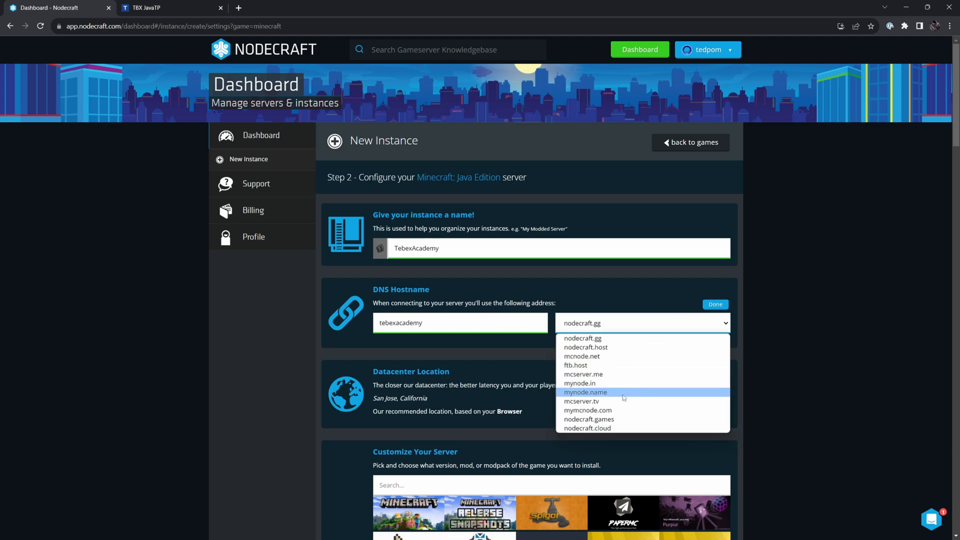
{"action": "left_click", "coordinate": [589, 419]}
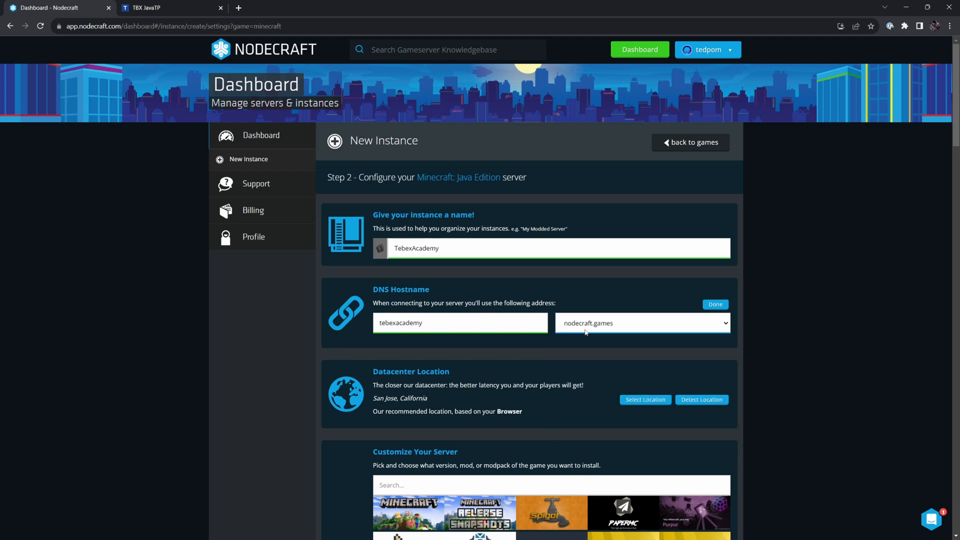
{"action": "mouse_move", "coordinate": [578, 340]}
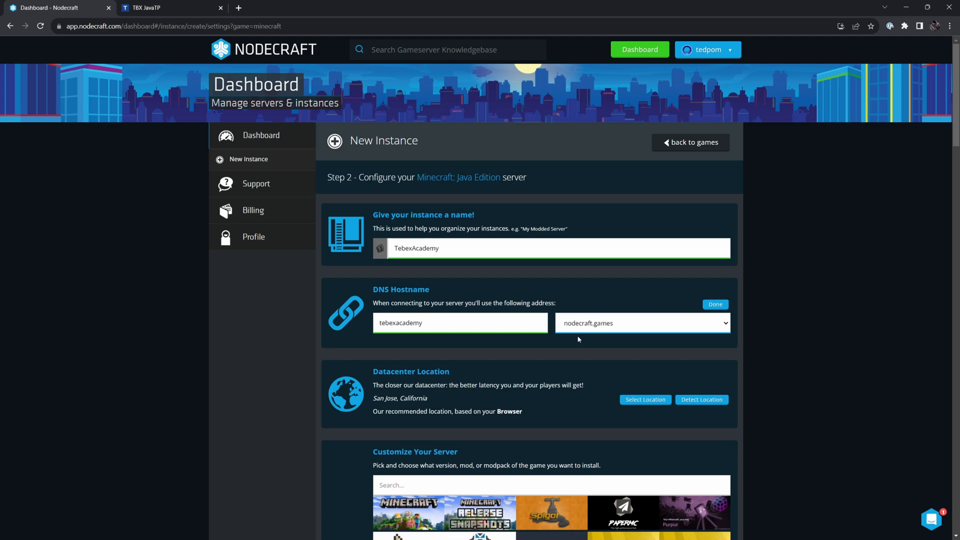
Choose the Amsterdam, Netherlands datacenter as the server location.
{"action": "left_click", "coordinate": [644, 399]}
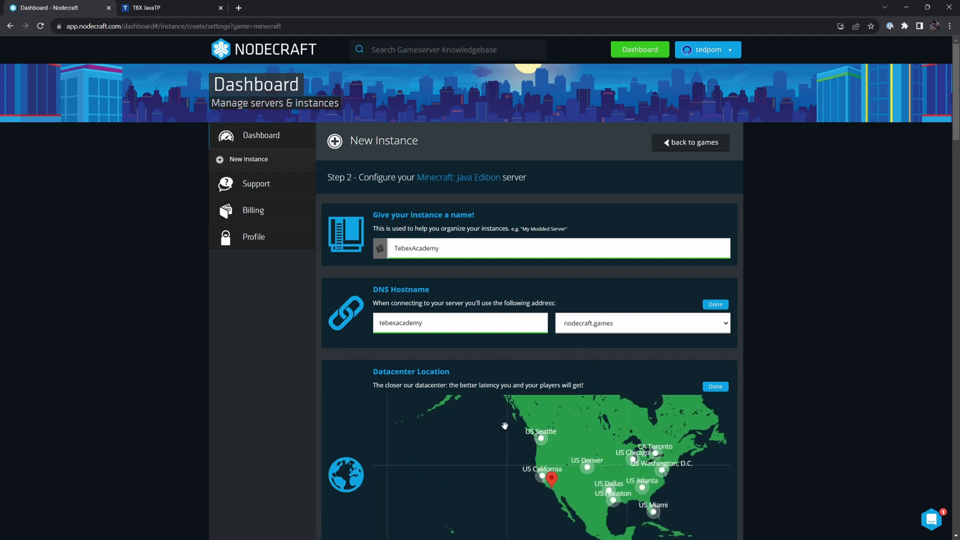
{"action": "scroll", "scroll_direction": "down", "scroll_amount": 3}
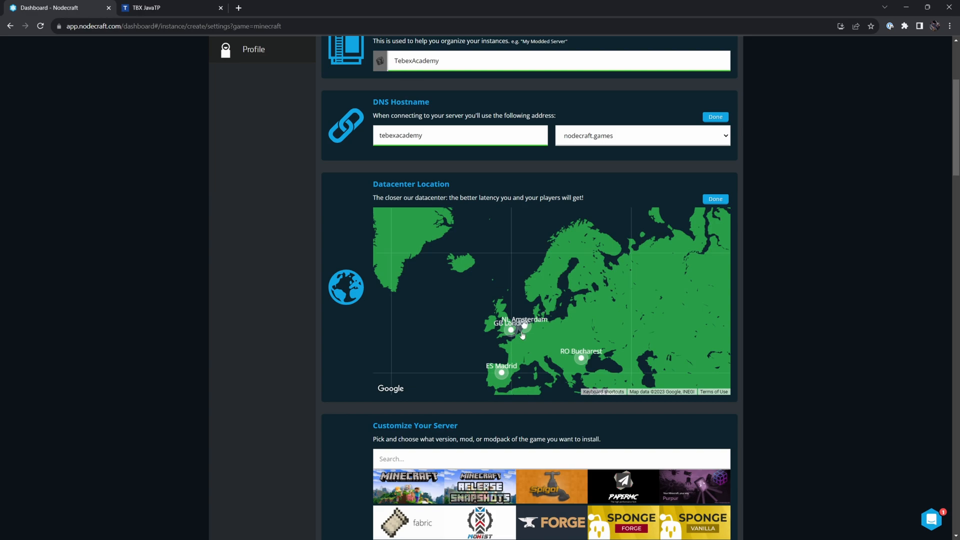
{"action": "left_click", "coordinate": [715, 198]}
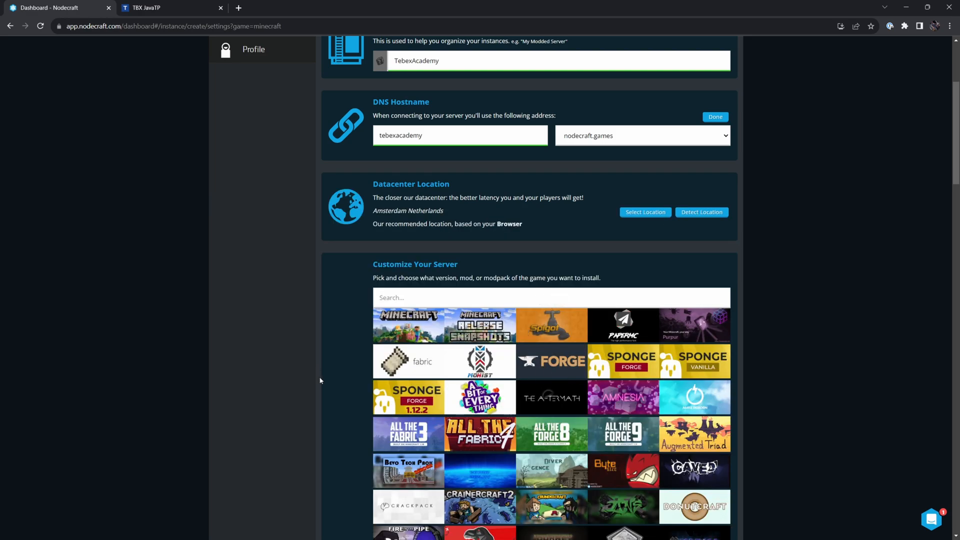
Browse the server types and choose PaperMC to create the TebexAcademy instance.
{"action": "scroll", "scroll_direction": "down", "scroll_amount": 3}
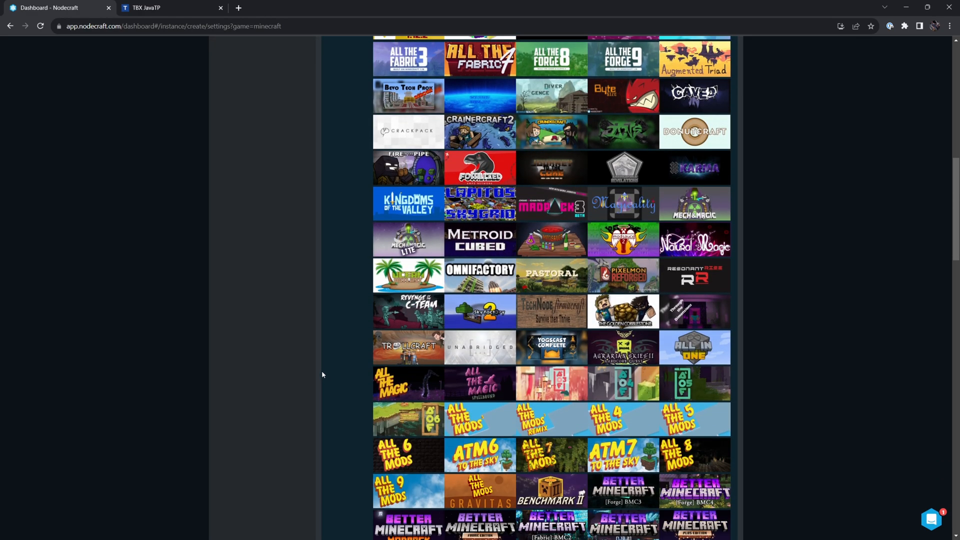
{"action": "scroll", "scroll_direction": "up", "scroll_amount": 3}
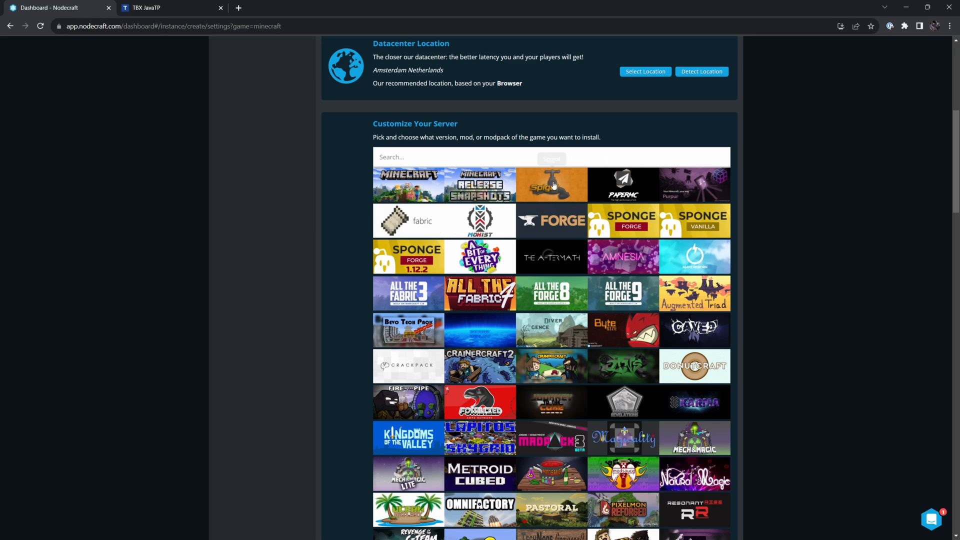
{"action": "mouse_move", "coordinate": [623, 184]}
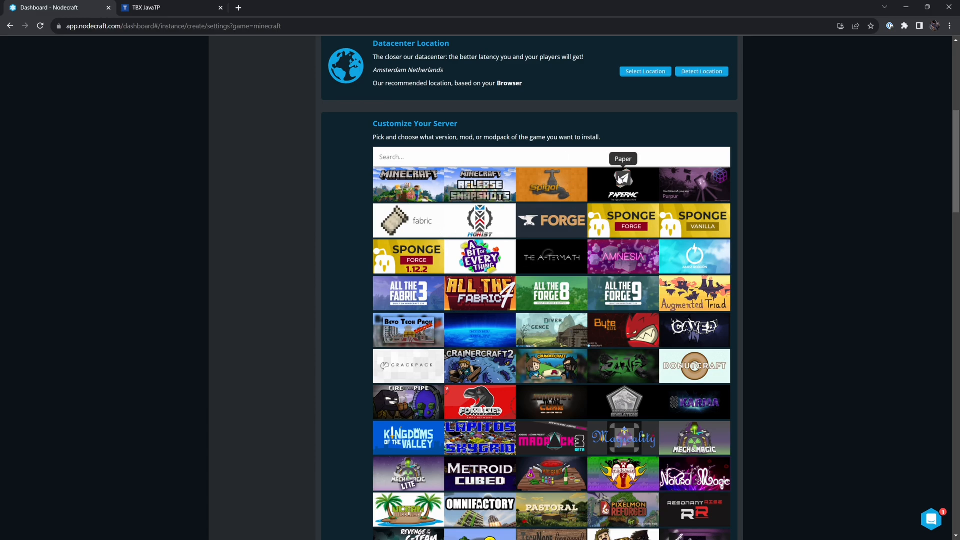
{"action": "scroll", "scroll_direction": "down", "scroll_amount": 3}
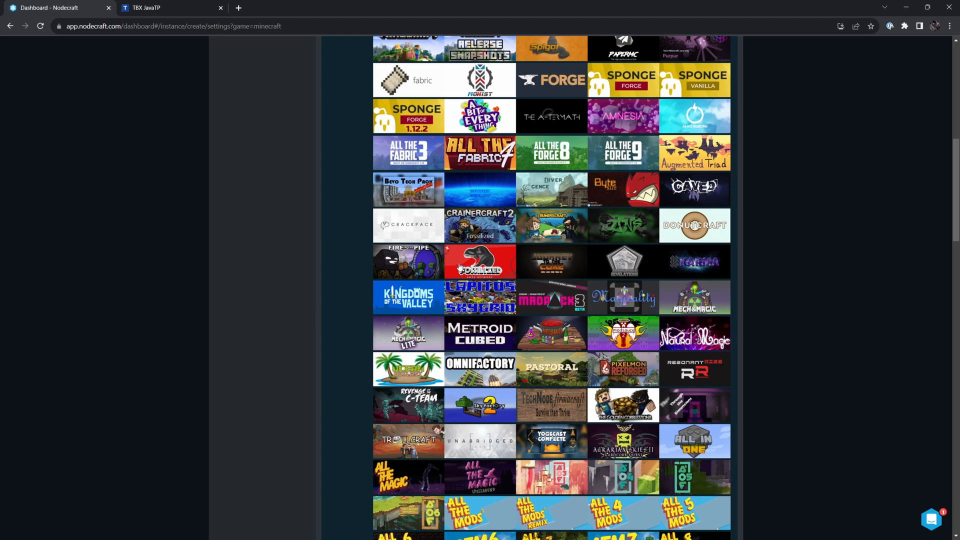
{"action": "scroll", "scroll_direction": "down", "scroll_amount": 3}
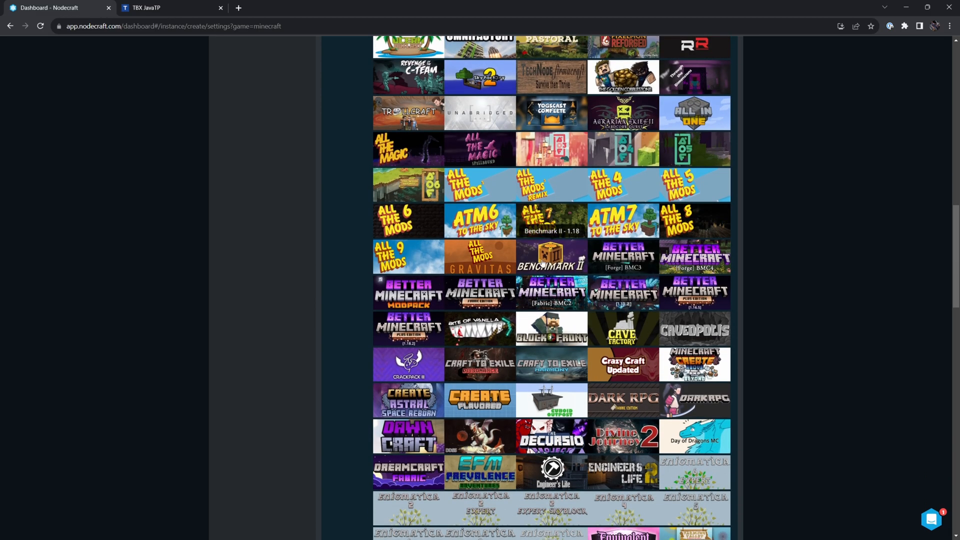
{"action": "scroll", "scroll_direction": "up", "scroll_amount": 3}
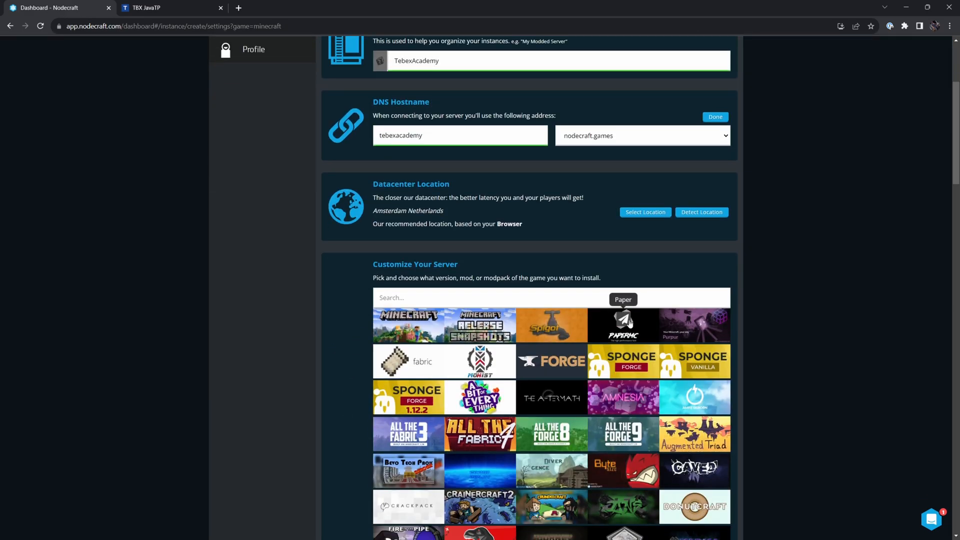
{"action": "left_click", "coordinate": [622, 325]}
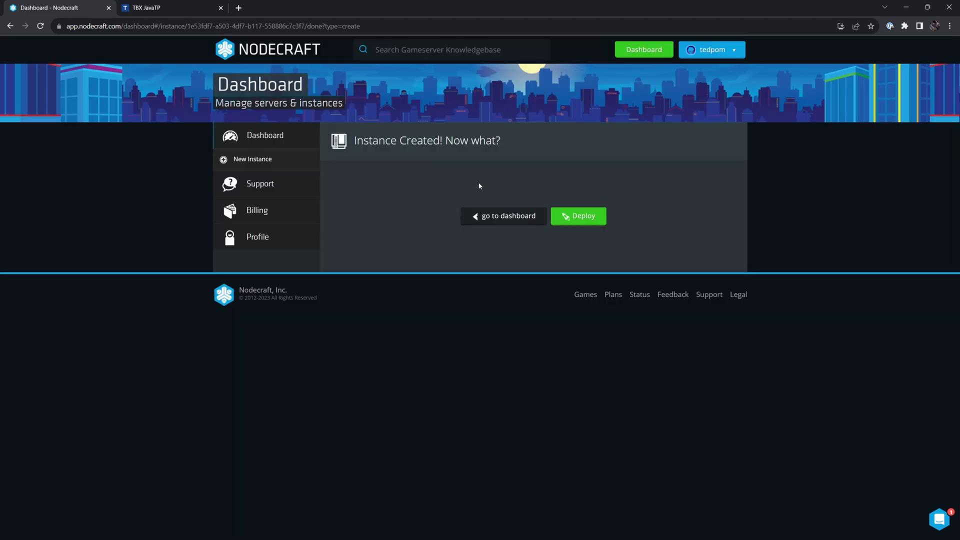
Deploy TebexAcademy, open its control panel, start the server and accept the EULA.
{"action": "left_click", "coordinate": [577, 216]}
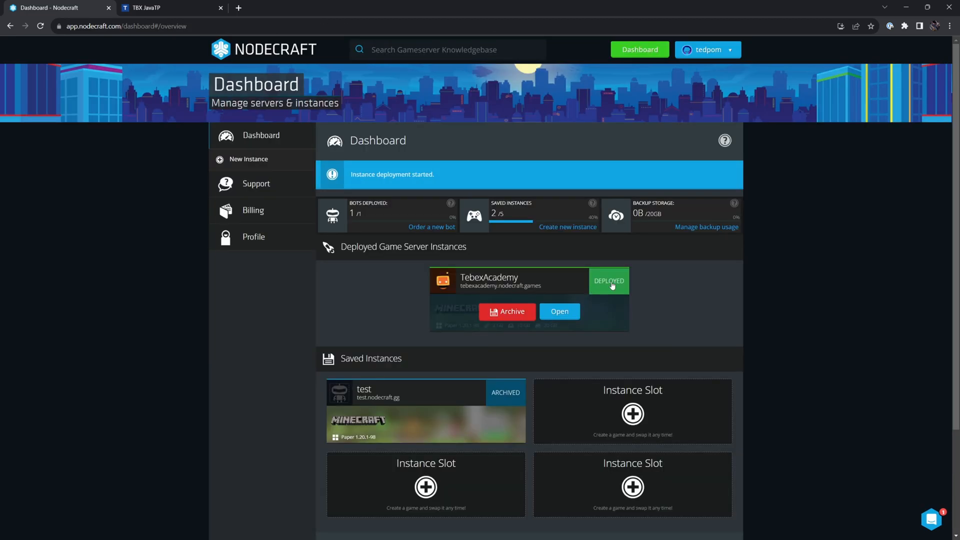
{"action": "left_click", "coordinate": [558, 311]}
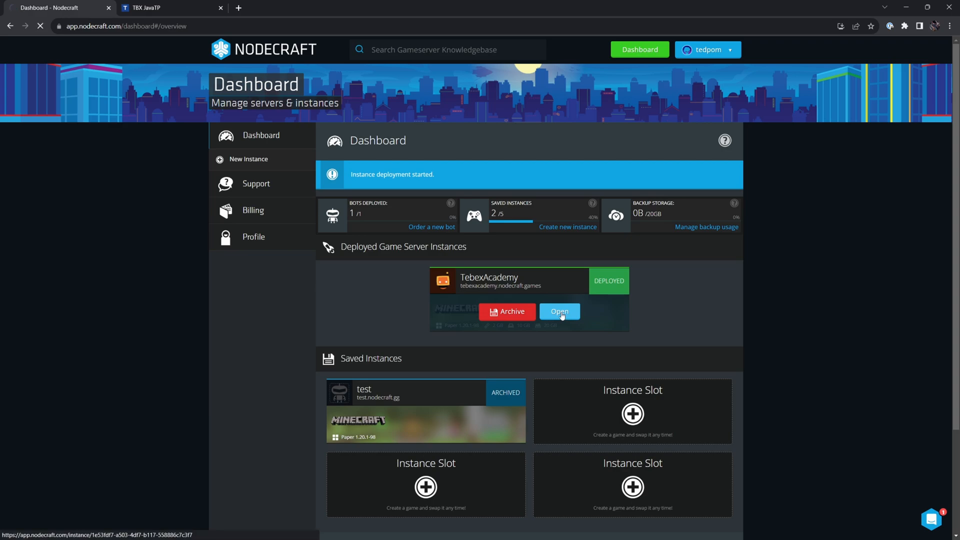
{"action": "left_click", "coordinate": [558, 312]}
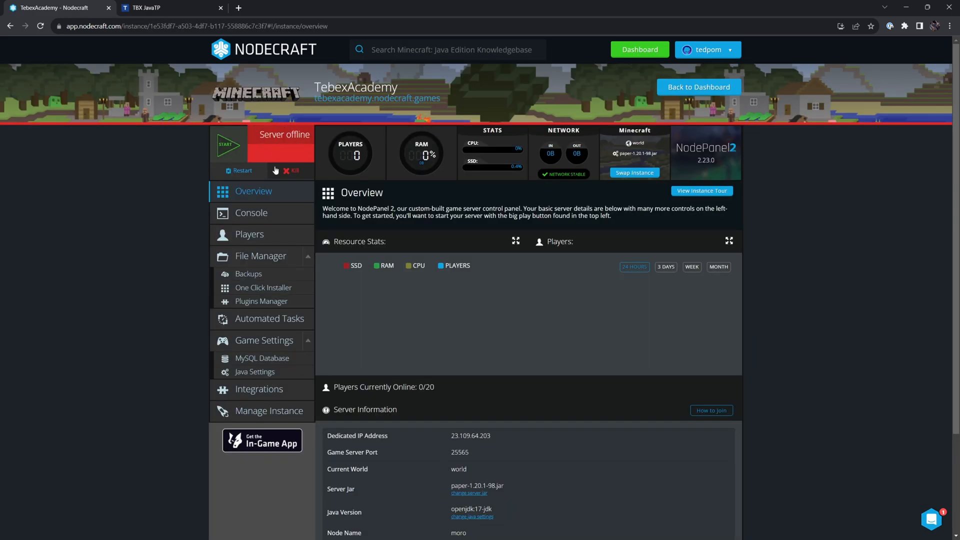
{"action": "left_click", "coordinate": [228, 145]}
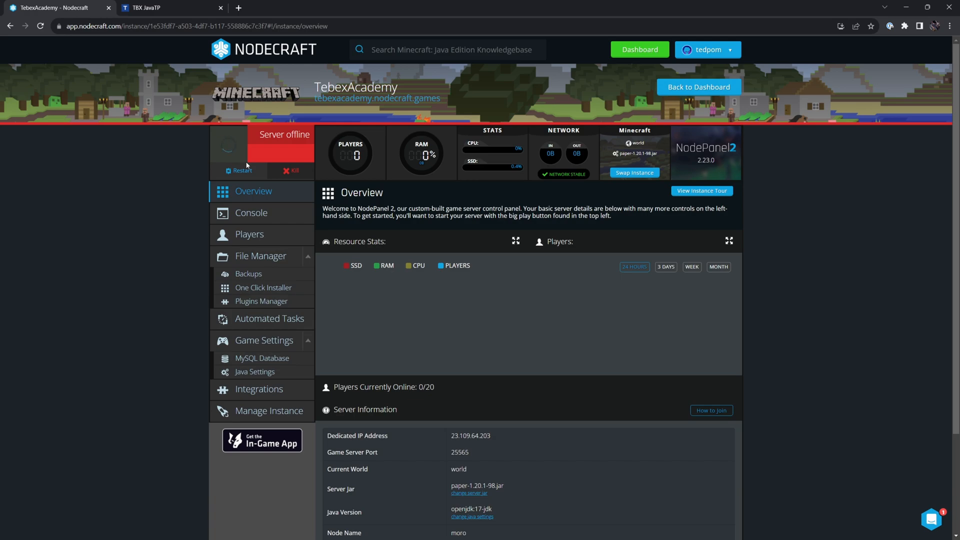
{"action": "left_click", "coordinate": [229, 145]}
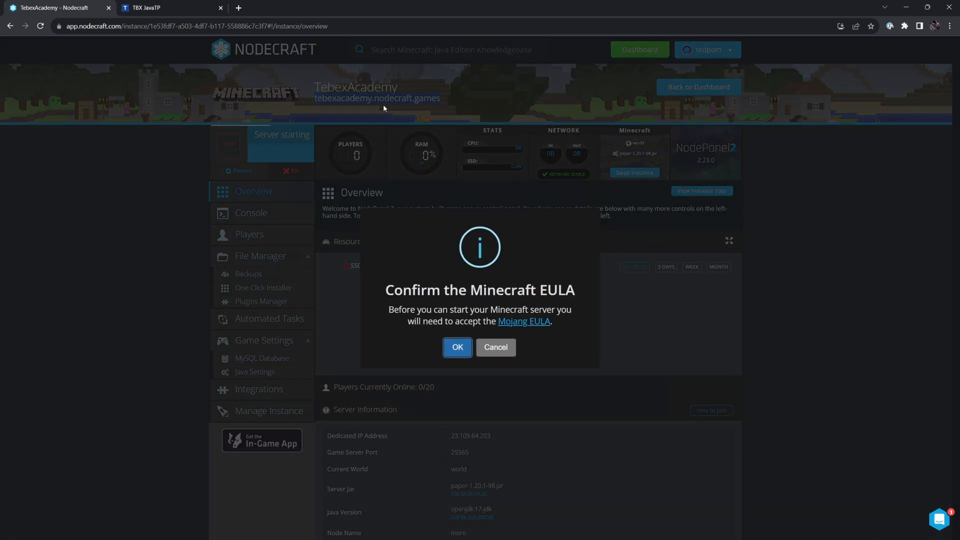
{"action": "left_click", "coordinate": [458, 348]}
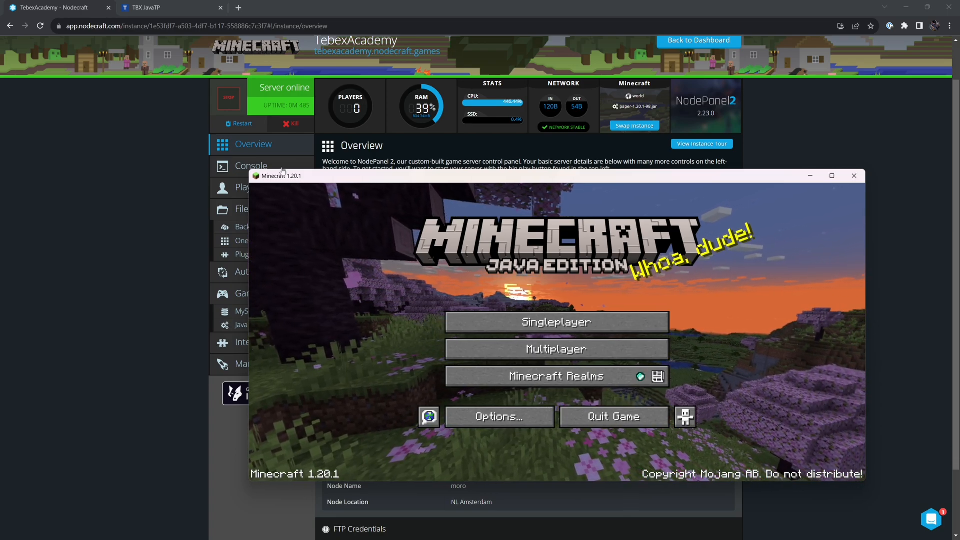
Save the tebexacademy.nodecraft.games server in Multiplayer and join it.
{"action": "left_click", "coordinate": [555, 349]}
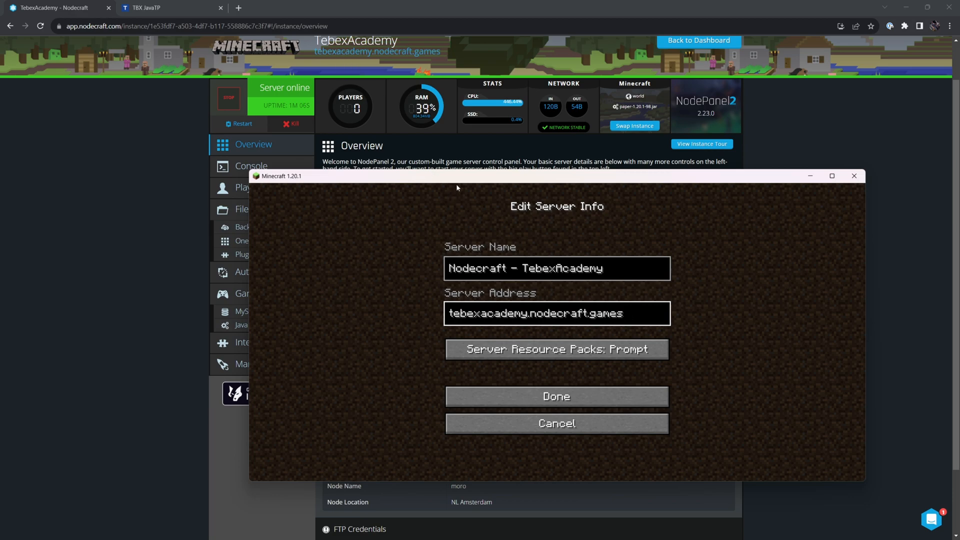
{"action": "left_click", "coordinate": [556, 268]}
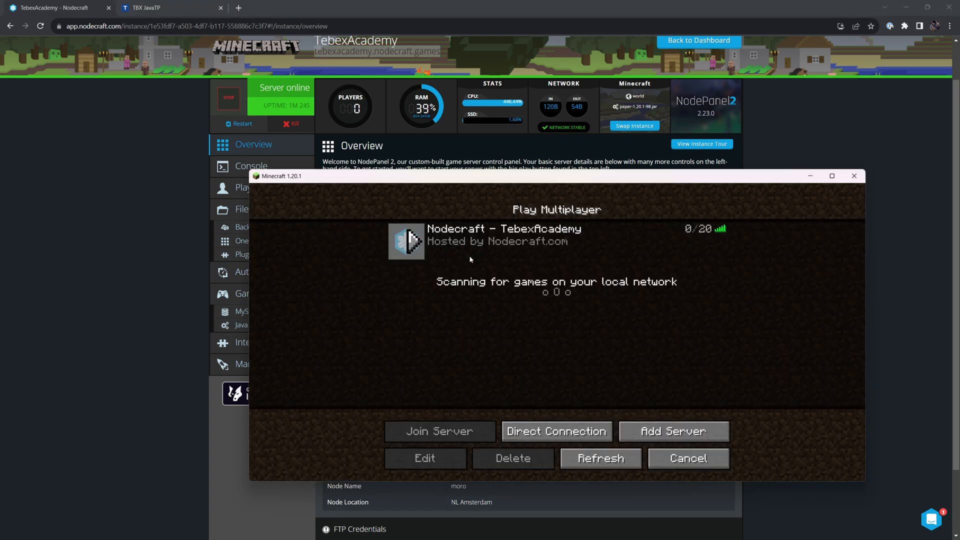
{"action": "mouse_move", "coordinate": [644, 245]}
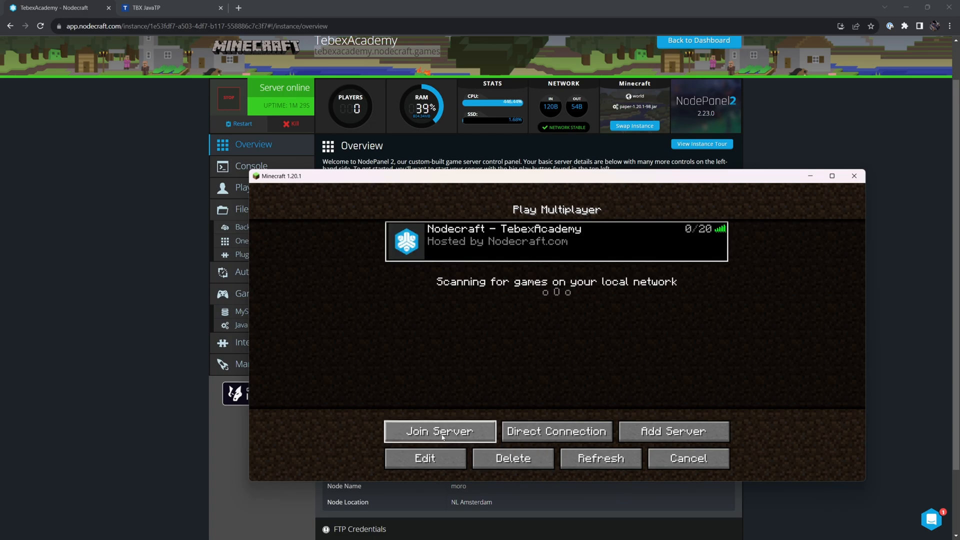
{"action": "left_click", "coordinate": [439, 431]}
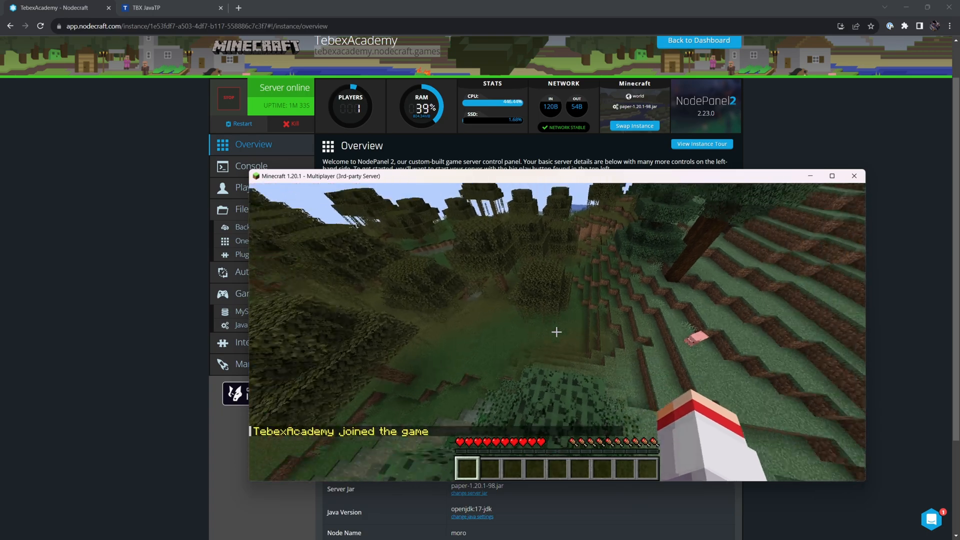
Run 'op Tebexacademy' in the server console, then return to Minecraft.
{"action": "left_click", "coordinate": [853, 175]}
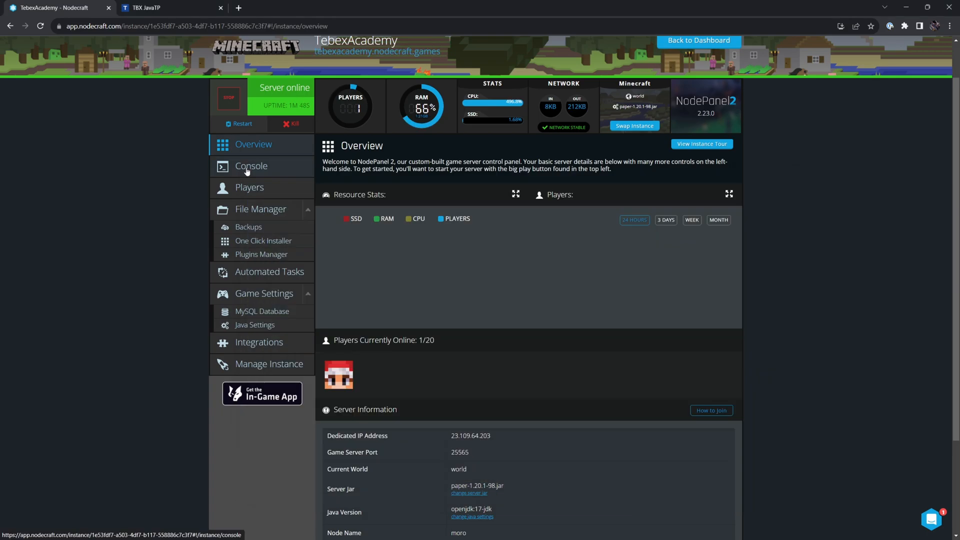
{"action": "left_click", "coordinate": [250, 166]}
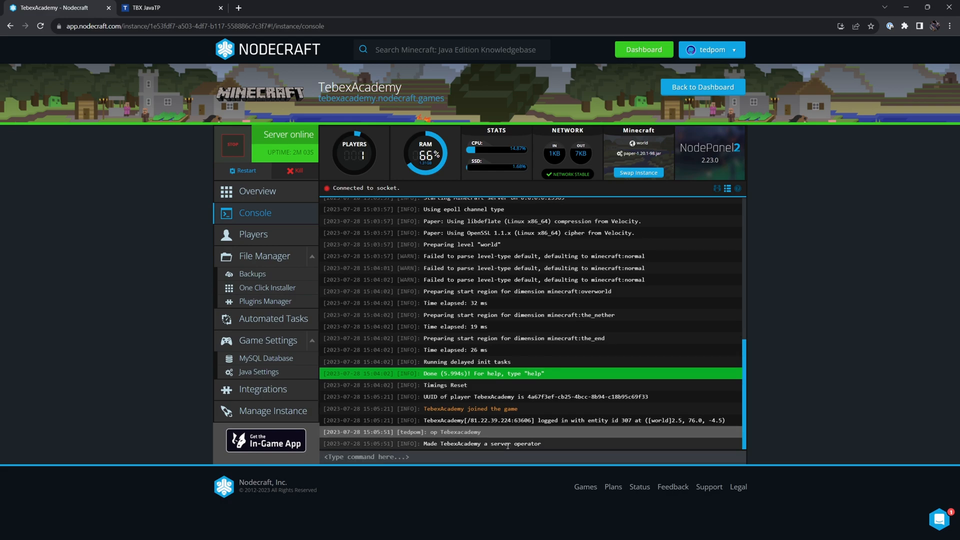
{"action": "double_click", "coordinate": [465, 432]}
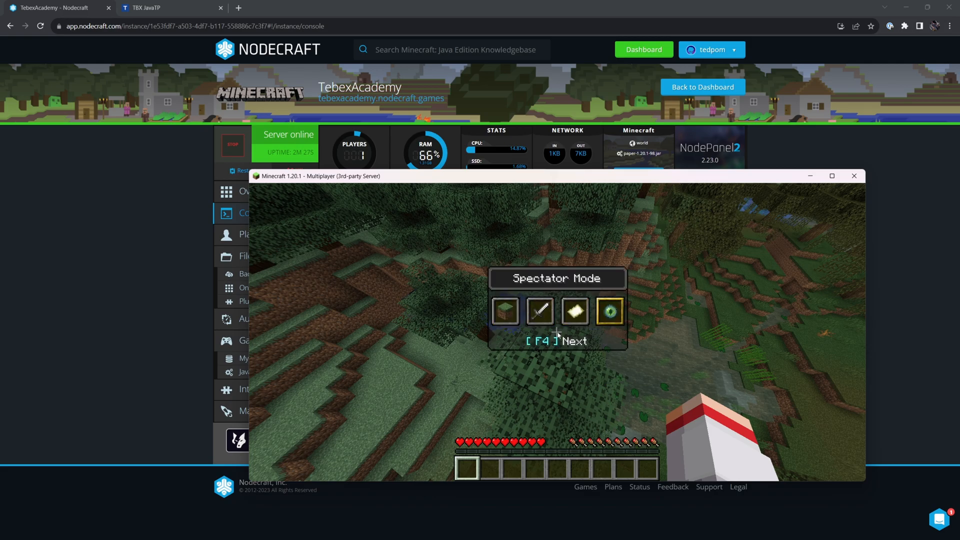
In chat, run /gamemode creative, /time set night and /time set day.
{"action": "key", "text": "F4"}
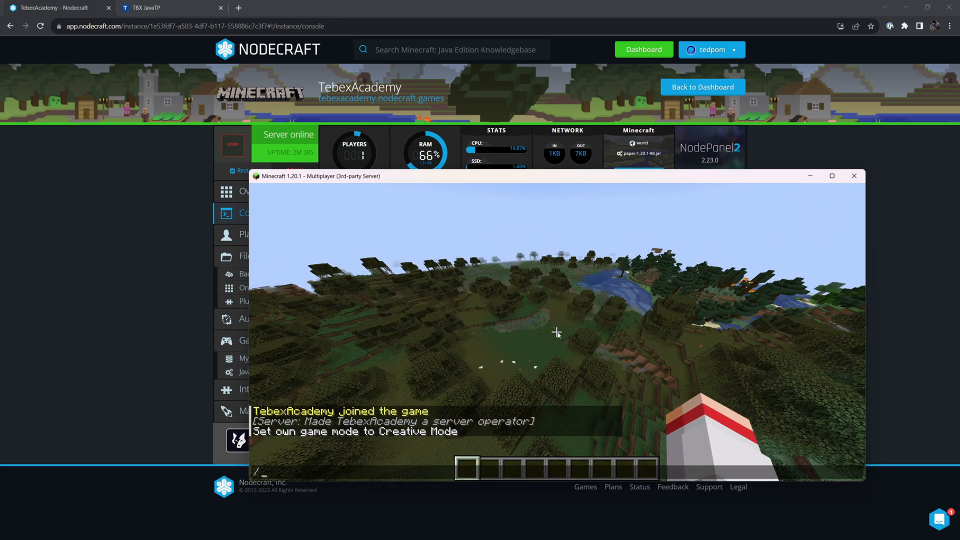
{"action": "type", "text": "/time add"}
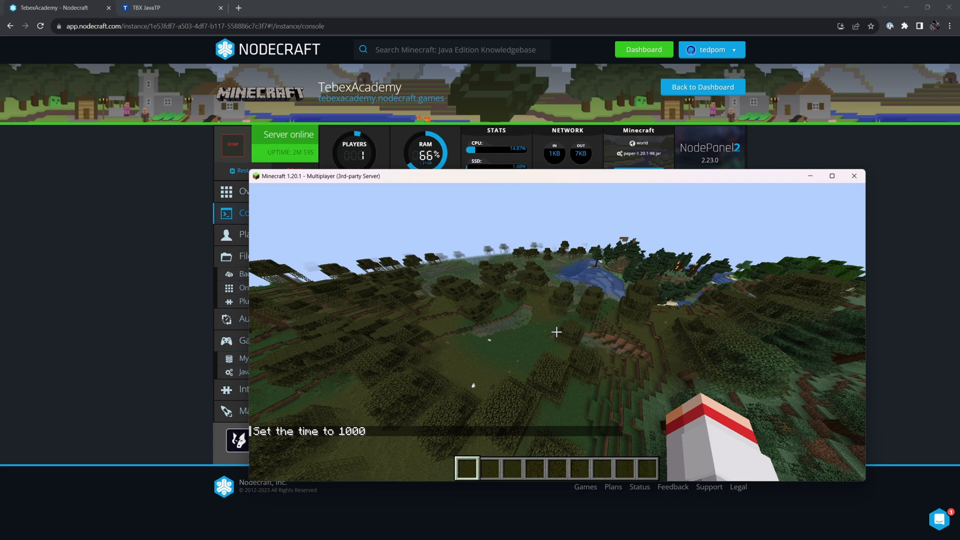
{"action": "left_click", "coordinate": [853, 175]}
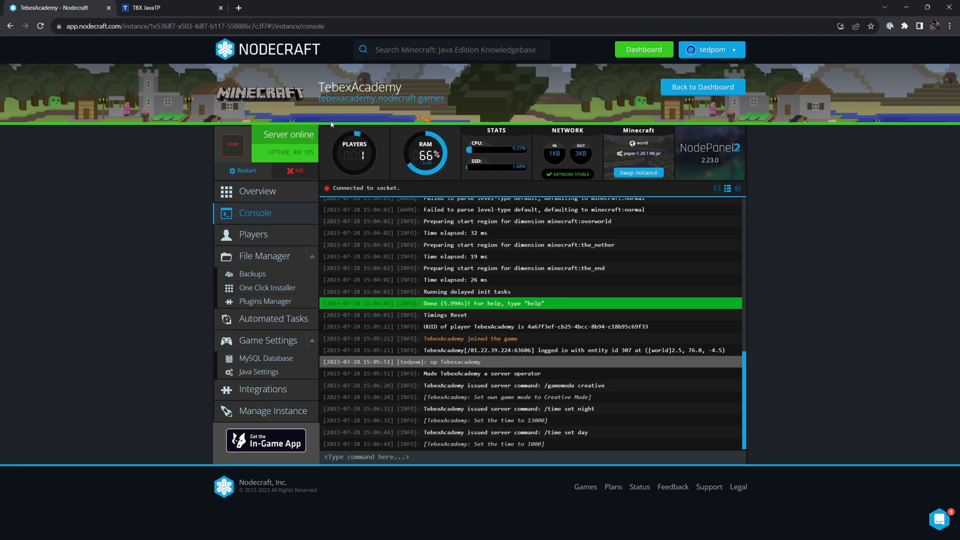
{"action": "mouse_move", "coordinate": [655, 194]}
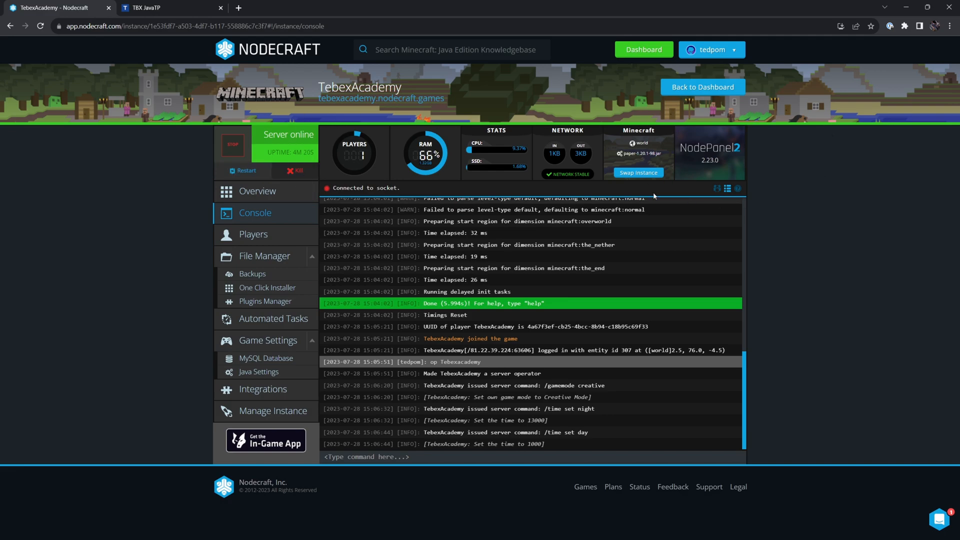
{"action": "mouse_move", "coordinate": [605, 155]}
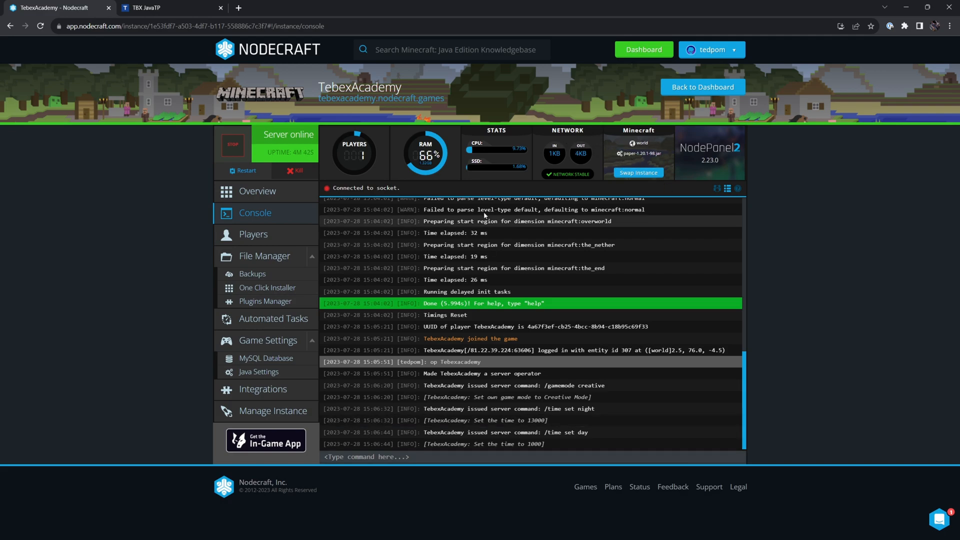
{"action": "mouse_move", "coordinate": [253, 234]}
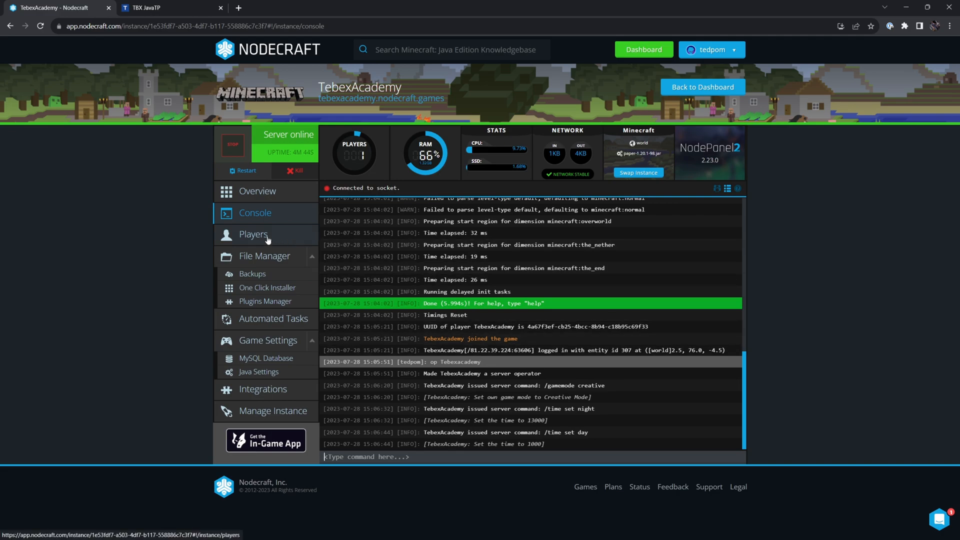
Check TebexAcademy's operator permission level 4 under Players > Manage OPs.
{"action": "left_click", "coordinate": [253, 234]}
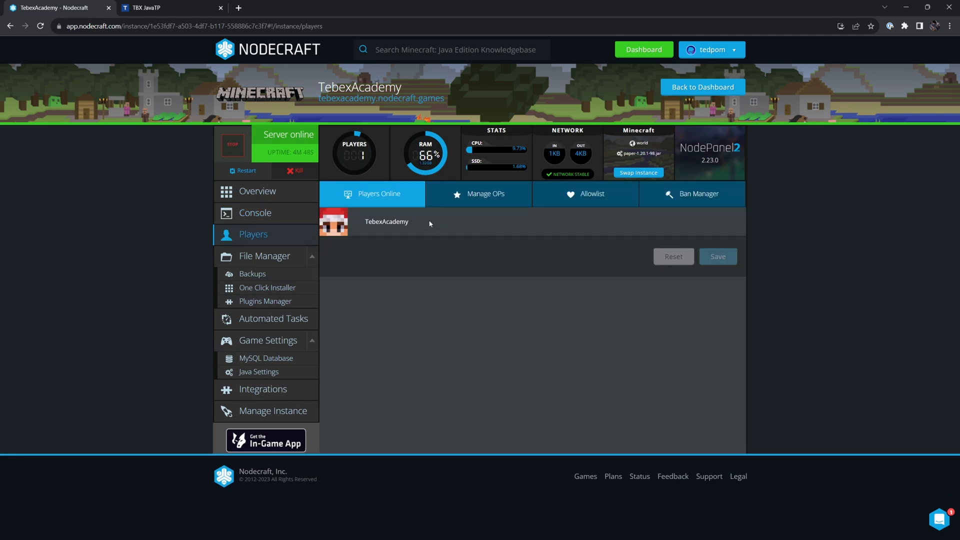
{"action": "left_click", "coordinate": [485, 194]}
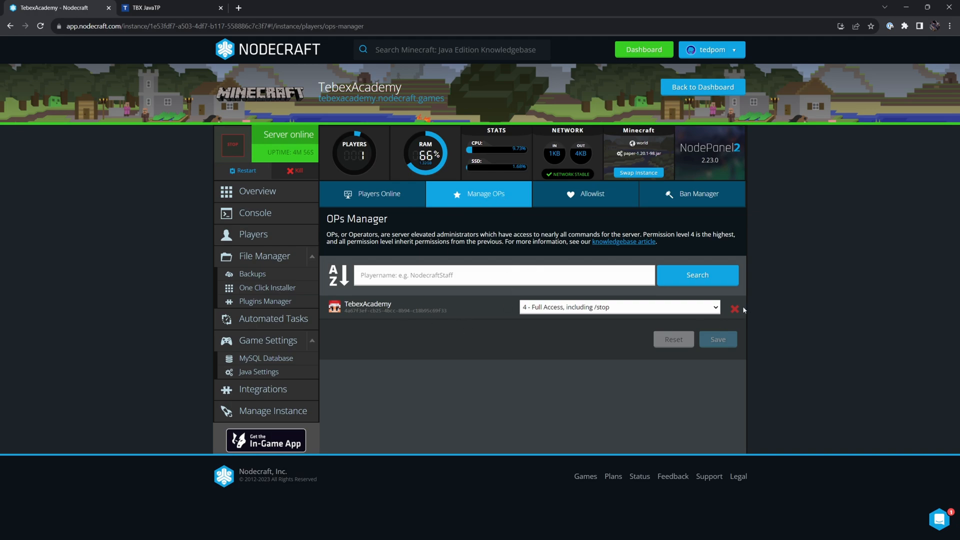
{"action": "left_click", "coordinate": [618, 306]}
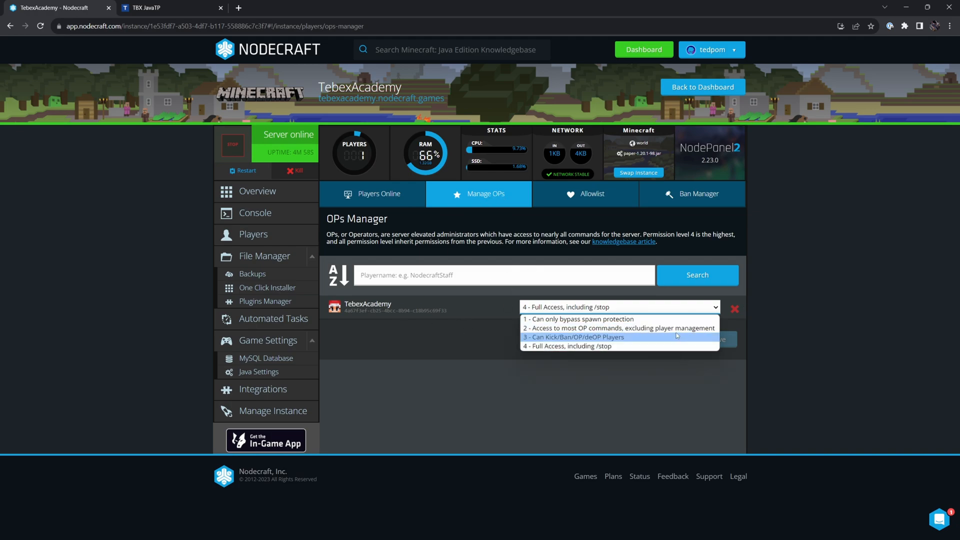
{"action": "left_click", "coordinate": [591, 194]}
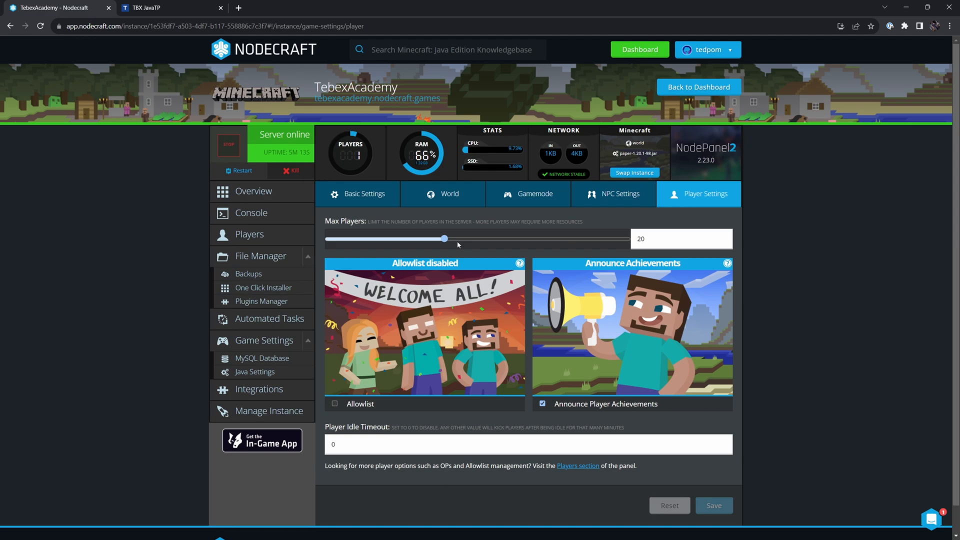
Slide max players to 41 and back to 20, then enable the allowlist.
{"action": "left_click_drag", "start_coordinate": [444, 238], "coordinate": [558, 238]}
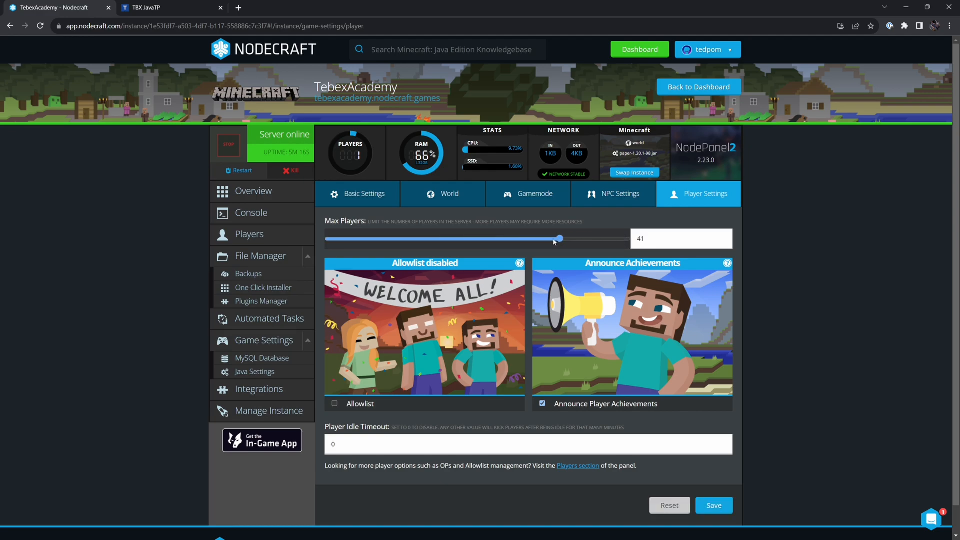
{"action": "left_click_drag", "start_coordinate": [557, 239], "coordinate": [444, 239]}
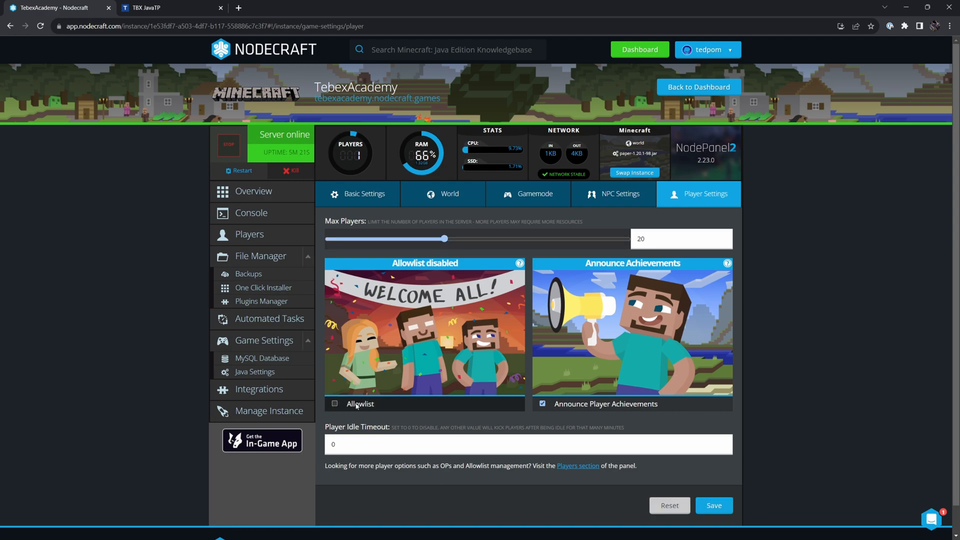
{"action": "left_click", "coordinate": [335, 404]}
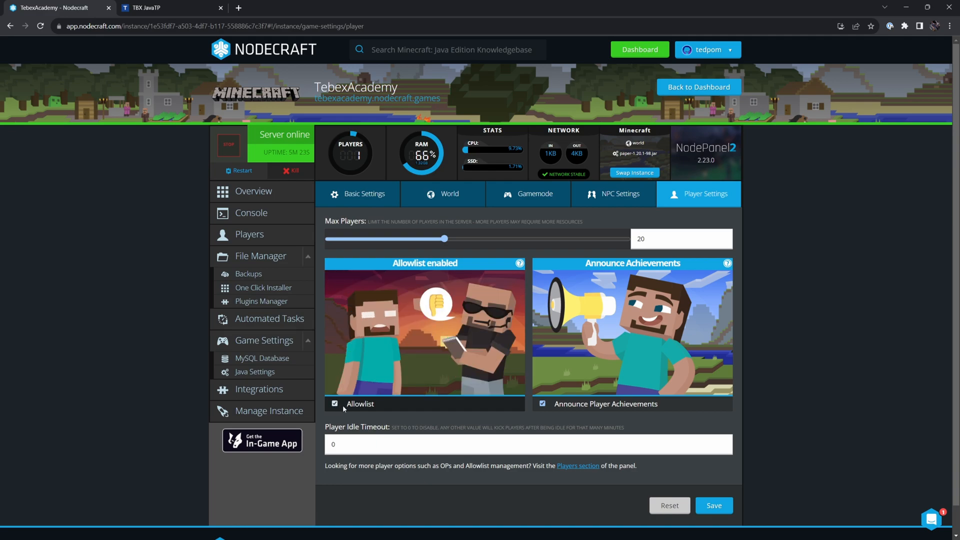
{"action": "left_click", "coordinate": [712, 505]}
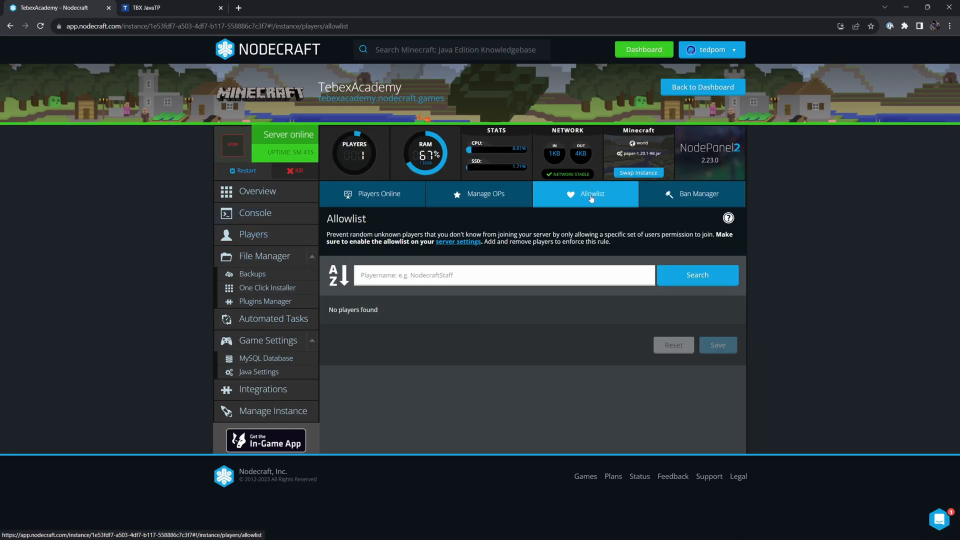
View the empty Allowlist and Bans Manager, then open the File Manager.
{"action": "left_click", "coordinate": [504, 274]}
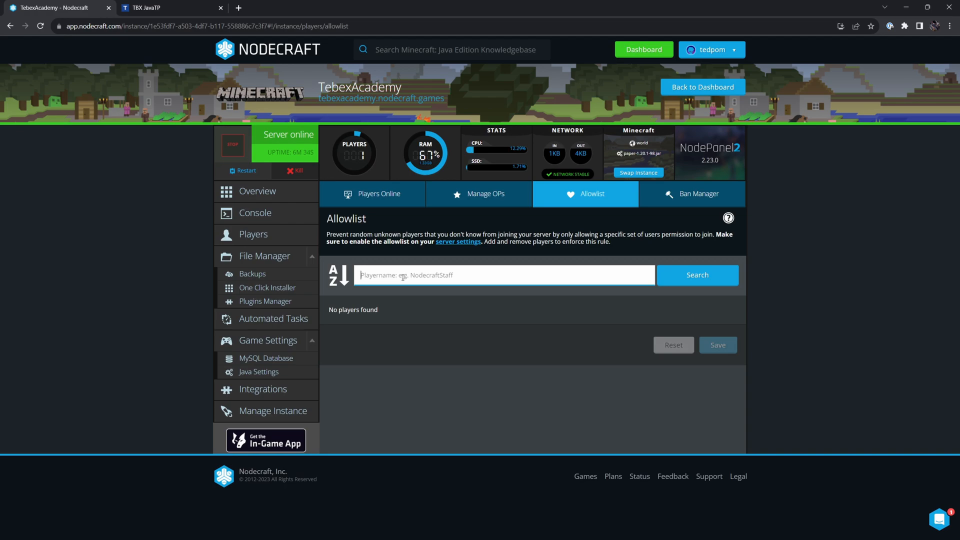
{"action": "left_click", "coordinate": [698, 193]}
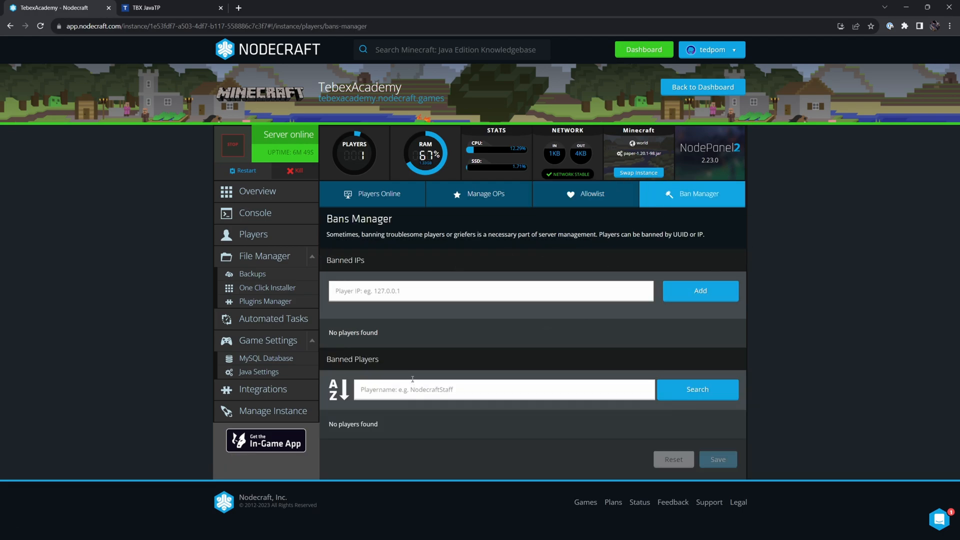
{"action": "mouse_move", "coordinate": [409, 332]}
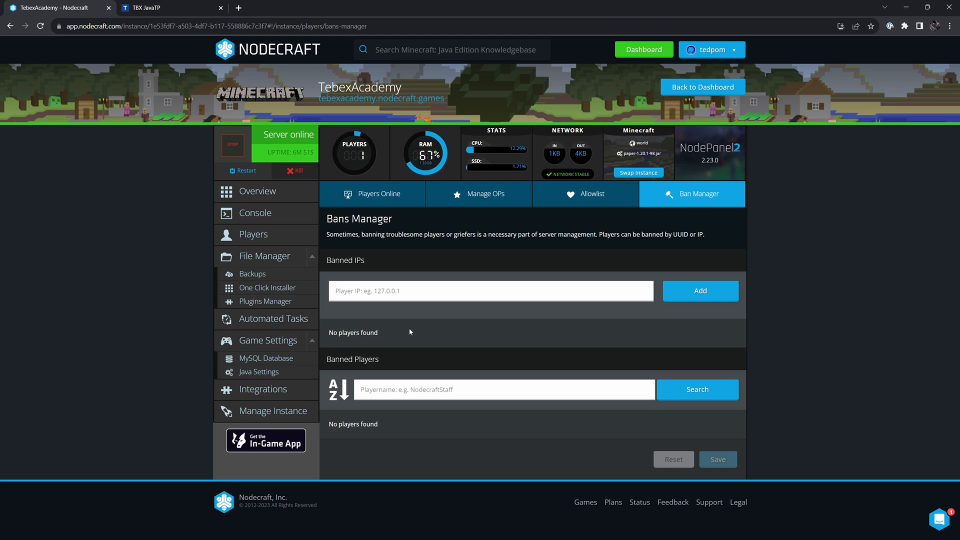
{"action": "left_click", "coordinate": [264, 256]}
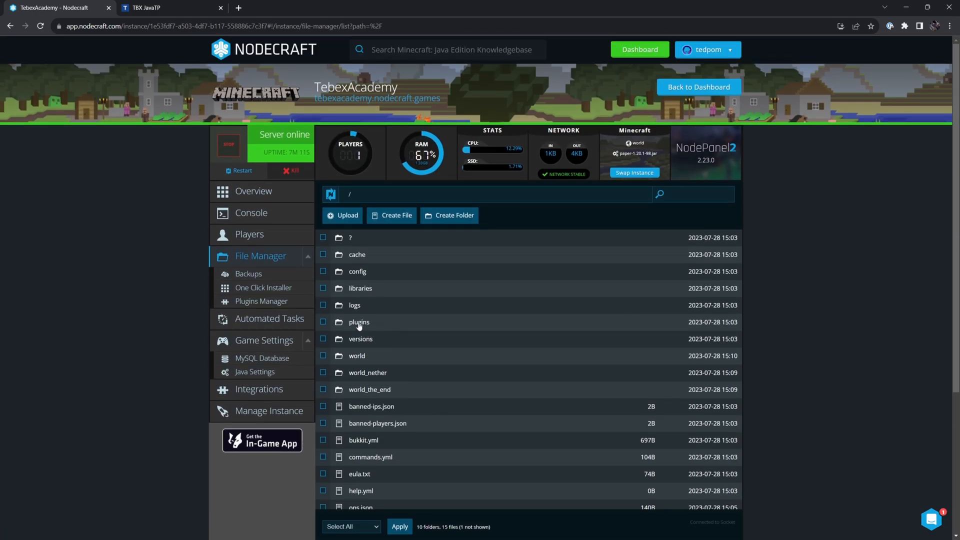
Open the server's plugins folder, confirm it holds only bStats, and check its path.
{"action": "left_click", "coordinate": [359, 322]}
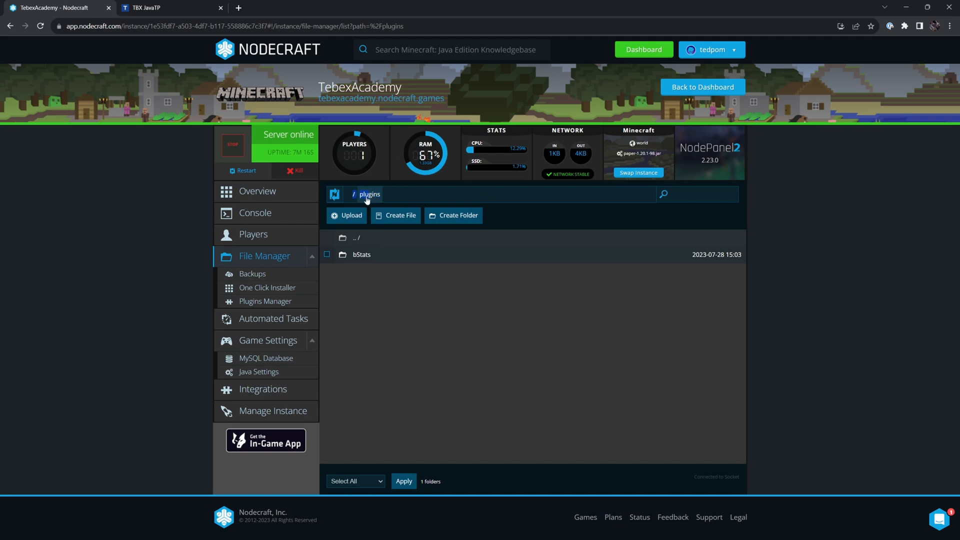
{"action": "left_click", "coordinate": [368, 194]}
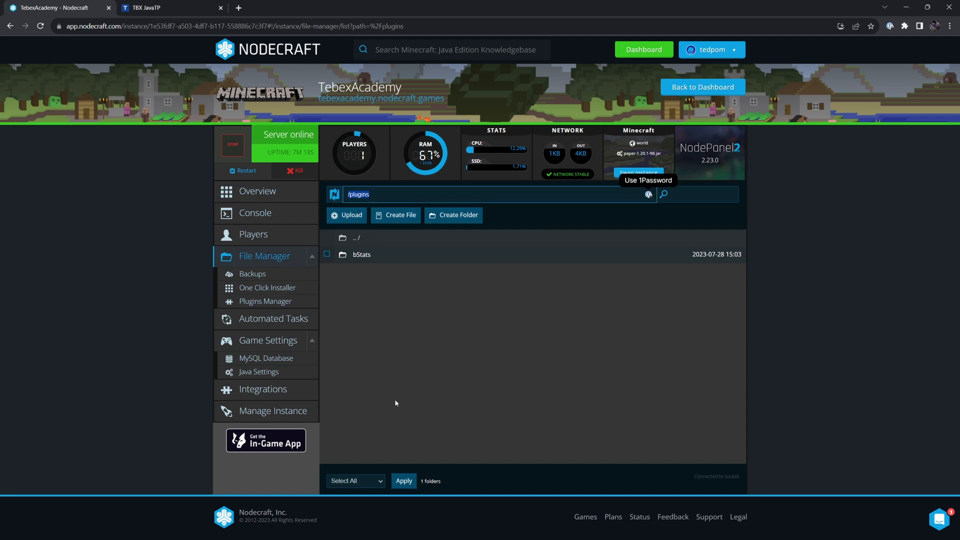
{"action": "left_click", "coordinate": [252, 274]}
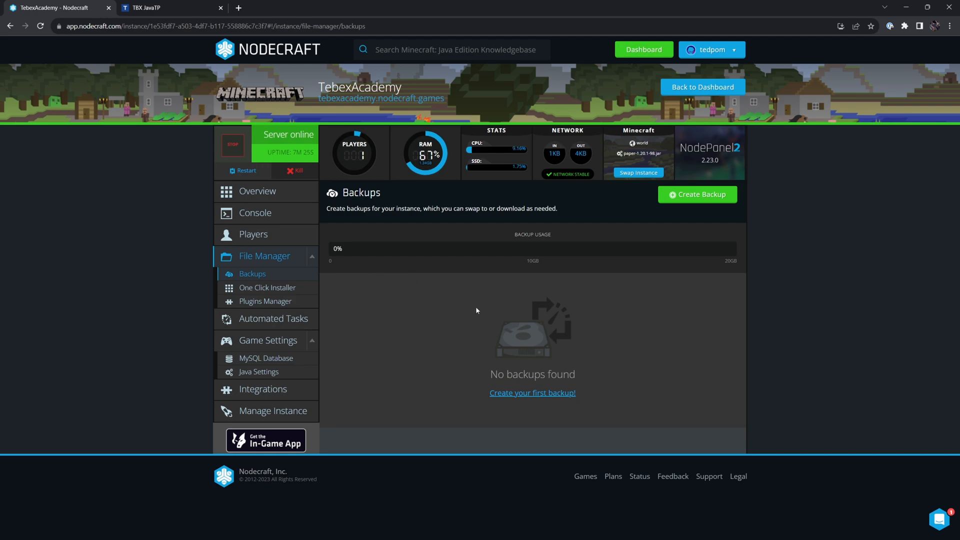
{"action": "mouse_move", "coordinate": [437, 327]}
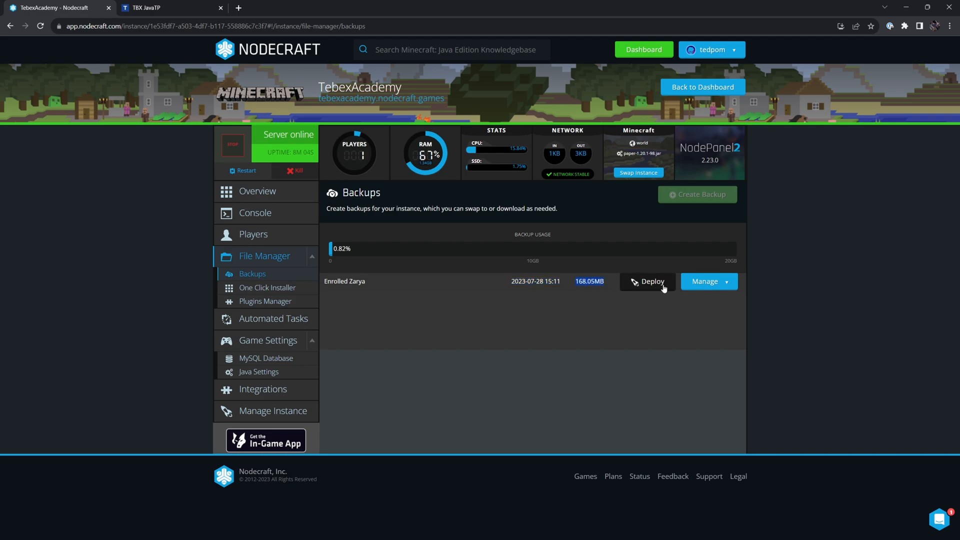
{"action": "mouse_move", "coordinate": [673, 289]}
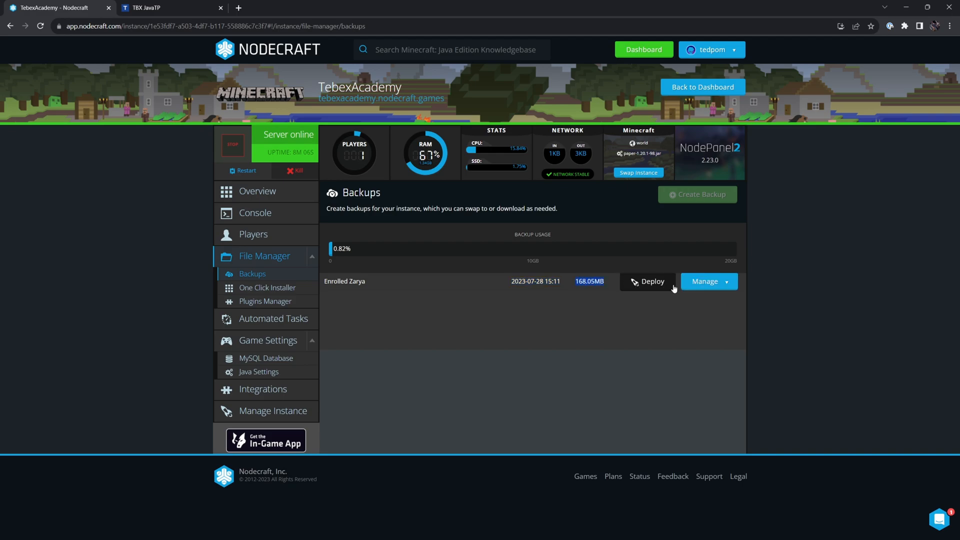
Go to the One Click Installer, which shows Paper 1.20.1 installed.
{"action": "left_click", "coordinate": [705, 281]}
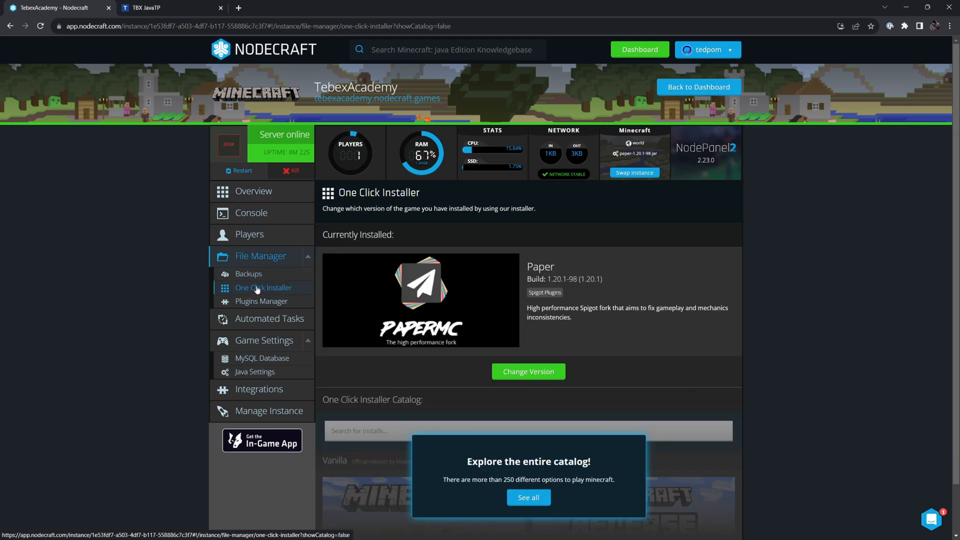
Browse the Paper game version and build lists, keeping 1.20.1 build 98.
{"action": "scroll", "scroll_direction": "down", "scroll_amount": 3}
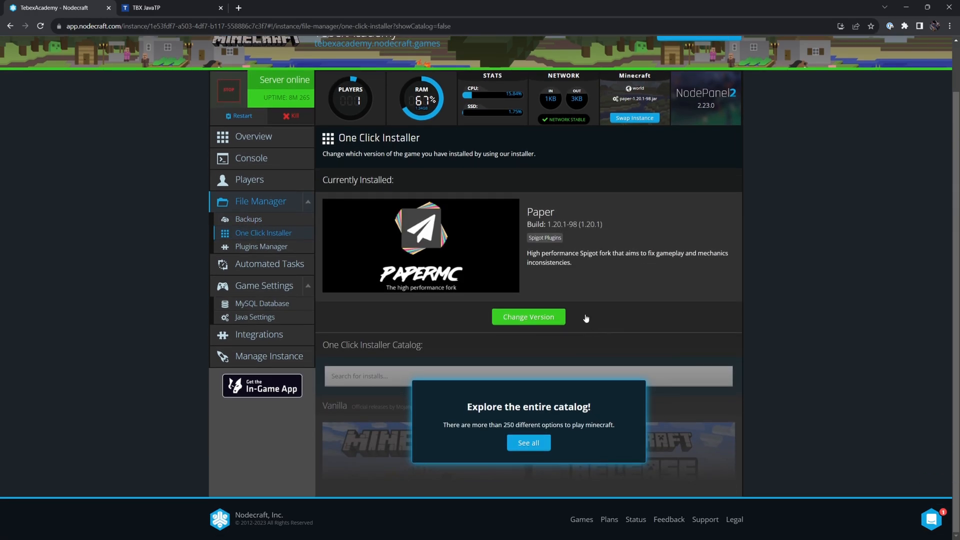
{"action": "left_click", "coordinate": [638, 316]}
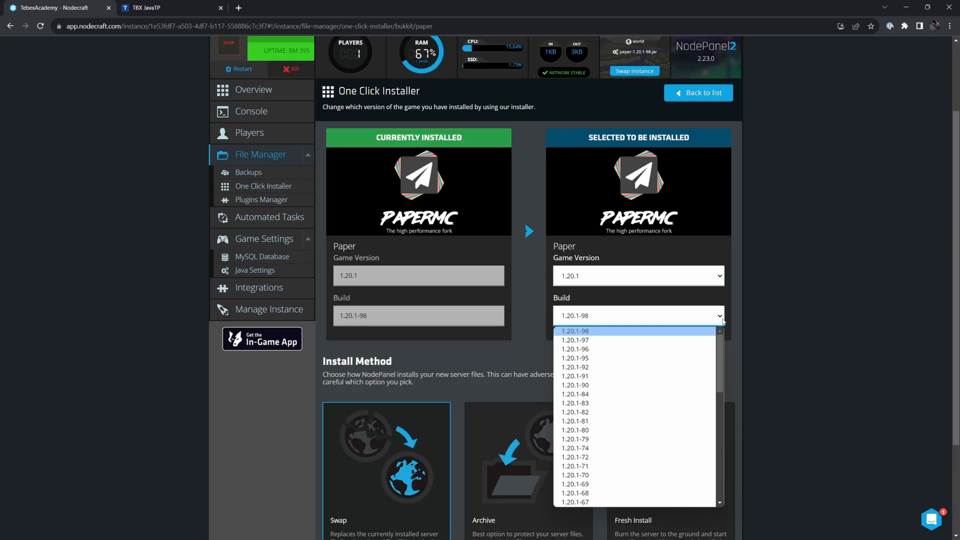
{"action": "left_click", "coordinate": [637, 275]}
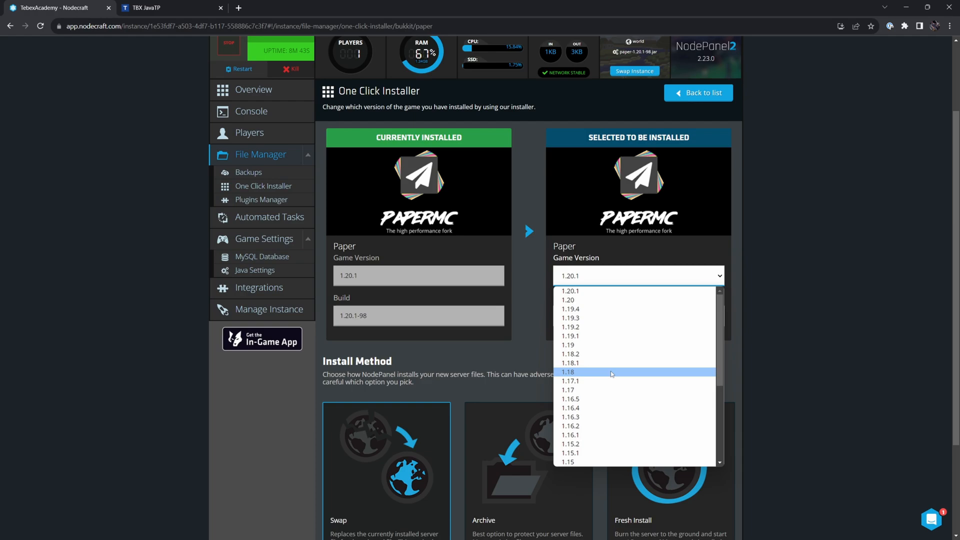
{"action": "left_click", "coordinate": [570, 290]}
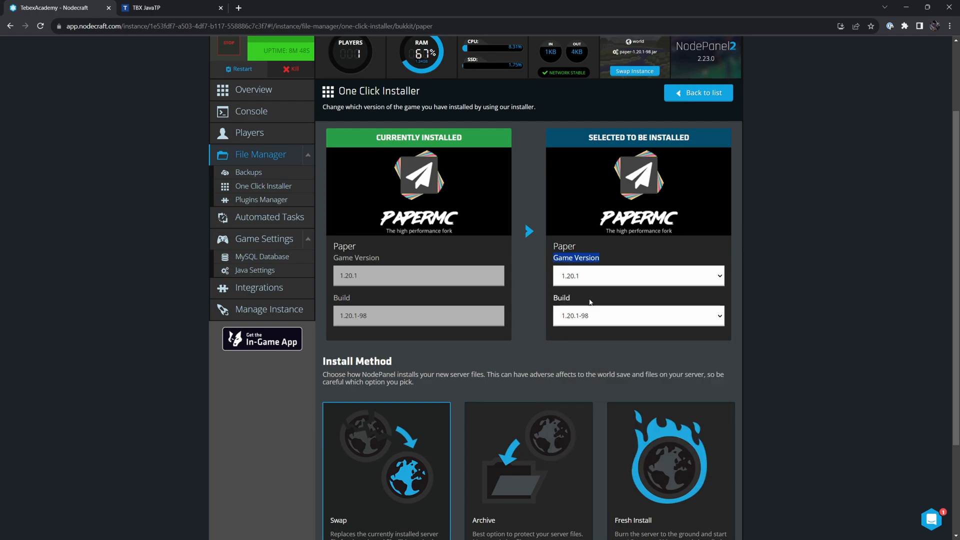
{"action": "left_click", "coordinate": [637, 315]}
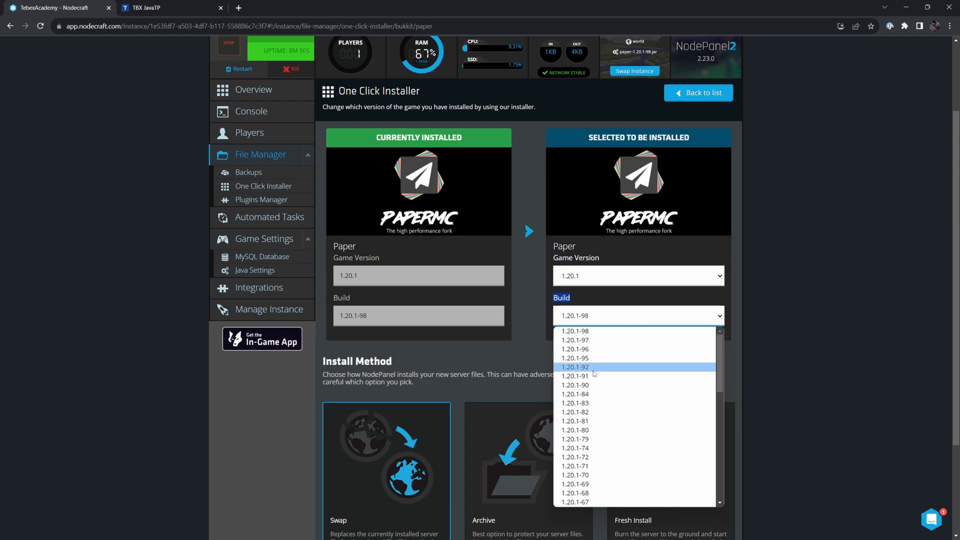
{"action": "left_click", "coordinate": [261, 301]}
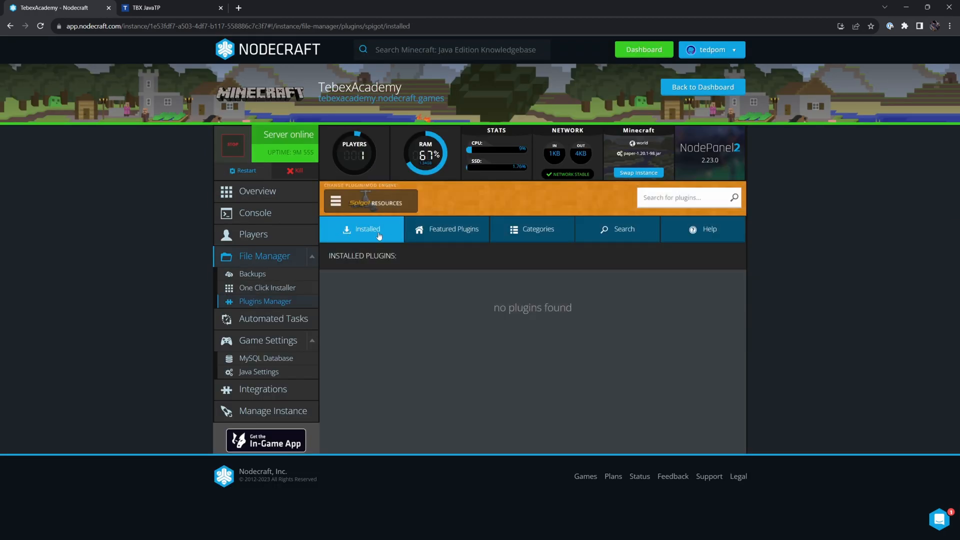
Browse Featured Plugins and plugin Search, then view the /plugins folder containing bStats.
{"action": "left_click", "coordinate": [454, 229]}
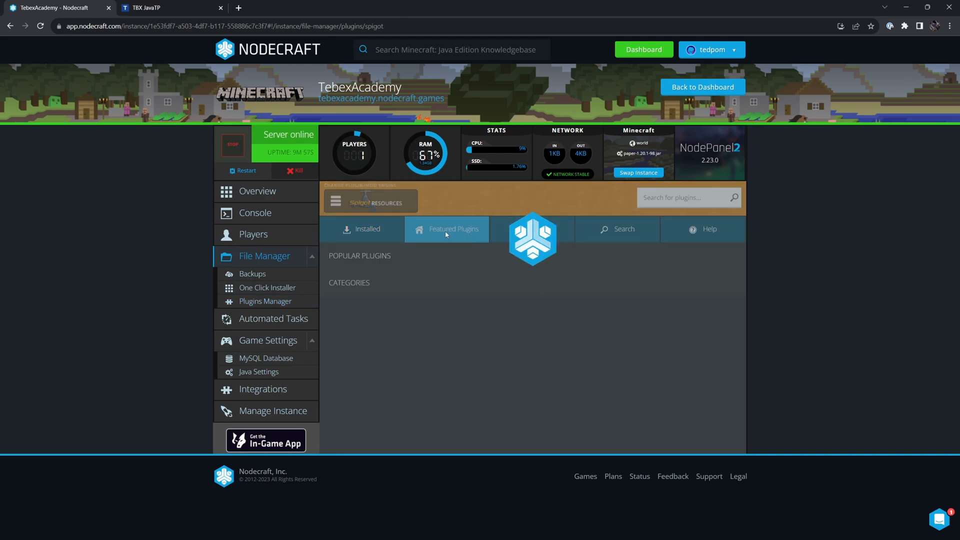
{"action": "left_click", "coordinate": [448, 229]}
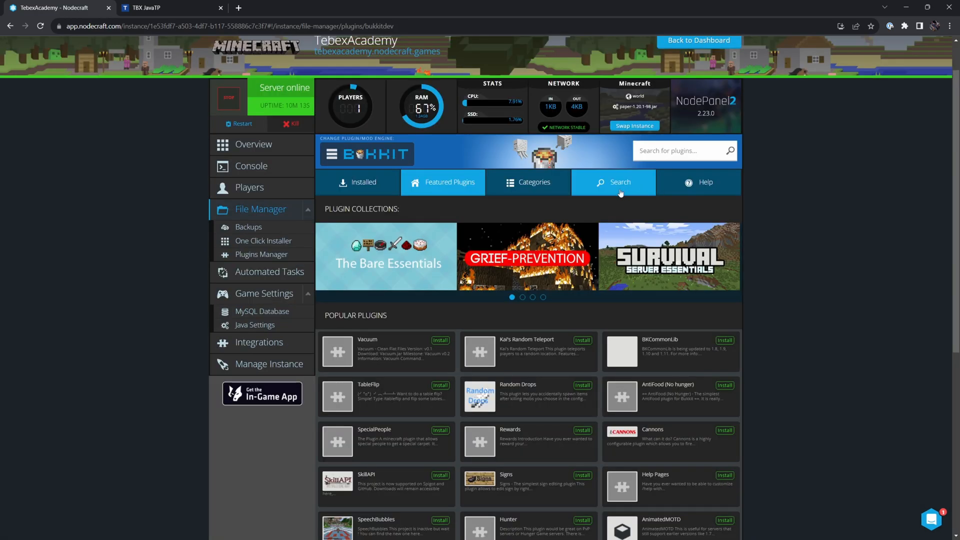
{"action": "left_click", "coordinate": [620, 182]}
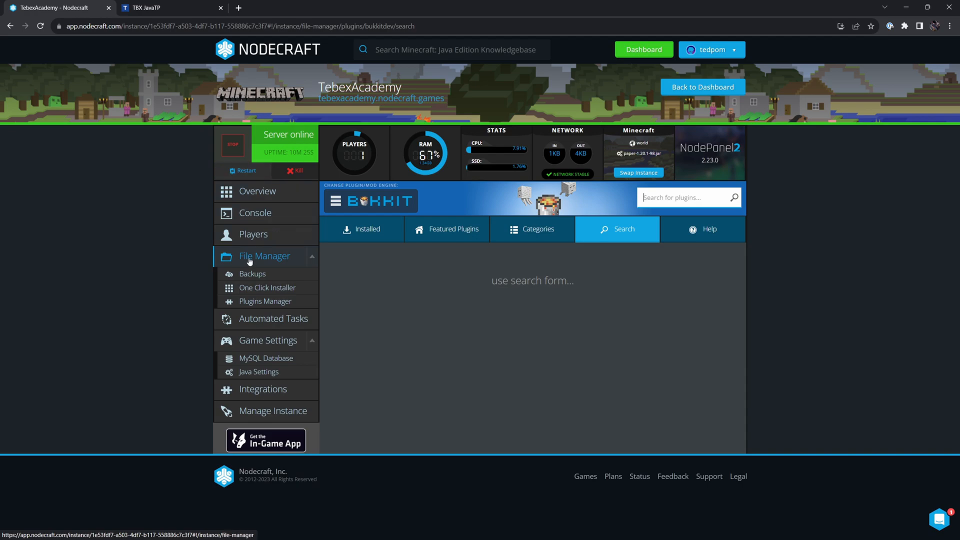
{"action": "left_click", "coordinate": [264, 256]}
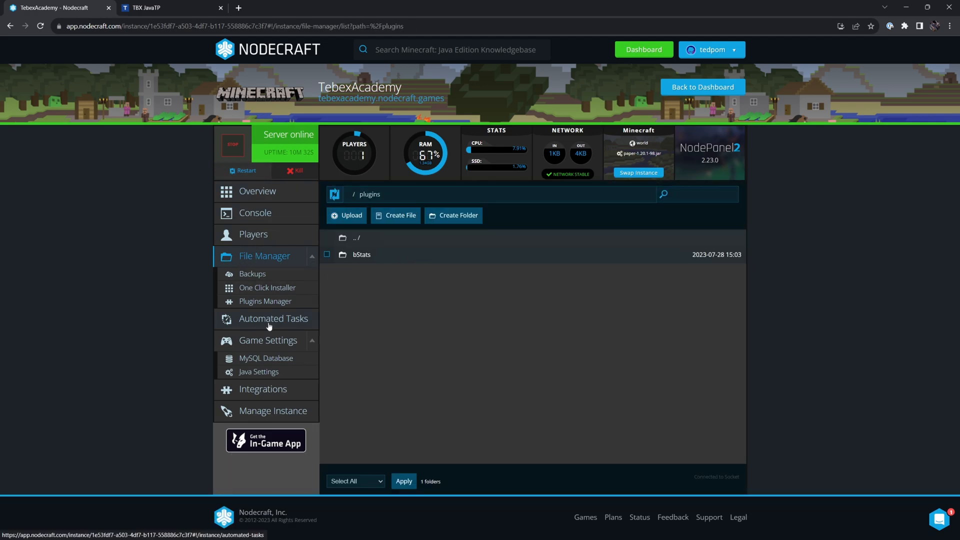
{"action": "left_click", "coordinate": [273, 319]}
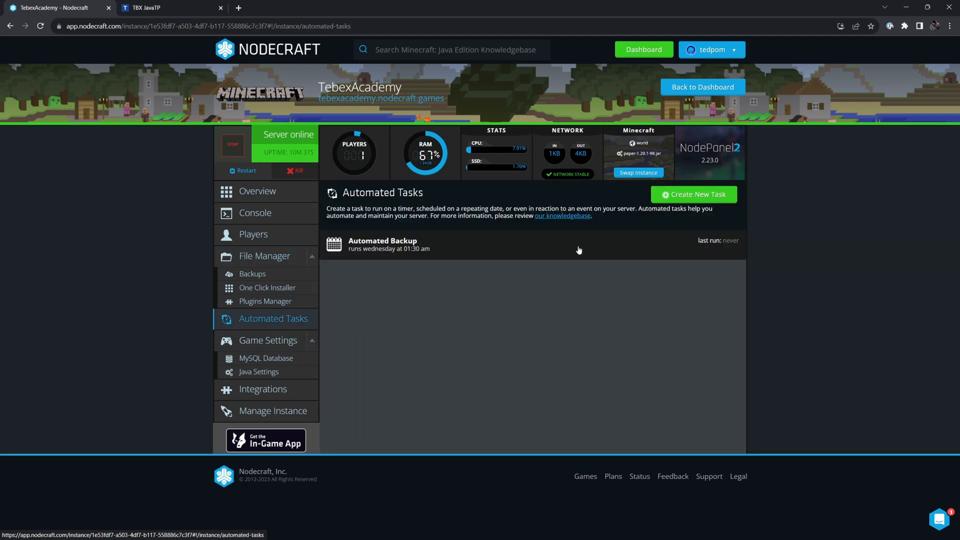
View the Create New Task form without saving, then show Game Settings (TebexAcademy, Hosted by Nodecraft.com).
{"action": "left_click", "coordinate": [693, 194]}
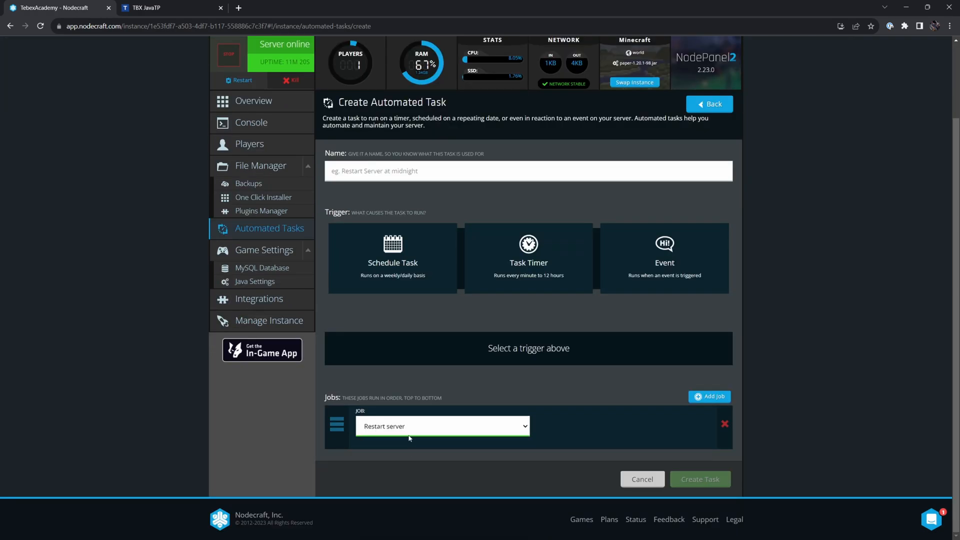
{"action": "mouse_move", "coordinate": [485, 384]}
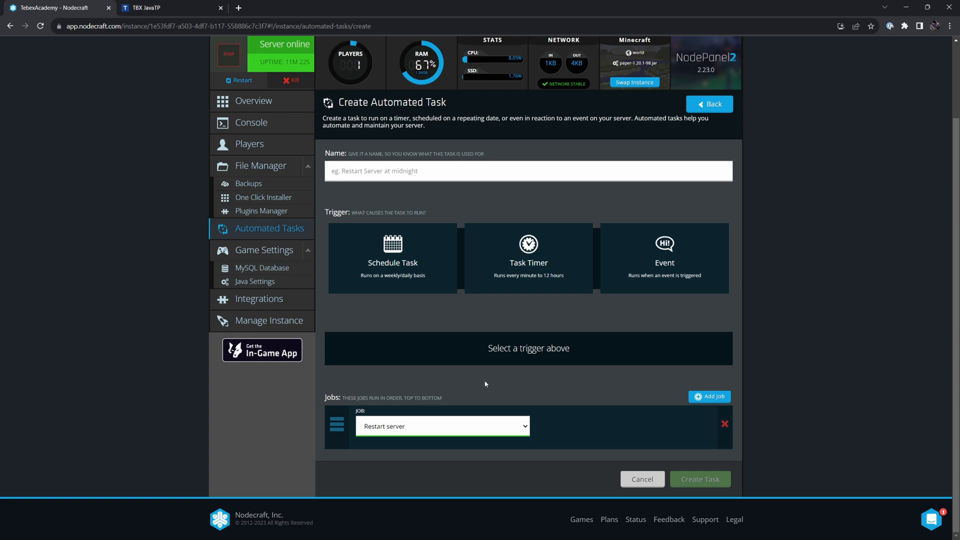
{"action": "mouse_move", "coordinate": [472, 380]}
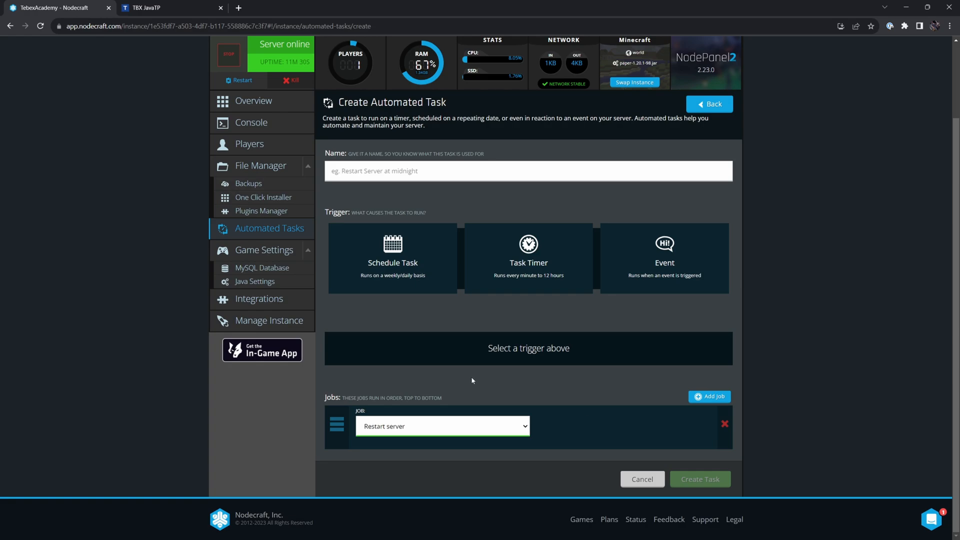
{"action": "left_click", "coordinate": [264, 250]}
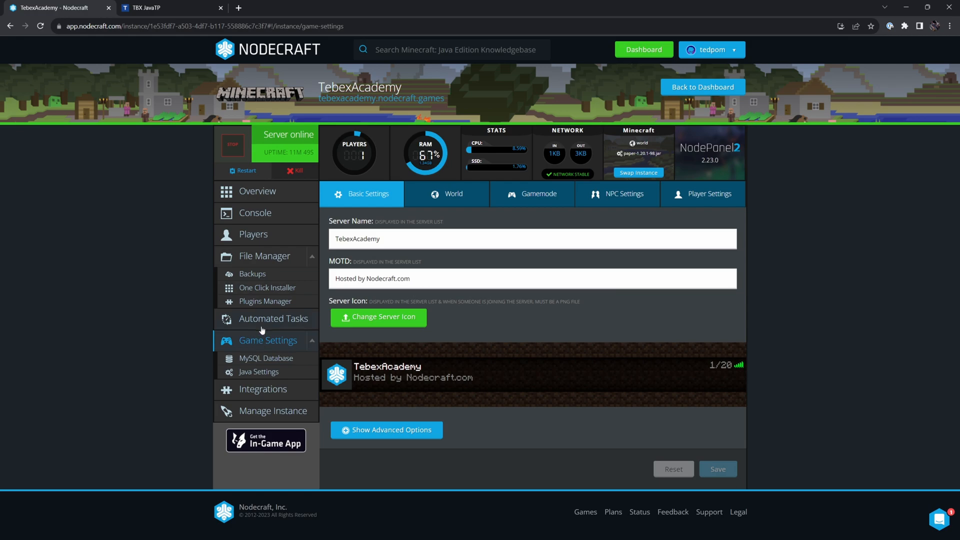
{"action": "mouse_move", "coordinate": [493, 255]}
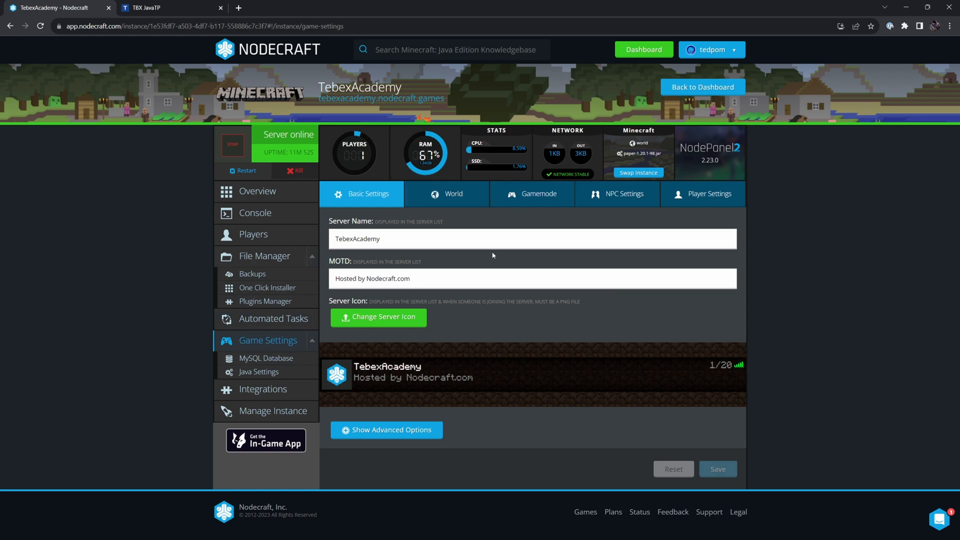
{"action": "mouse_move", "coordinate": [398, 325]}
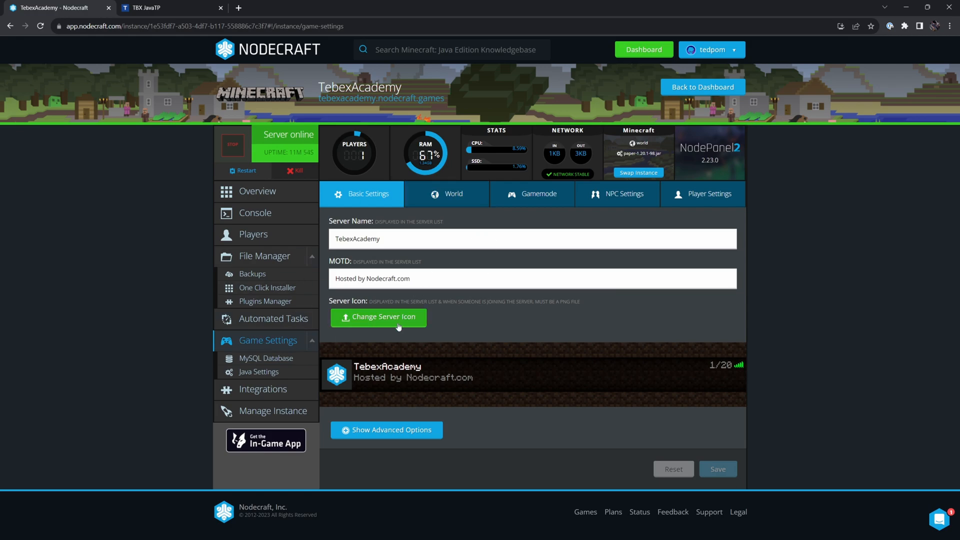
{"action": "left_click", "coordinate": [378, 317]}
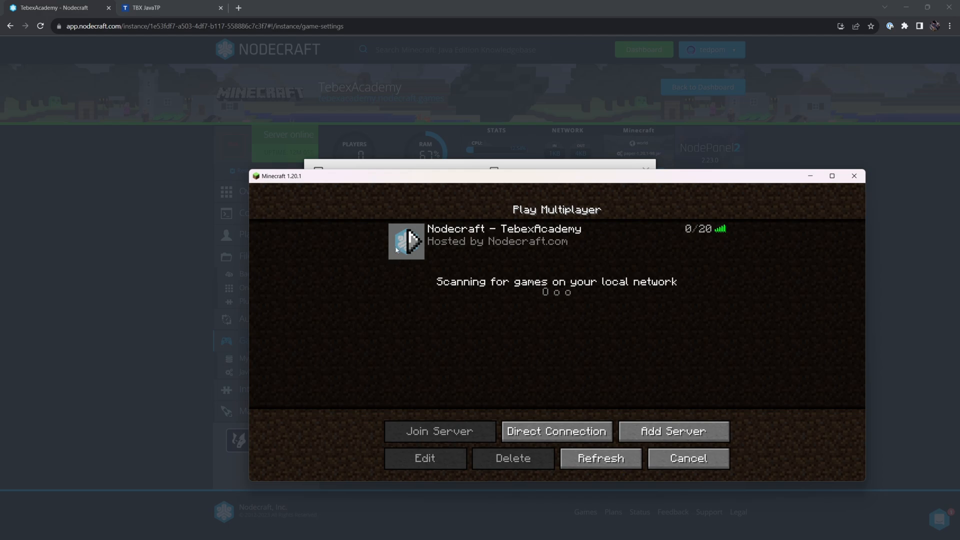
{"action": "left_click", "coordinate": [439, 431]}
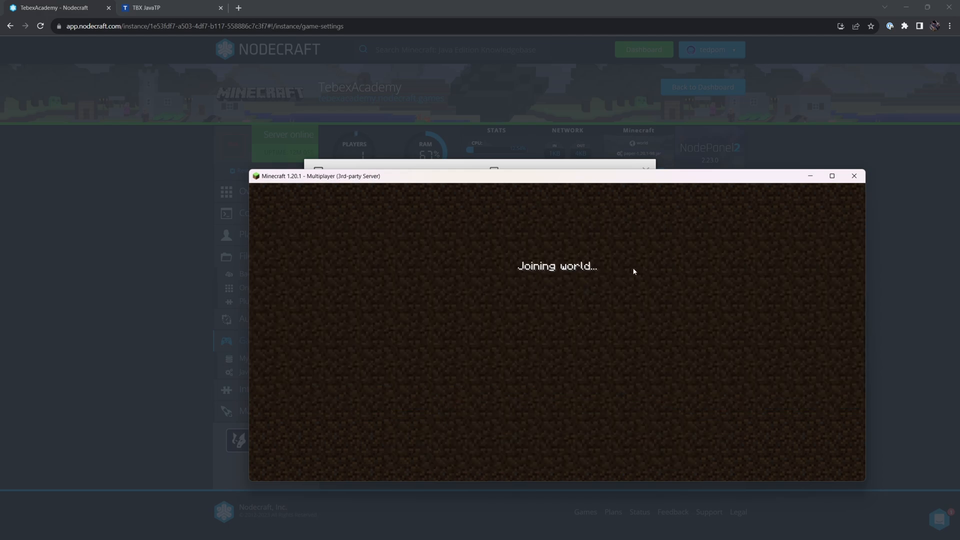
{"action": "left_click", "coordinate": [854, 177]}
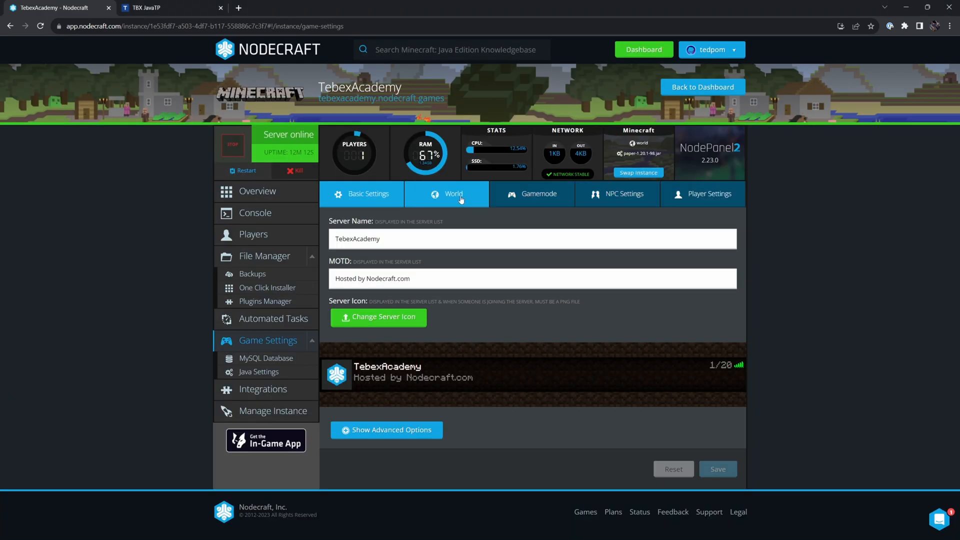
Browse the Gamemode, NPC and Player settings tabs, noting the 20-player limit and allowlist.
{"action": "left_click", "coordinate": [530, 194]}
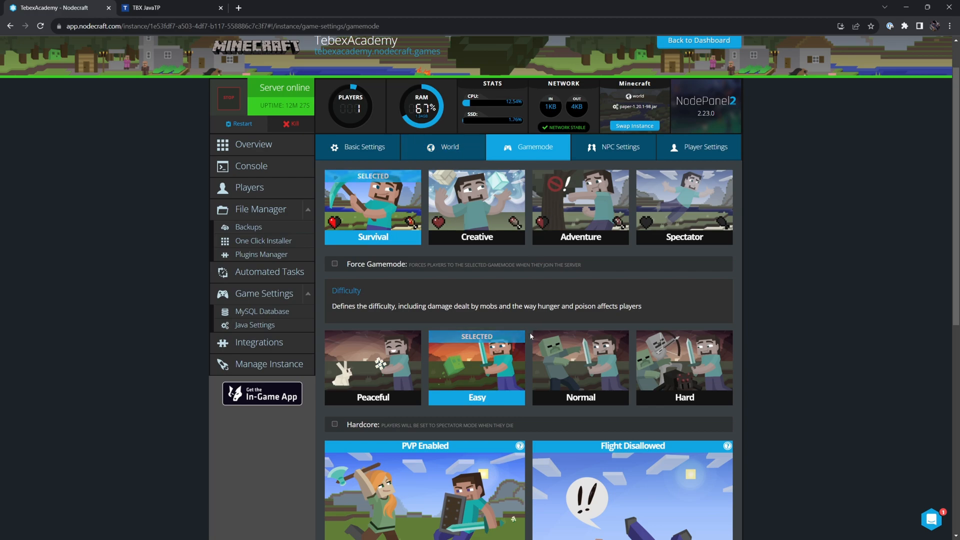
{"action": "scroll", "scroll_direction": "down", "scroll_amount": 3}
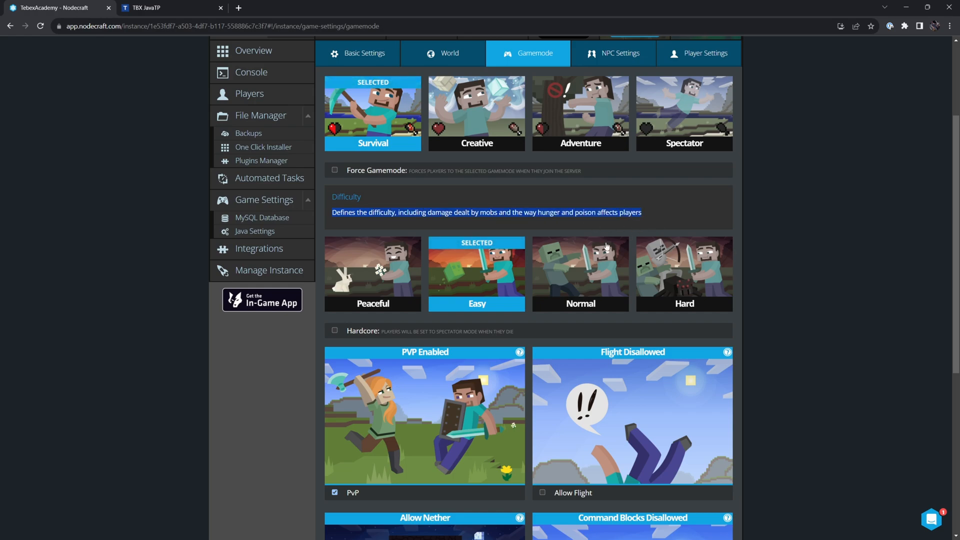
{"action": "scroll", "scroll_direction": "down", "scroll_amount": 3}
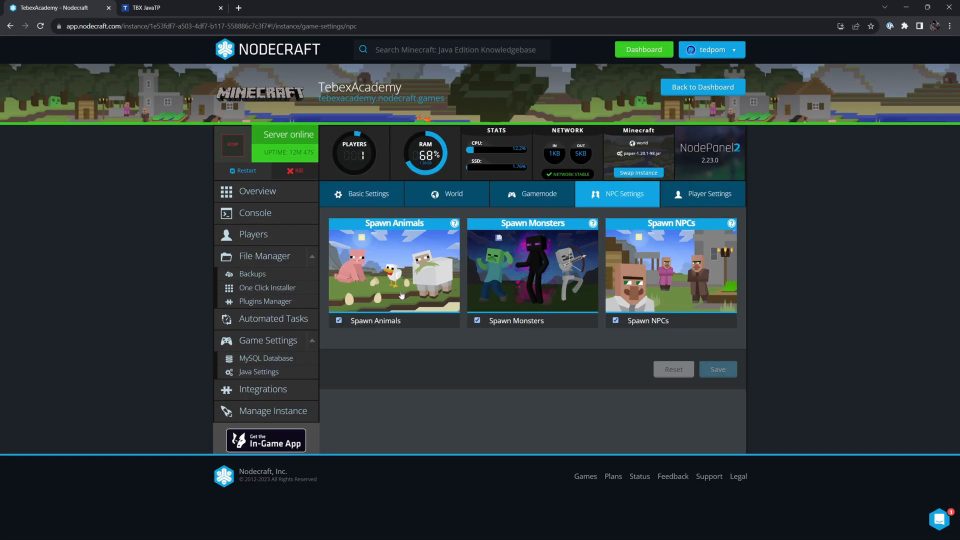
{"action": "left_click", "coordinate": [701, 194]}
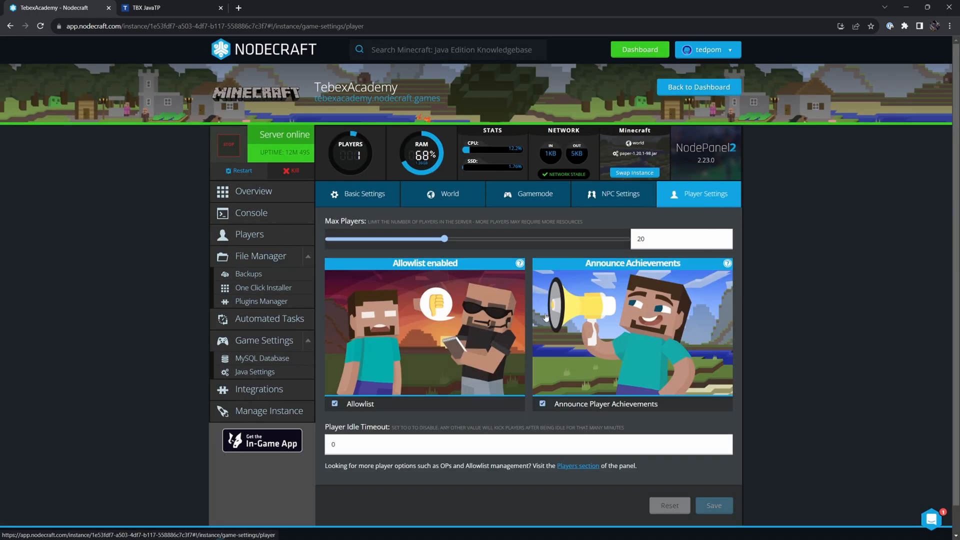
{"action": "mouse_move", "coordinate": [453, 355]}
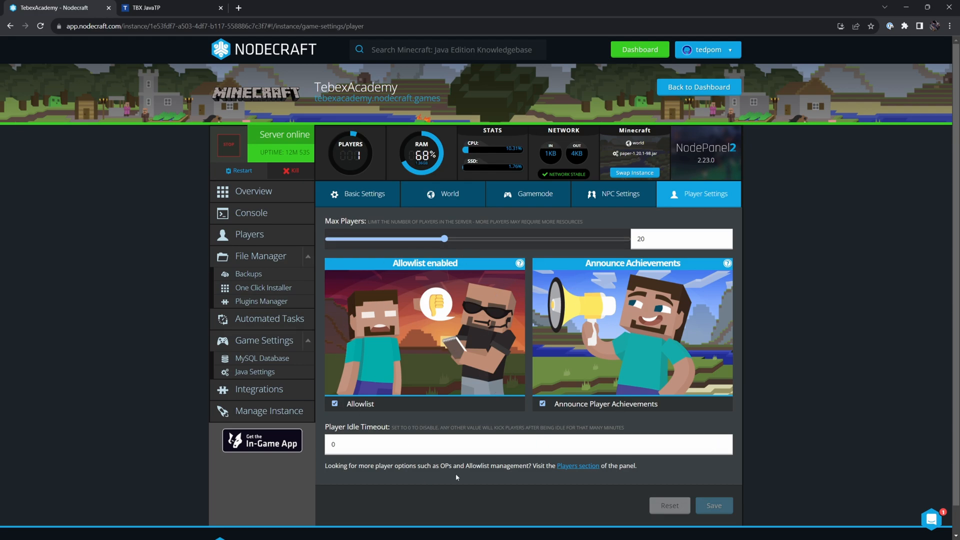
{"action": "left_click", "coordinate": [263, 358]}
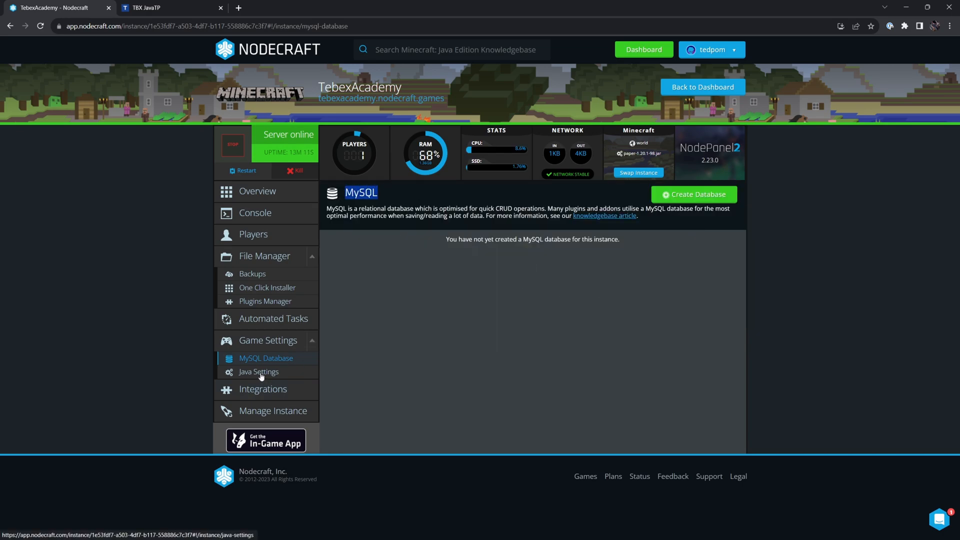
View the MySQL, Java Settings and Integrations pages, ending on Manage Instance for TebexAcademy.
{"action": "left_click", "coordinate": [259, 371]}
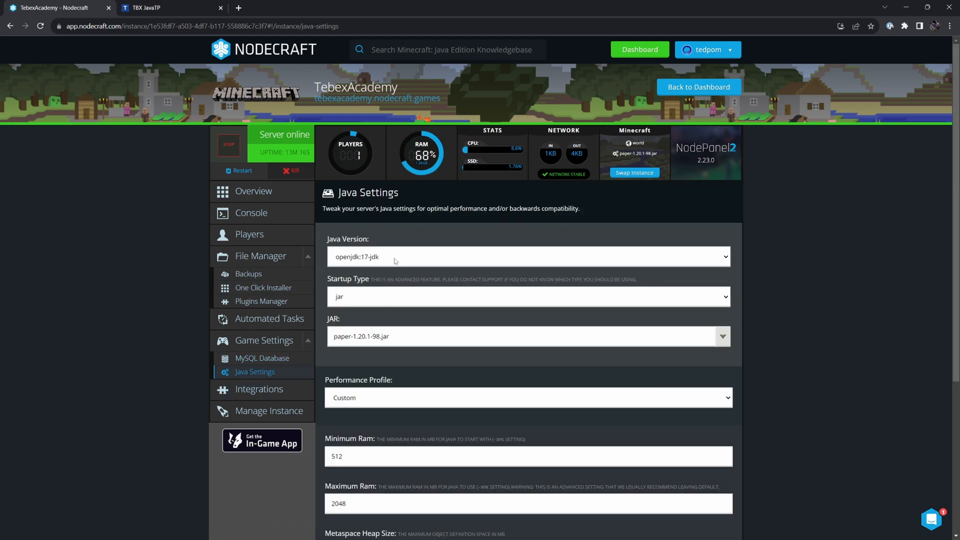
{"action": "scroll", "scroll_direction": "down", "scroll_amount": 3}
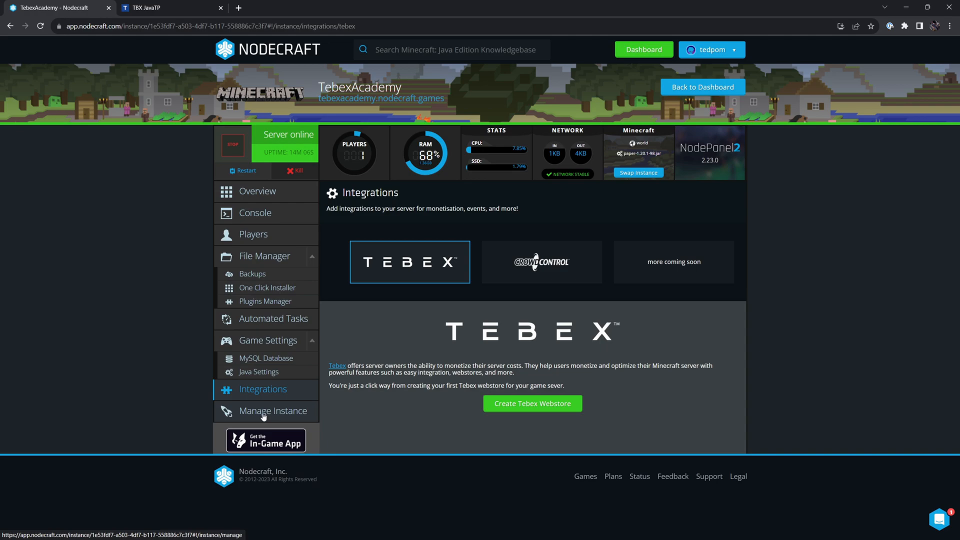
{"action": "left_click", "coordinate": [272, 411]}
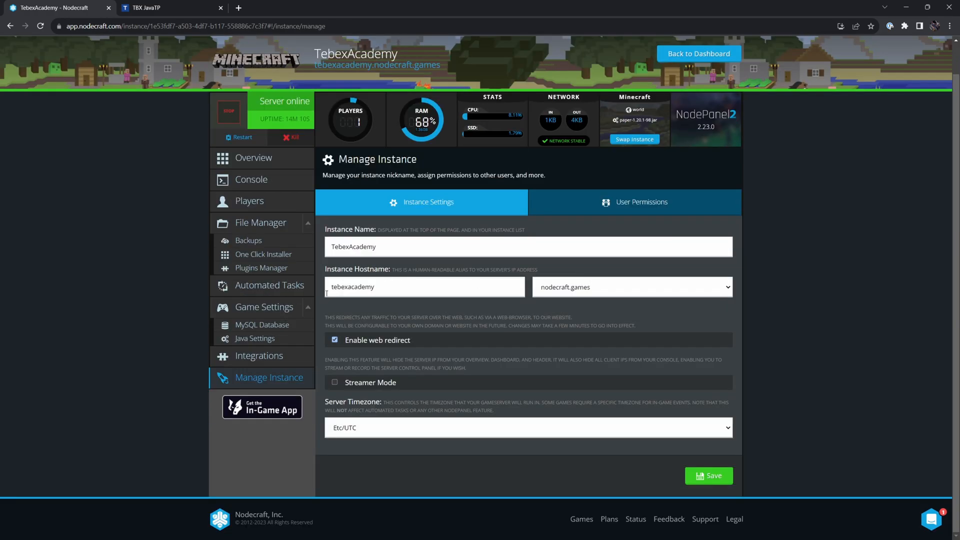
{"action": "mouse_move", "coordinate": [323, 404]}
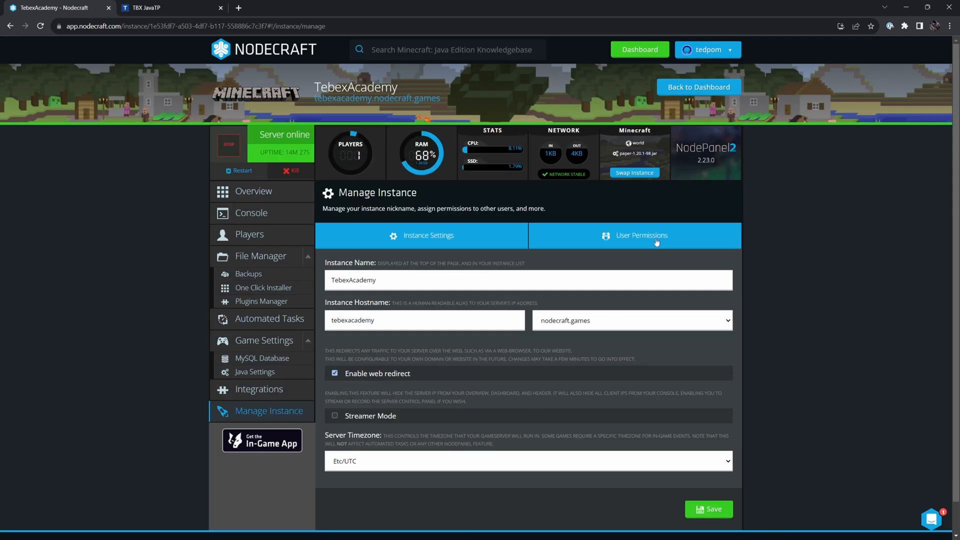
Review the User Permissions table showing tedpom as owner with full access.
{"action": "left_click", "coordinate": [641, 235]}
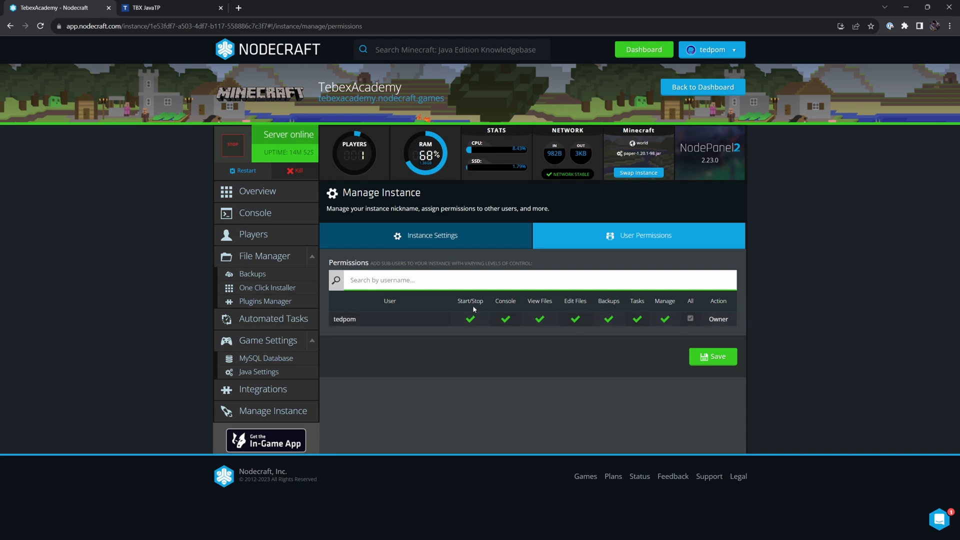
{"action": "mouse_move", "coordinate": [480, 311]}
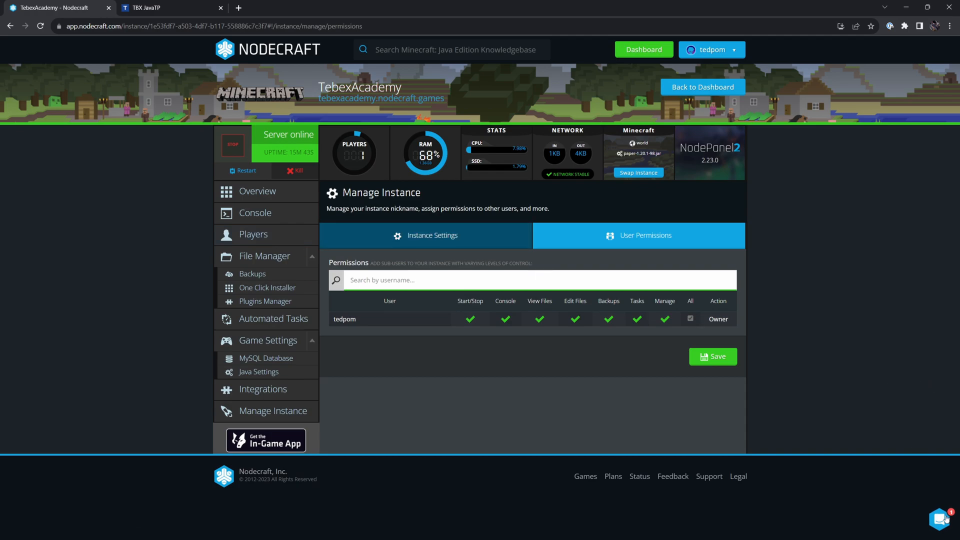
{"action": "left_click", "coordinate": [943, 520]}
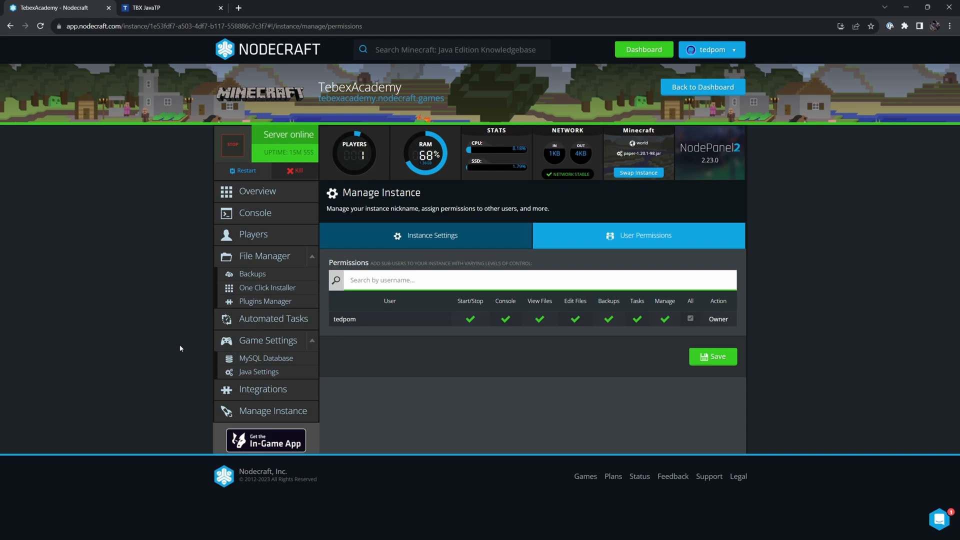
{"action": "left_click", "coordinate": [165, 7]}
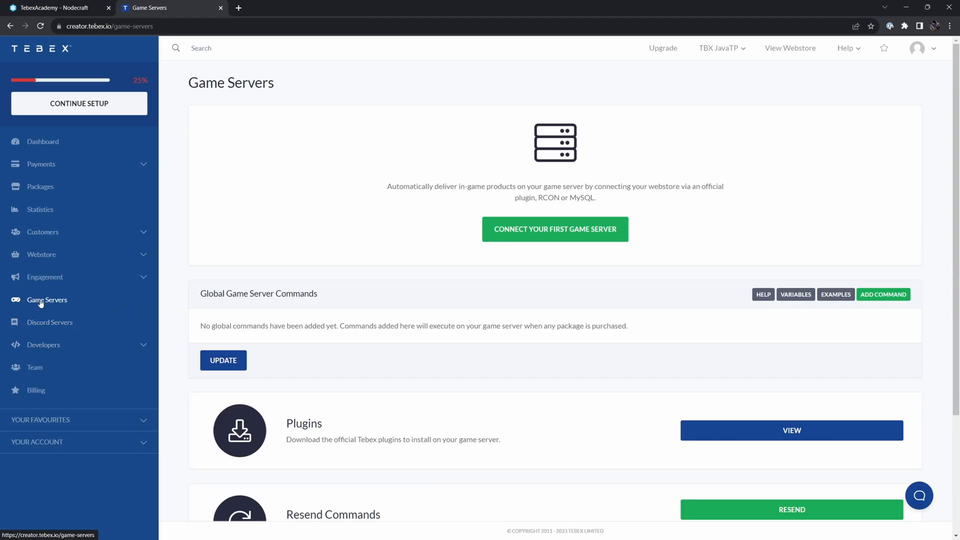
Connect a plugin-type Tebex game server named Nodecraft Server.
{"action": "left_click", "coordinate": [554, 229]}
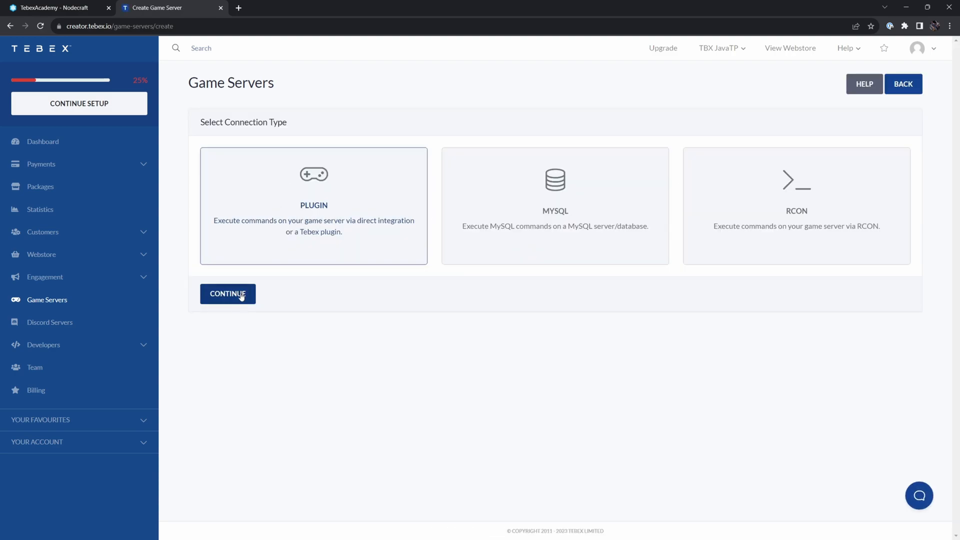
{"action": "left_click", "coordinate": [227, 294]}
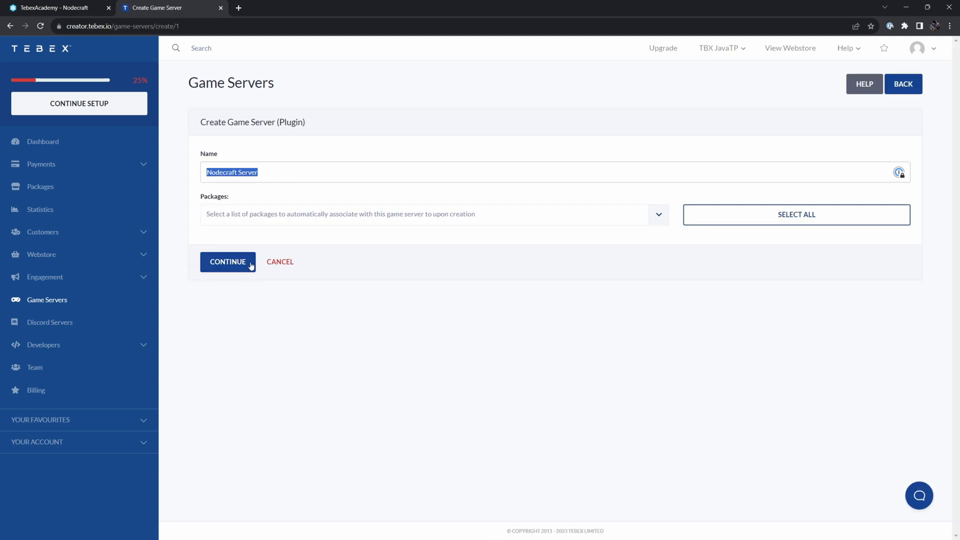
{"action": "left_click", "coordinate": [228, 262]}
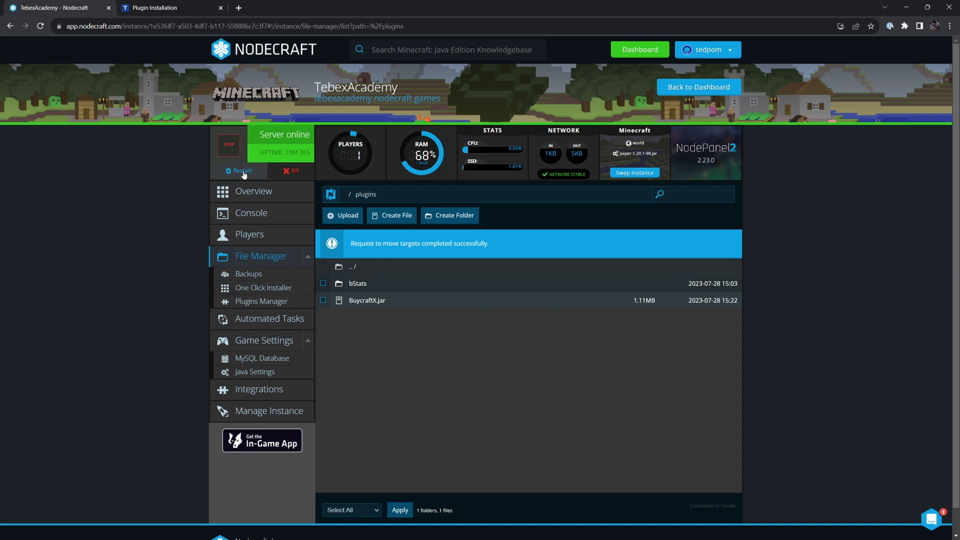
Restart TebexAcademy, watch the console show it offline, and return to Tebex's installation page.
{"action": "left_click", "coordinate": [242, 171]}
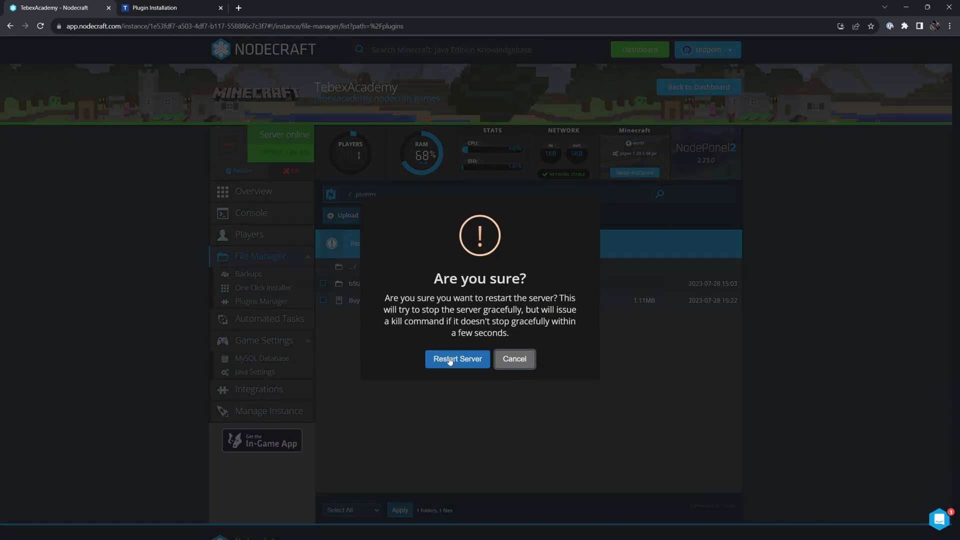
{"action": "left_click", "coordinate": [457, 359]}
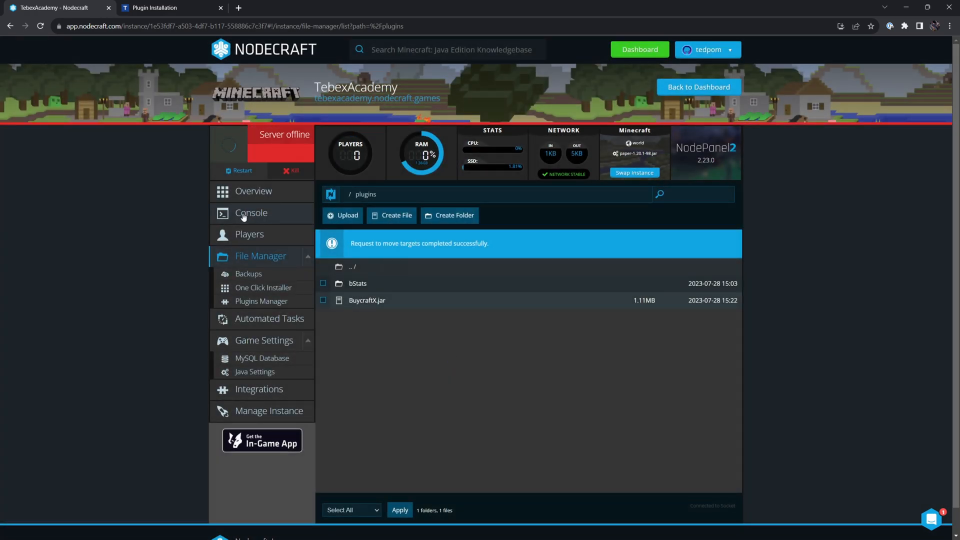
{"action": "left_click", "coordinate": [251, 213]}
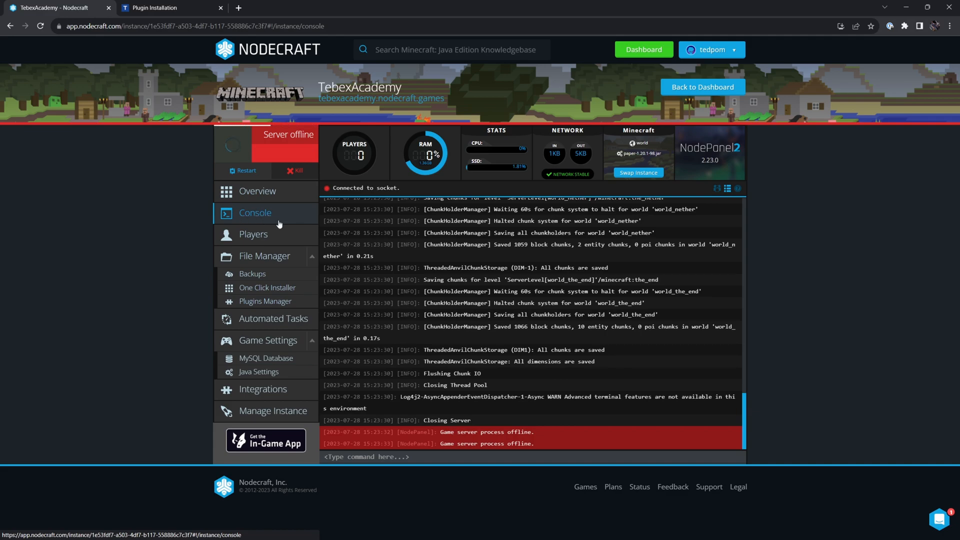
{"action": "left_click", "coordinate": [152, 7]}
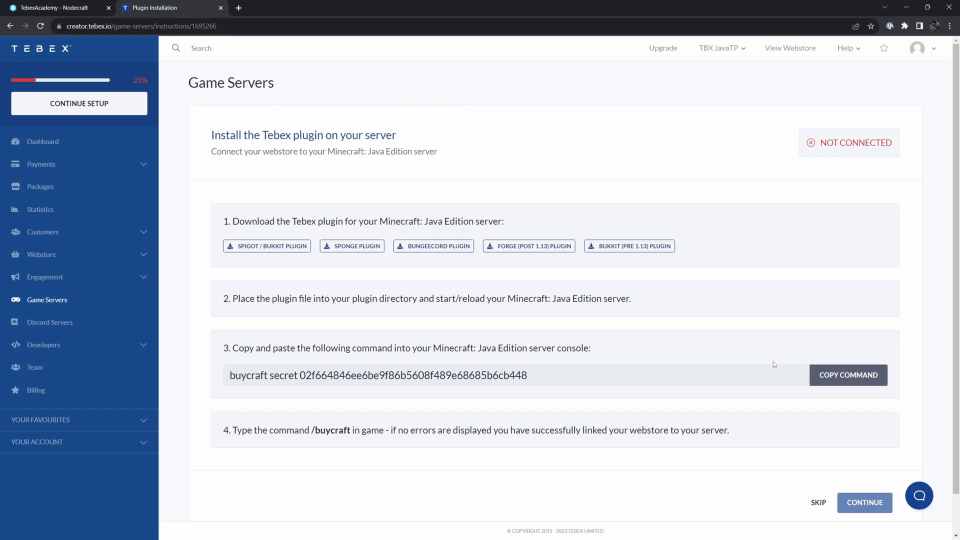
Run the copied 'buycraft secret' command in Nodecraft's console and continue Tebex's setup.
{"action": "left_click", "coordinate": [848, 375]}
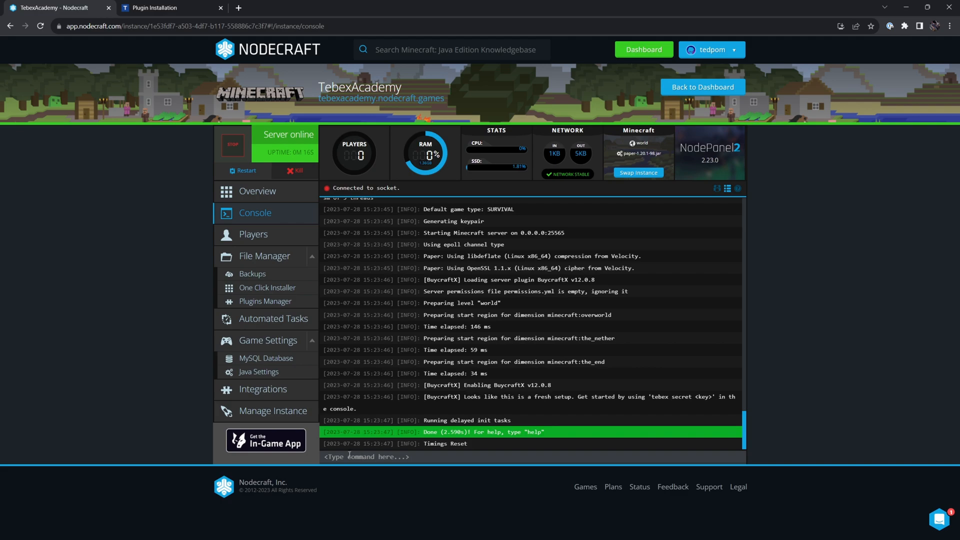
{"action": "type", "text": "buycraft secret 02f664846ee6be9f86b5608f489e68685b6cb448"}
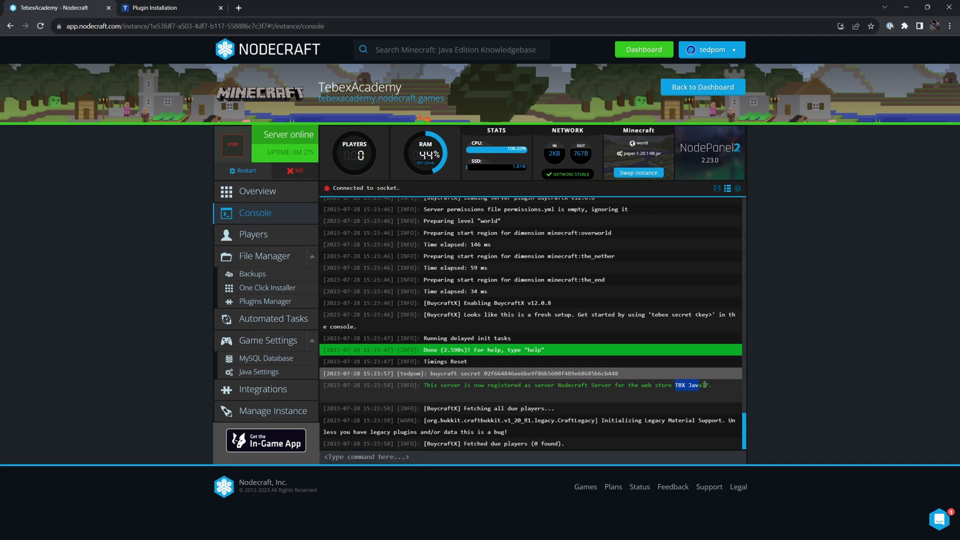
{"action": "left_click", "coordinate": [172, 8]}
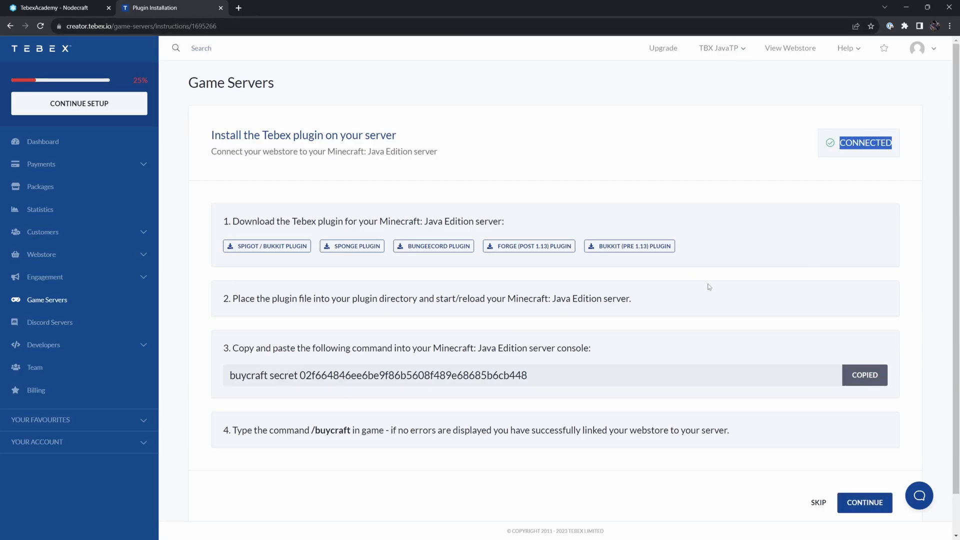
{"action": "left_click", "coordinate": [864, 502]}
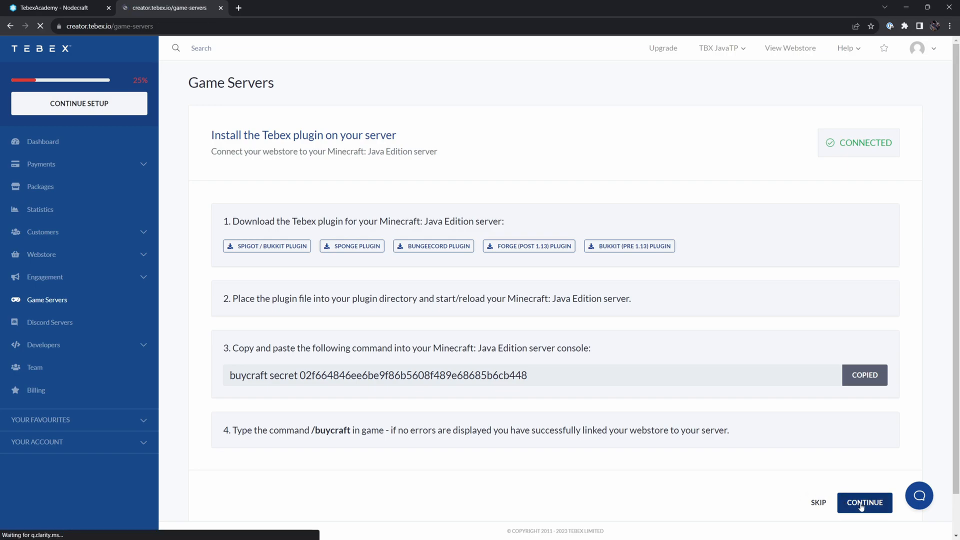
{"action": "left_click", "coordinate": [864, 502]}
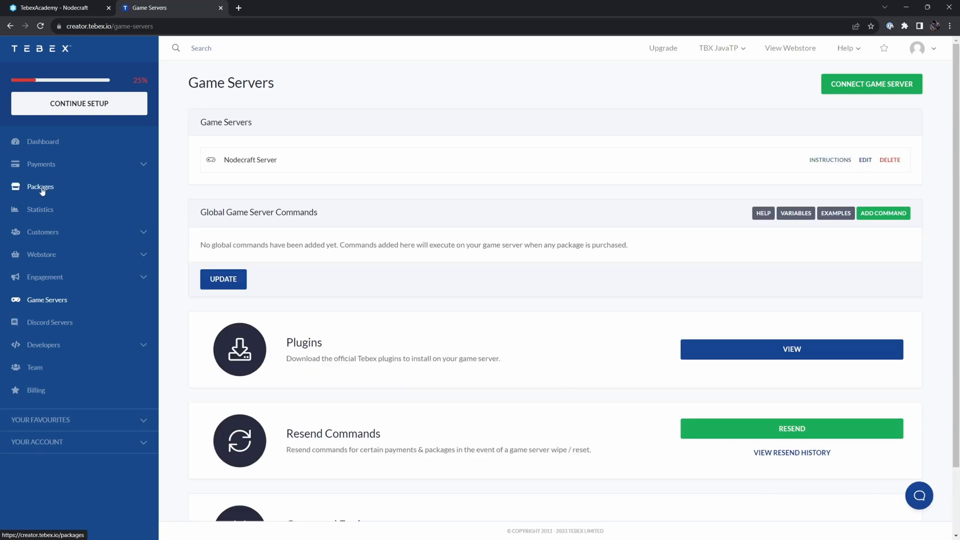
Start a new Tebex package with Game Server Commands targeting Nodecraft Server.
{"action": "left_click", "coordinate": [40, 186]}
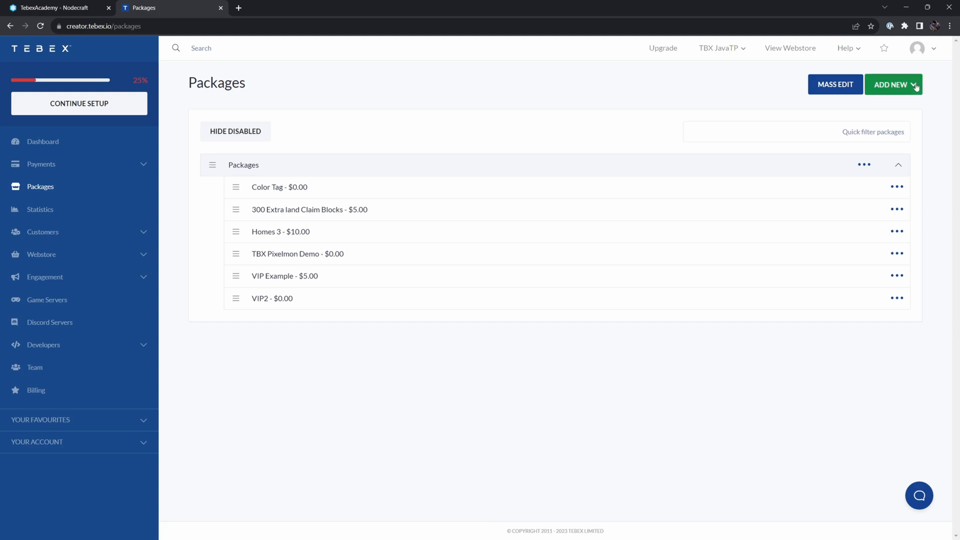
{"action": "left_click", "coordinate": [890, 85]}
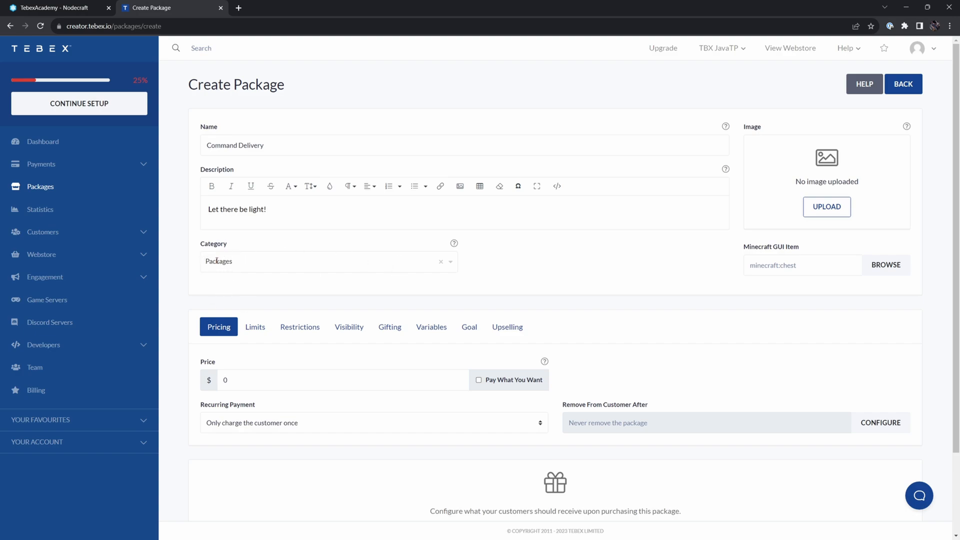
{"action": "mouse_move", "coordinate": [238, 364]}
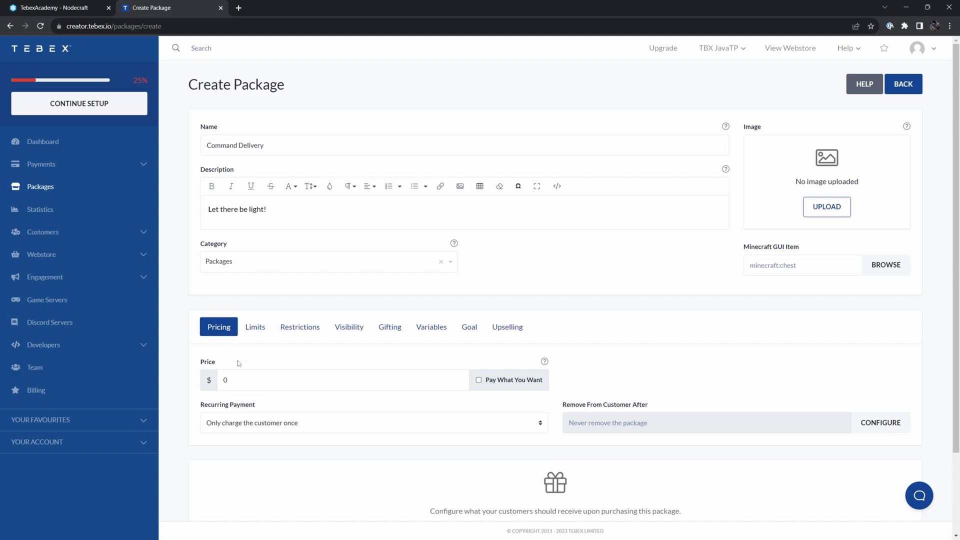
{"action": "scroll", "scroll_direction": "down", "scroll_amount": 3}
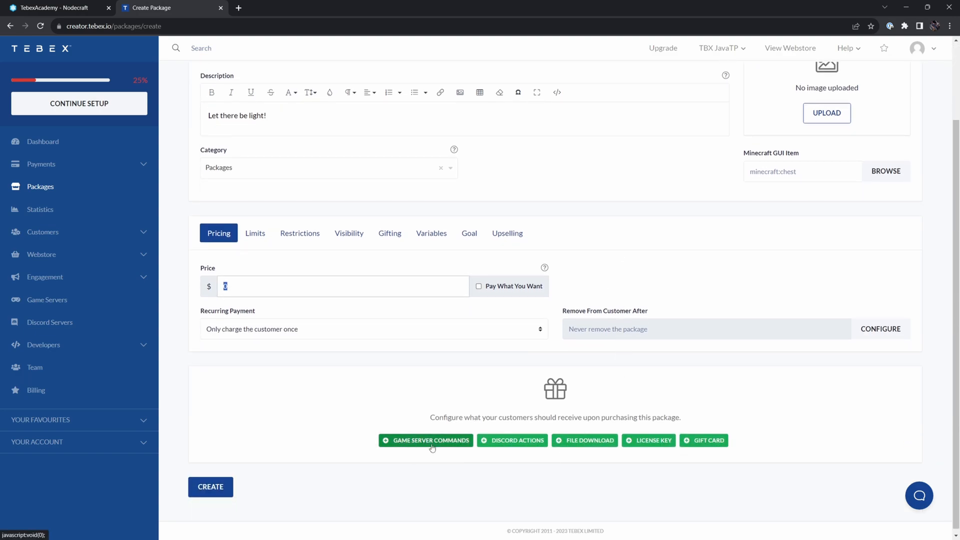
{"action": "left_click", "coordinate": [430, 440]}
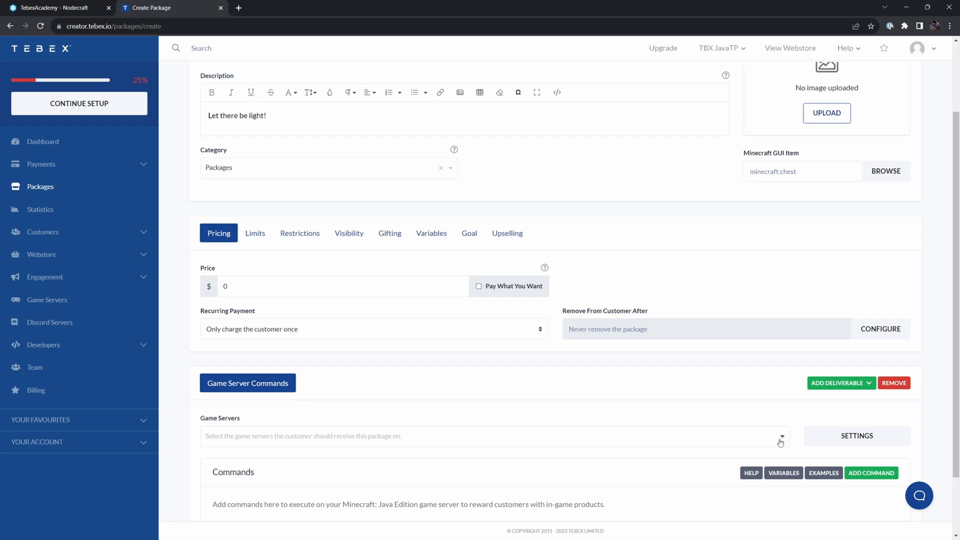
{"action": "left_click", "coordinate": [780, 436]}
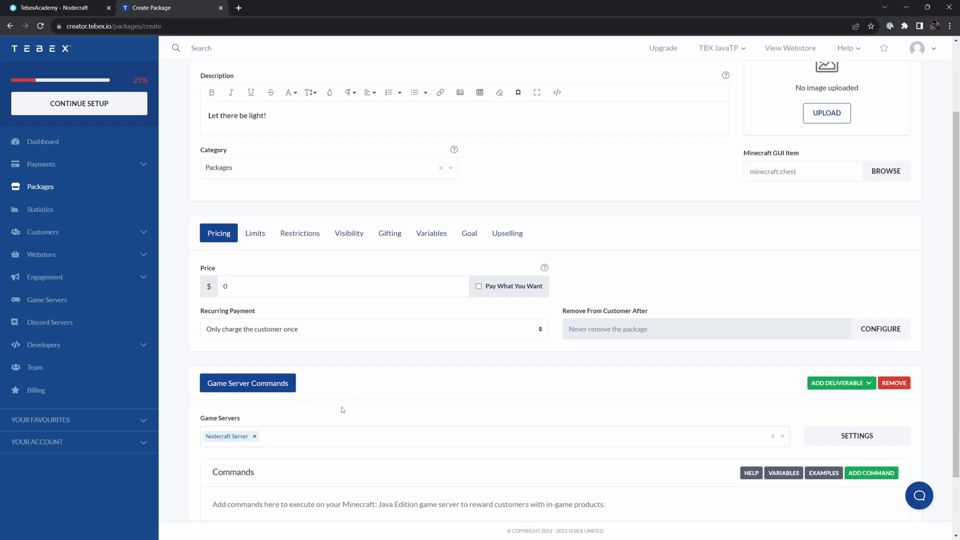
Add the purchase command 'time set day' plus a second empty command.
{"action": "scroll", "scroll_direction": "down", "scroll_amount": 3}
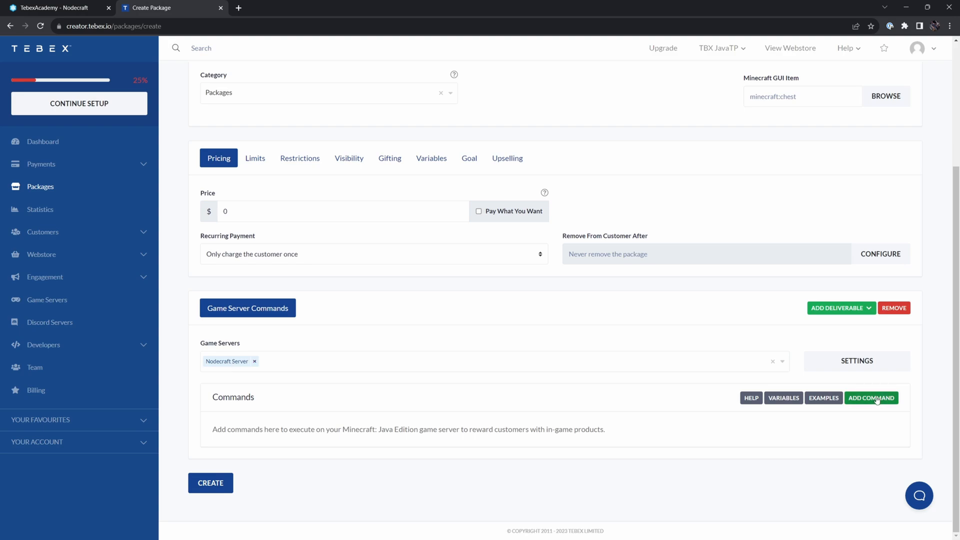
{"action": "left_click", "coordinate": [871, 398]}
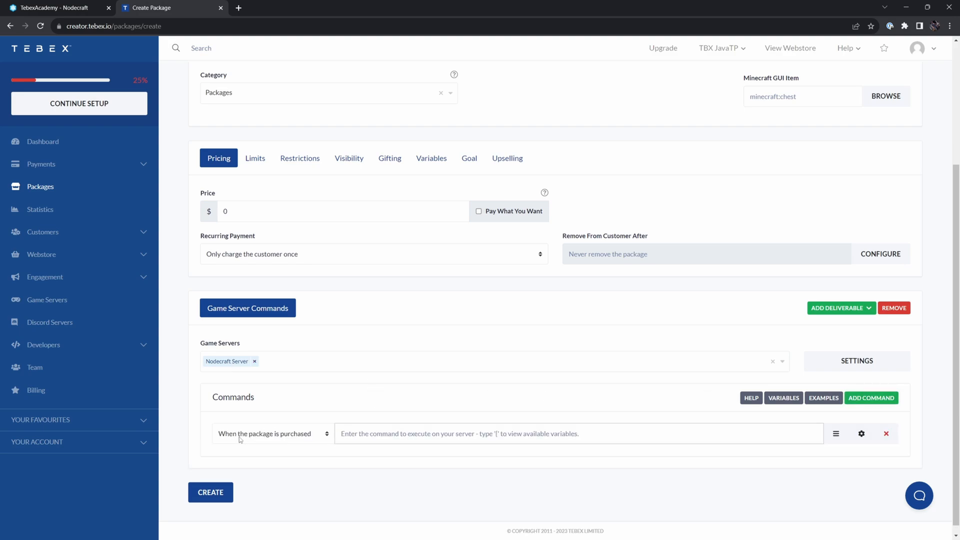
{"action": "type", "text": "time set day"}
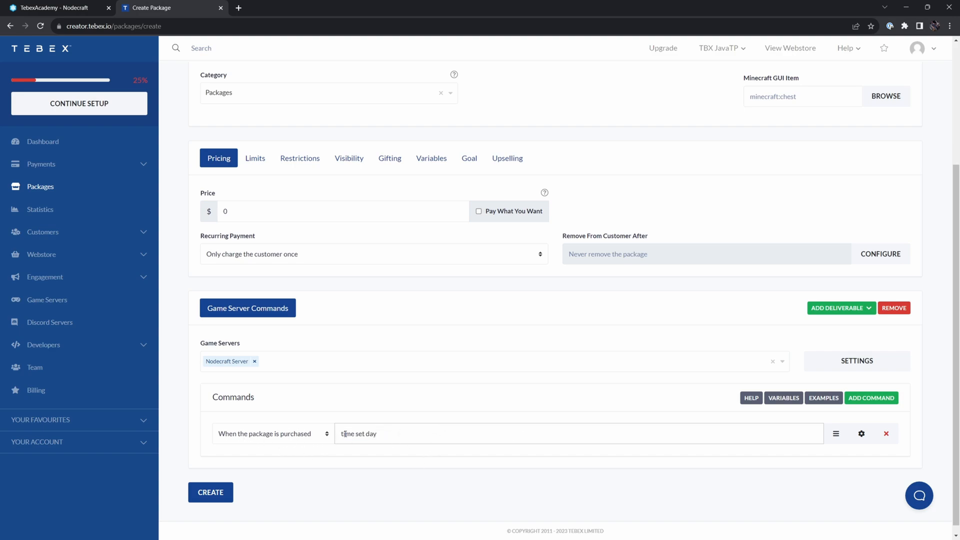
{"action": "double_click", "coordinate": [358, 434]}
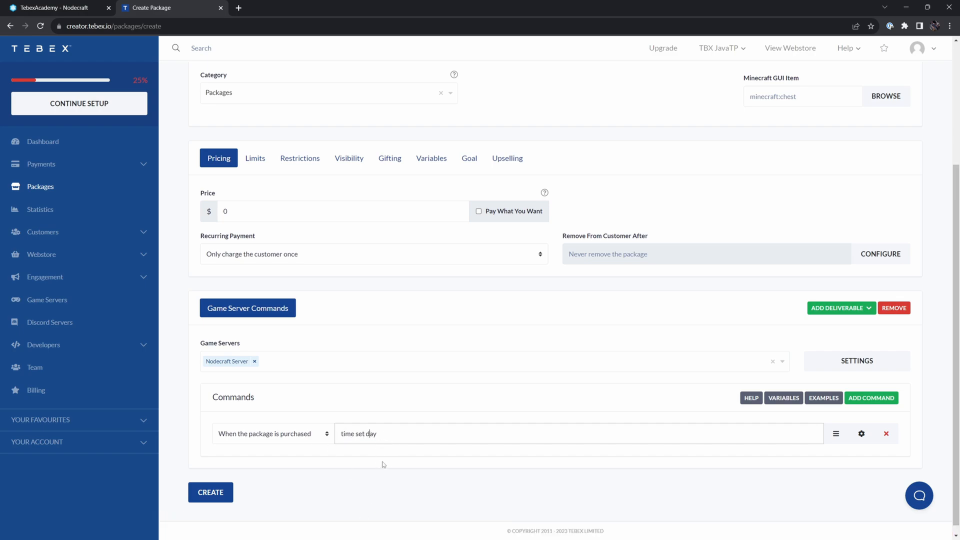
{"action": "left_click", "coordinate": [871, 398]}
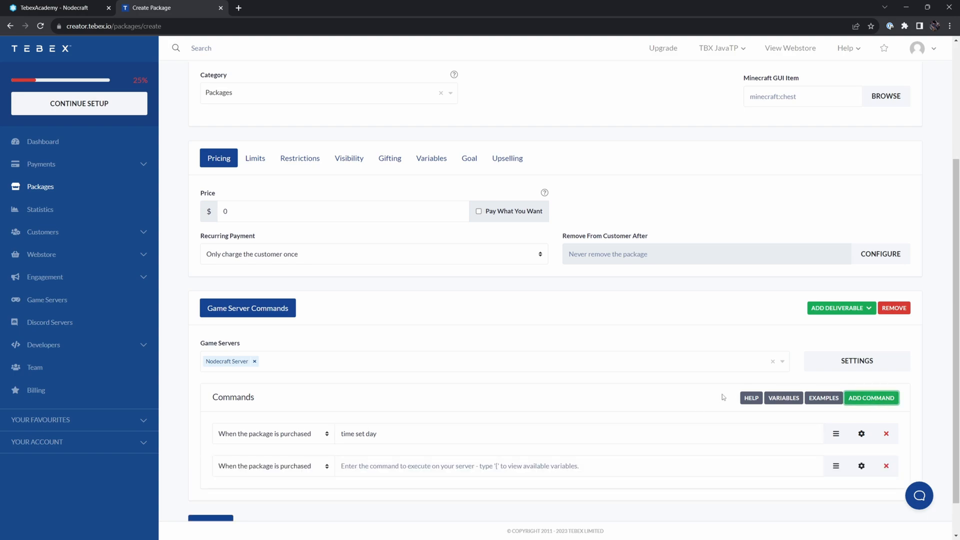
{"action": "mouse_move", "coordinate": [427, 298]}
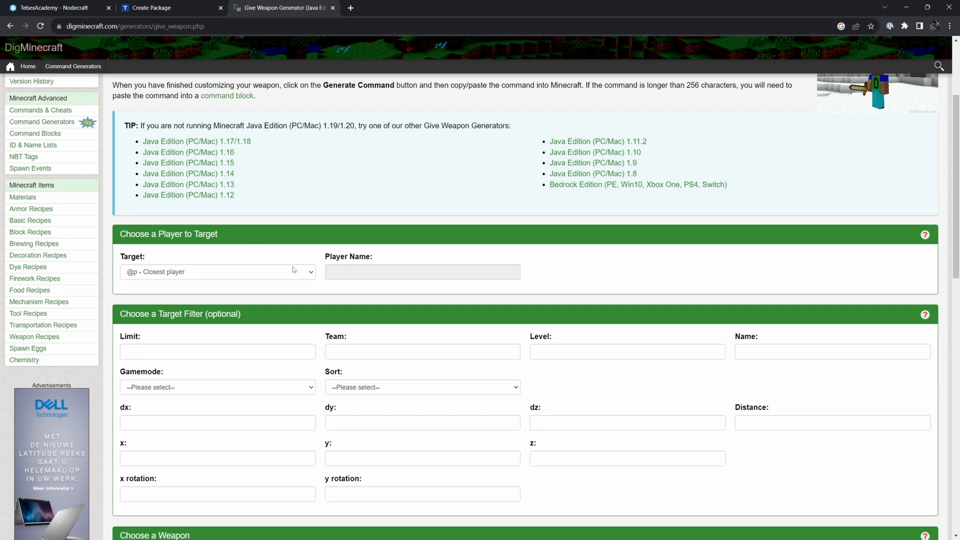
Generate and select '/give Ted crossbow 1' in DigMinecraft's Give Weapon Generator.
{"action": "type", "text": "Te"}
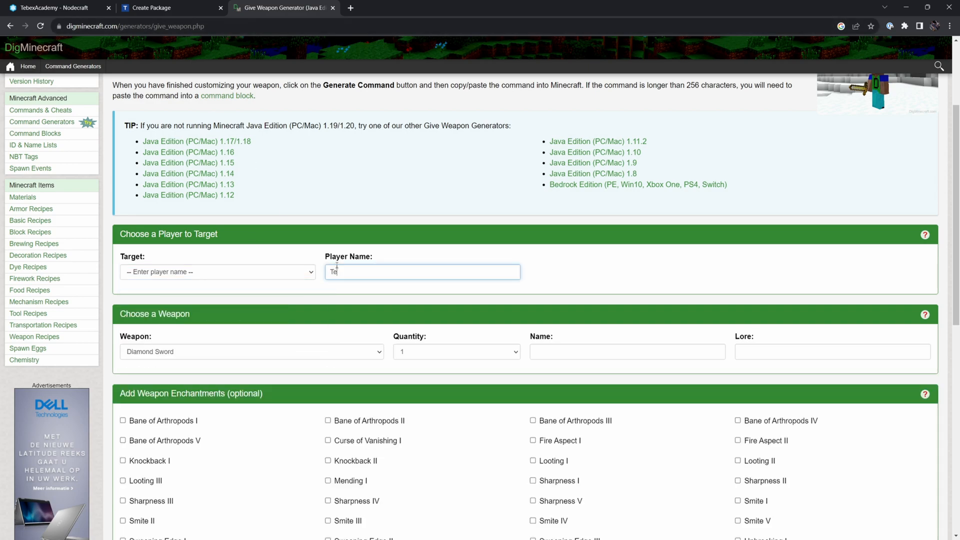
{"action": "left_click", "coordinate": [251, 257]}
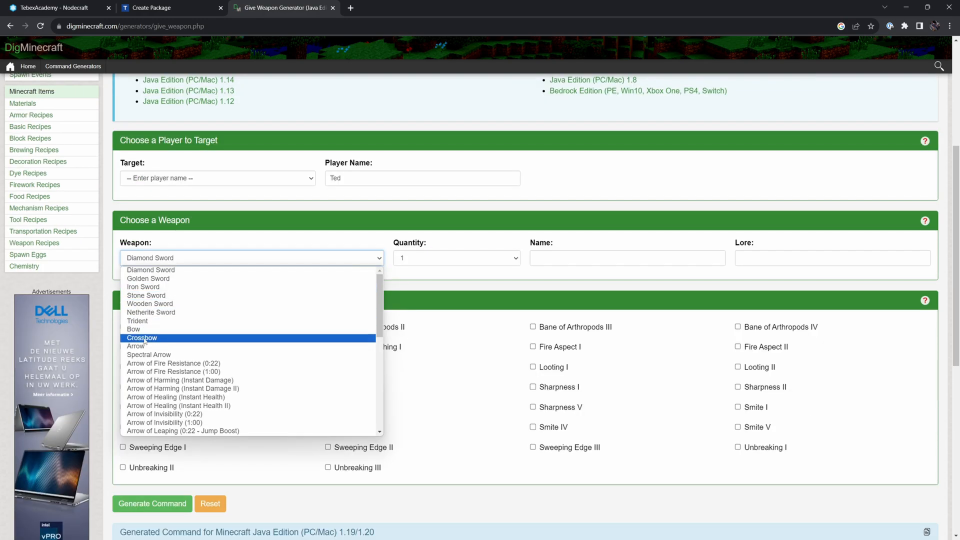
{"action": "left_click", "coordinate": [142, 338]}
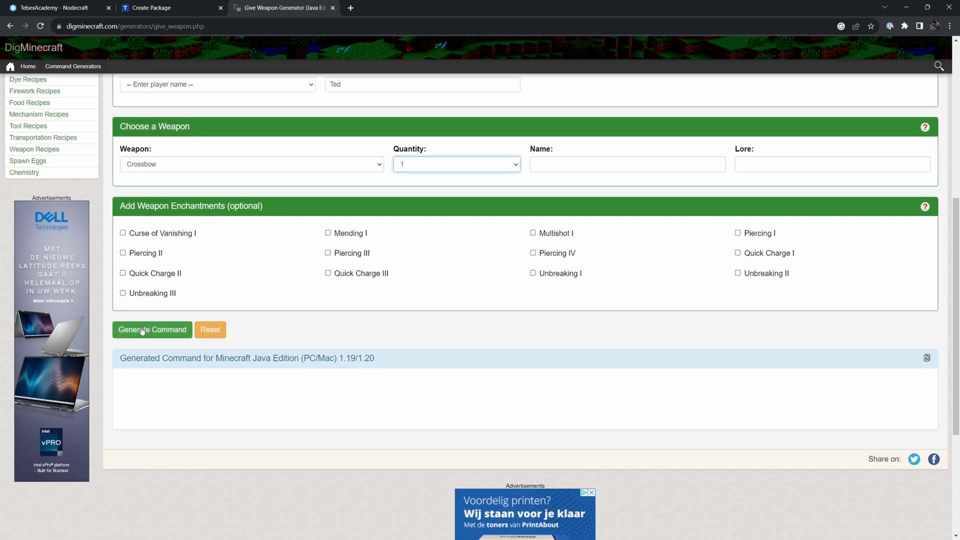
{"action": "left_click", "coordinate": [152, 330]}
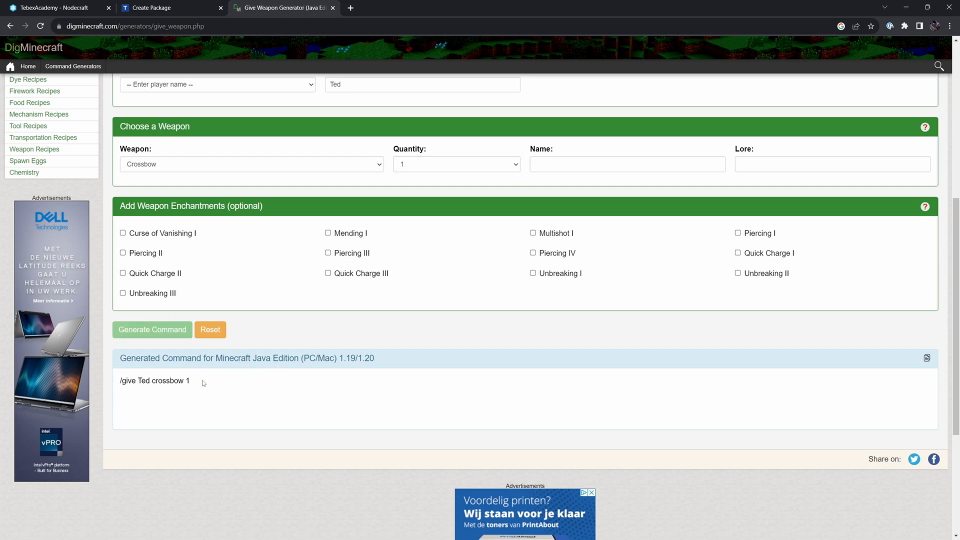
{"action": "triple_click", "coordinate": [154, 380]}
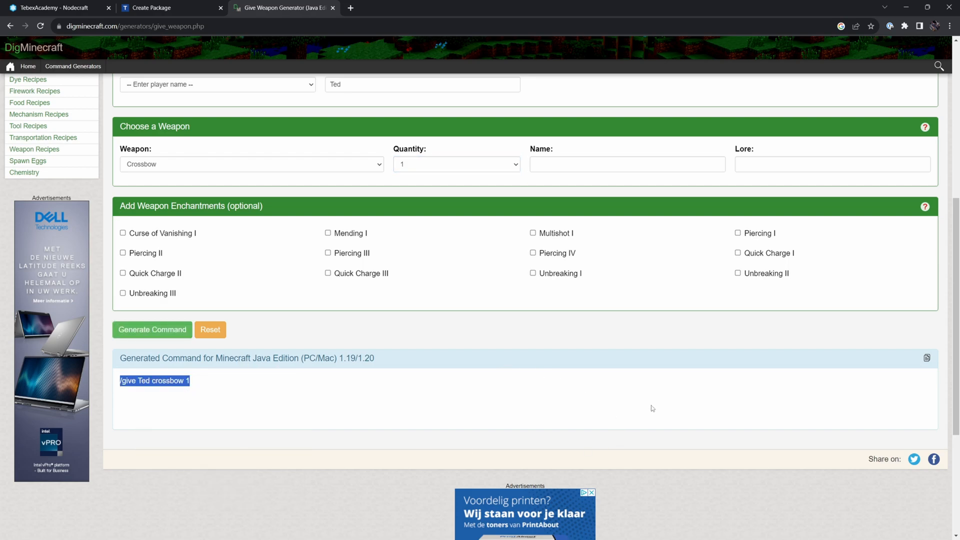
{"action": "left_click", "coordinate": [152, 8]}
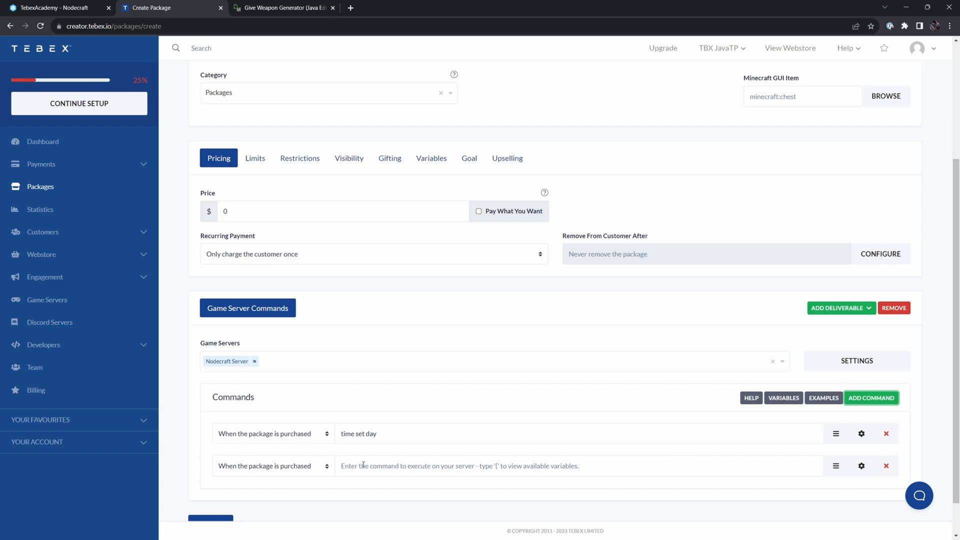
Enter 'give Ted crossbow 1' as the second command and require the player online.
{"action": "type", "text": "give Ted crossbow 1"}
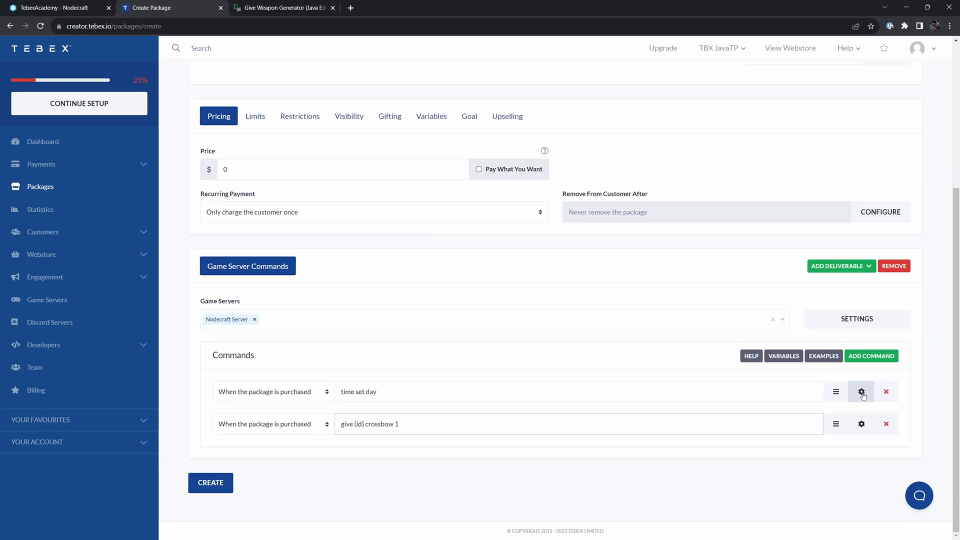
{"action": "left_click", "coordinate": [861, 391]}
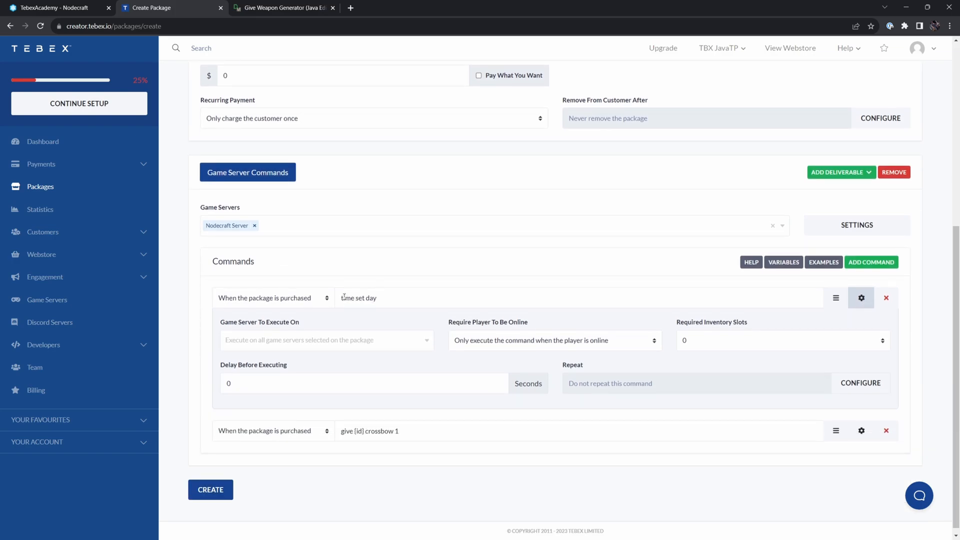
{"action": "left_click", "coordinate": [554, 341]}
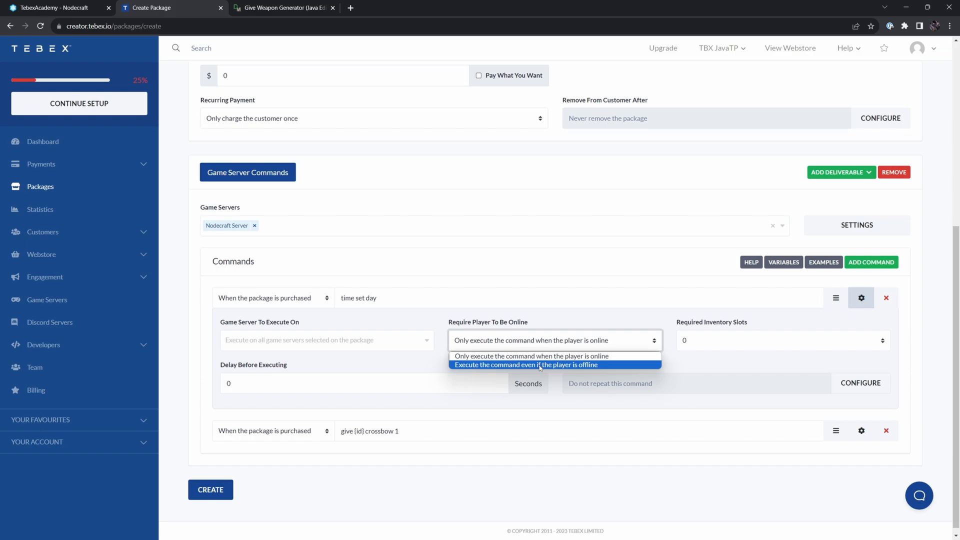
{"action": "left_click", "coordinate": [526, 365]}
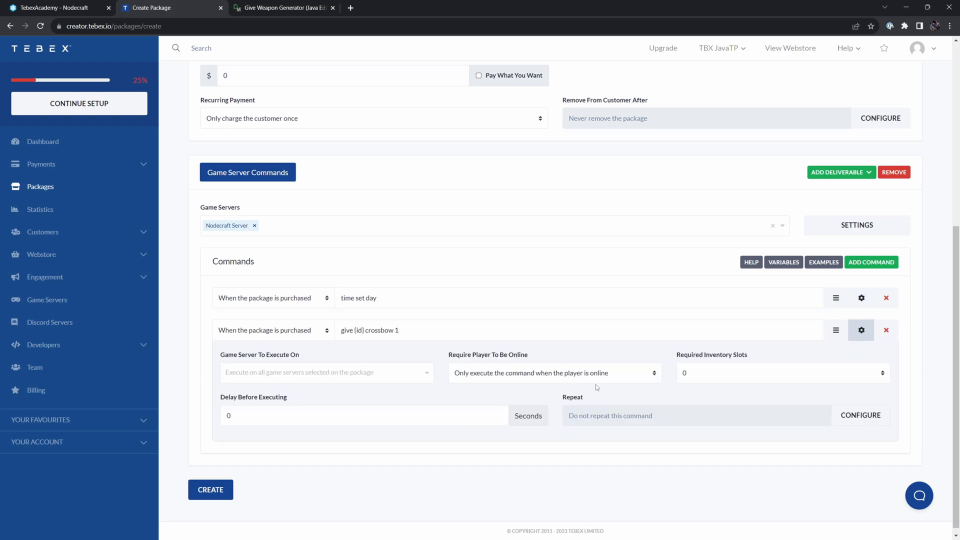
{"action": "mouse_move", "coordinate": [880, 388]}
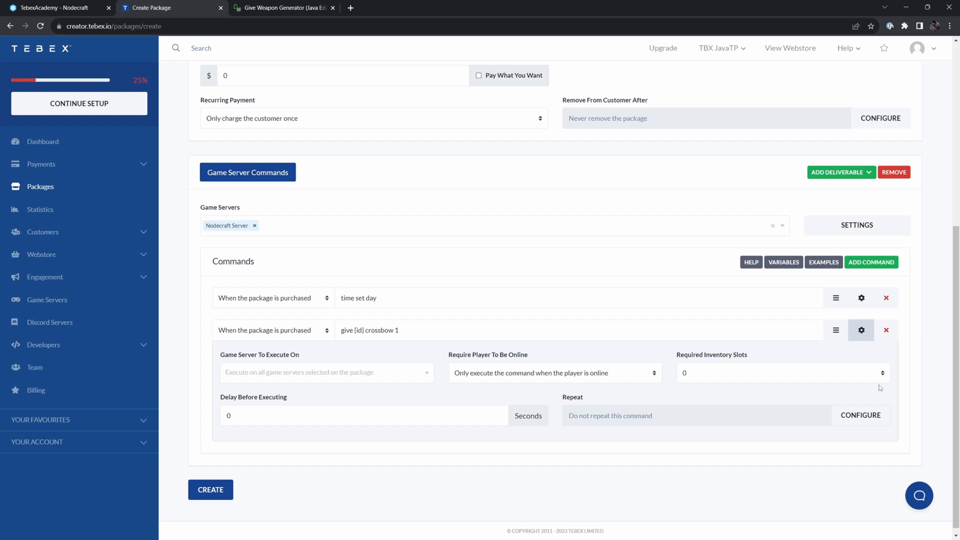
Require one free inventory slot for the crossbow command, then review time set day's settings.
{"action": "left_click", "coordinate": [783, 373]}
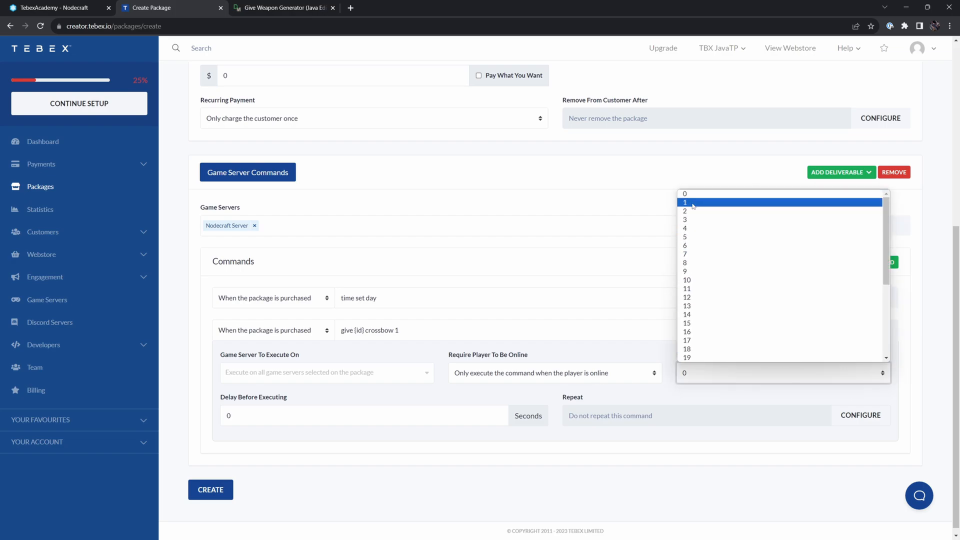
{"action": "left_click", "coordinate": [685, 202]}
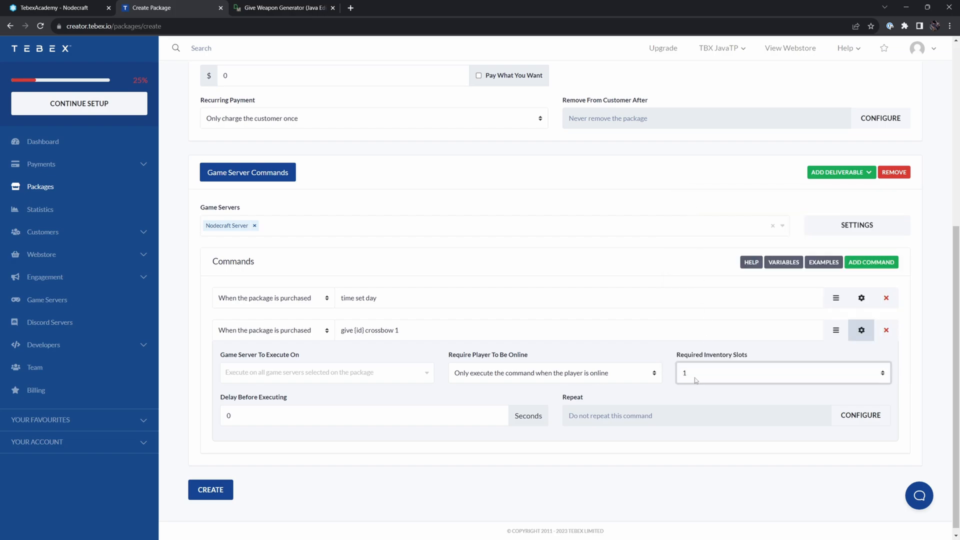
{"action": "mouse_move", "coordinate": [573, 387]}
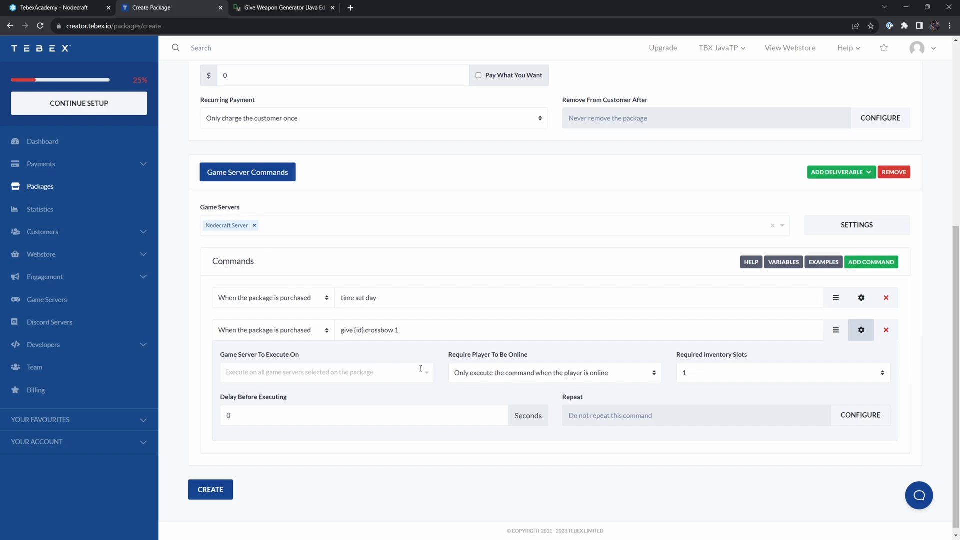
{"action": "left_click", "coordinate": [326, 372]}
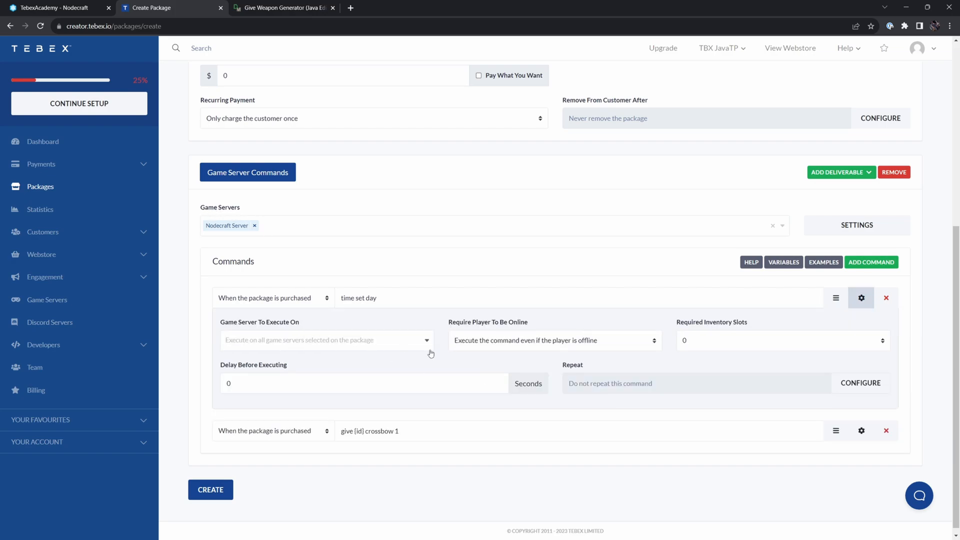
{"action": "left_click", "coordinate": [325, 340]}
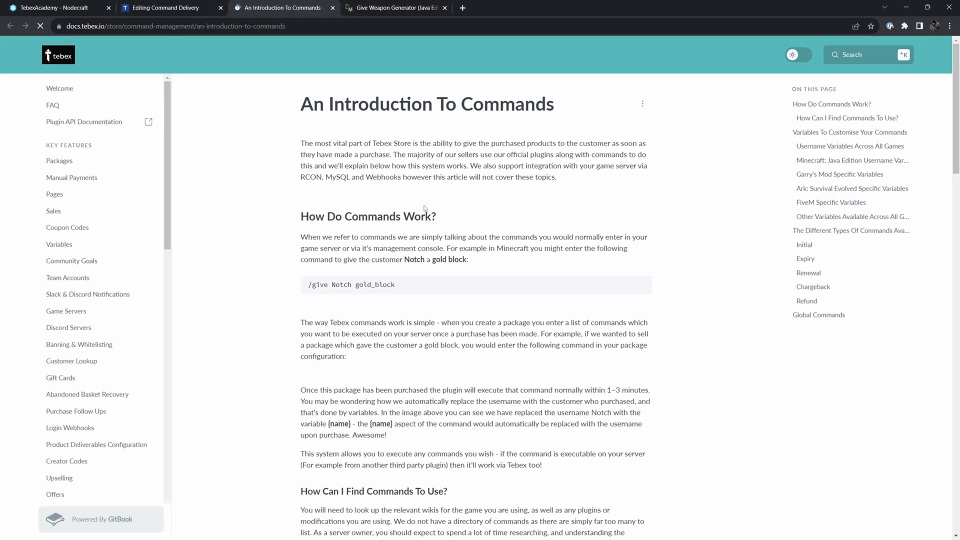
Find the {name} username variable in Tebex Docs, then return to the Packages list.
{"action": "left_click", "coordinate": [851, 145]}
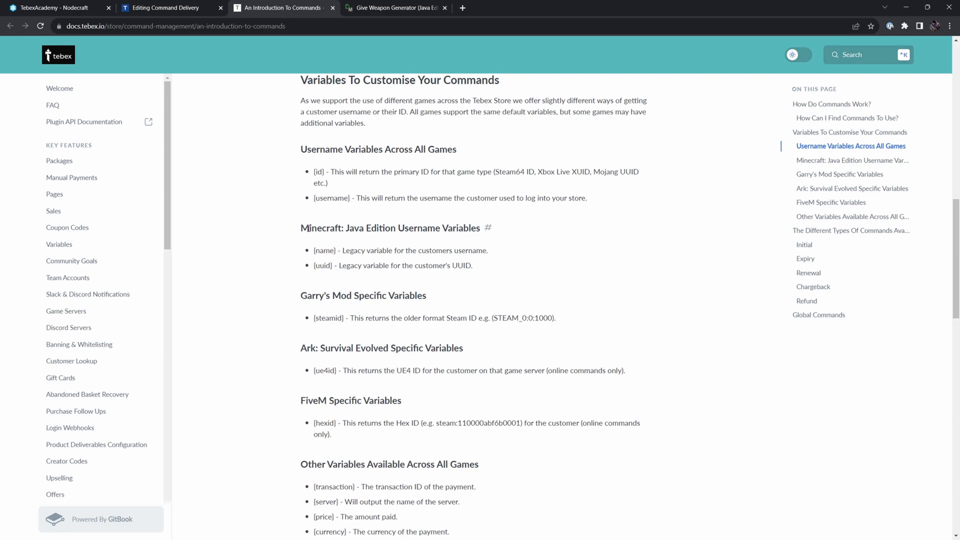
{"action": "double_click", "coordinate": [325, 250]}
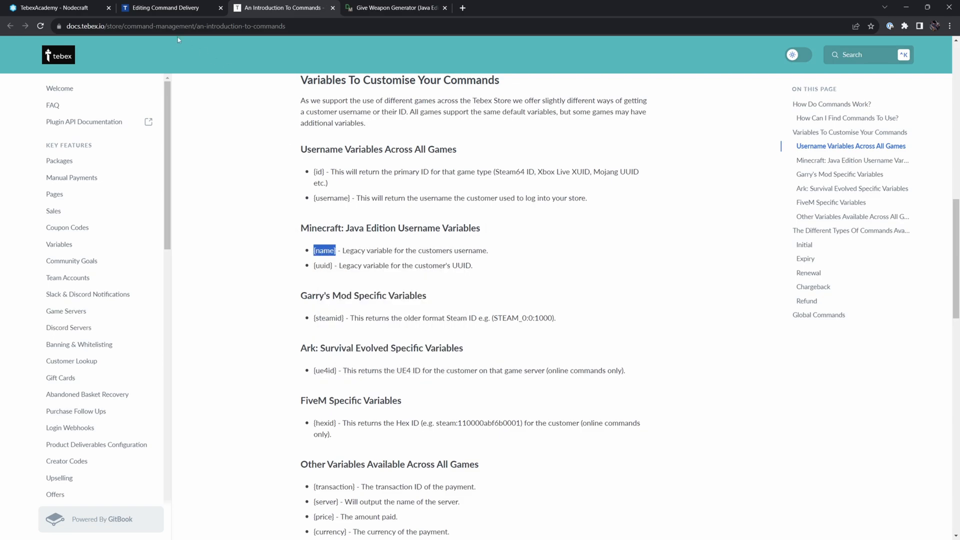
{"action": "left_click", "coordinate": [165, 7]}
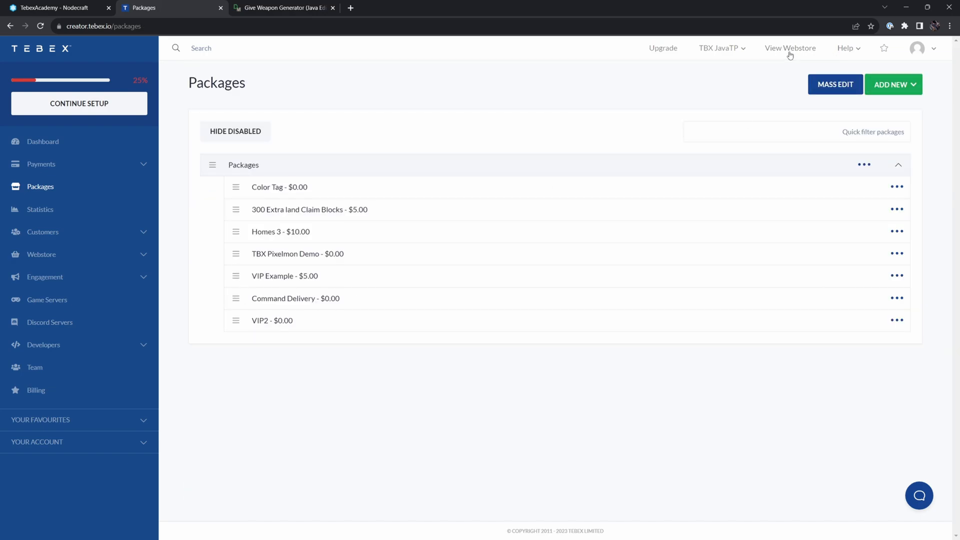
{"action": "mouse_move", "coordinate": [790, 48]}
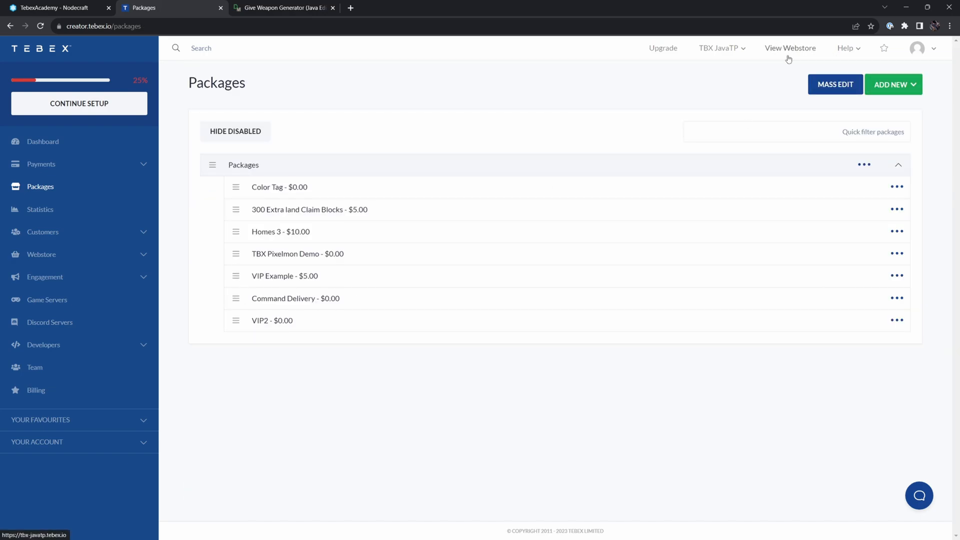
Create a manual payment for customer TebexAcademy containing the Command Delivery package.
{"action": "left_click", "coordinate": [41, 164]}
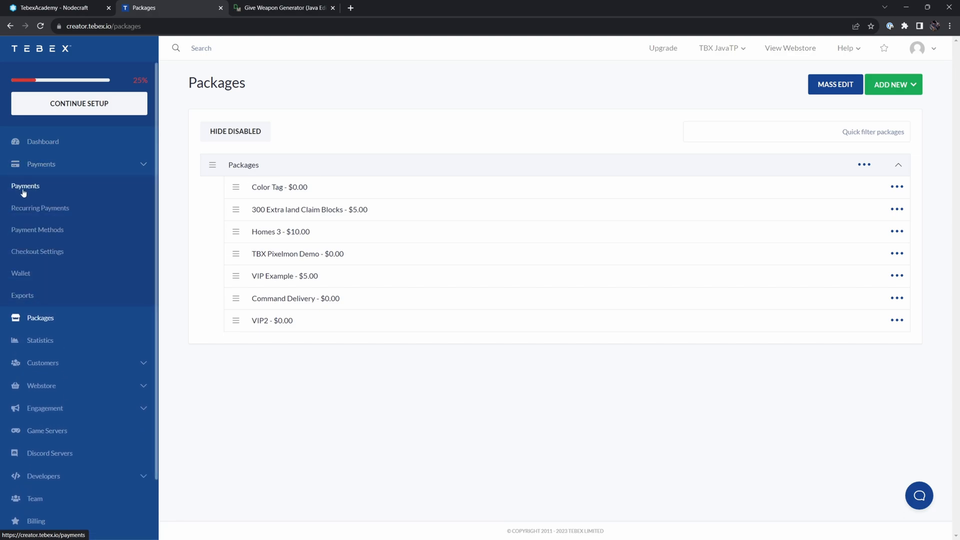
{"action": "left_click", "coordinate": [25, 185]}
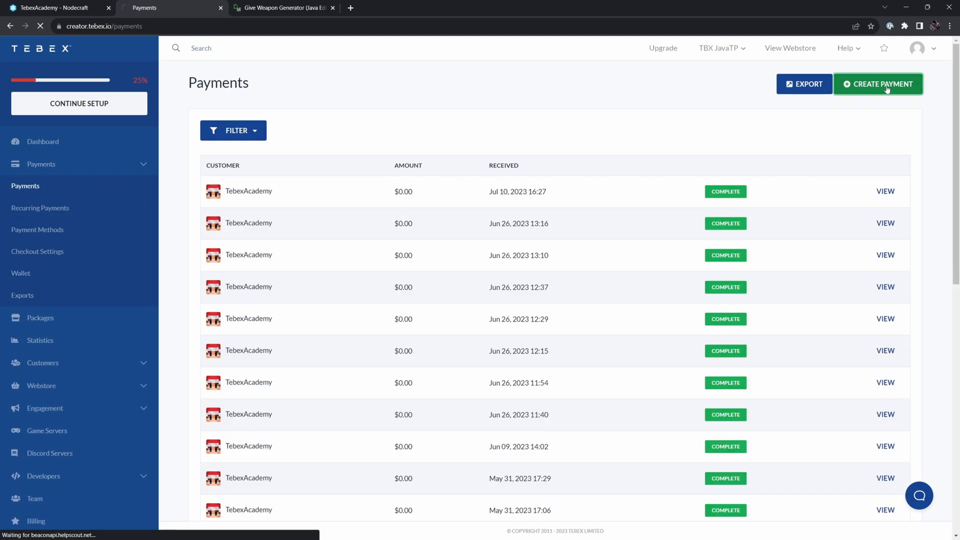
{"action": "left_click", "coordinate": [878, 84]}
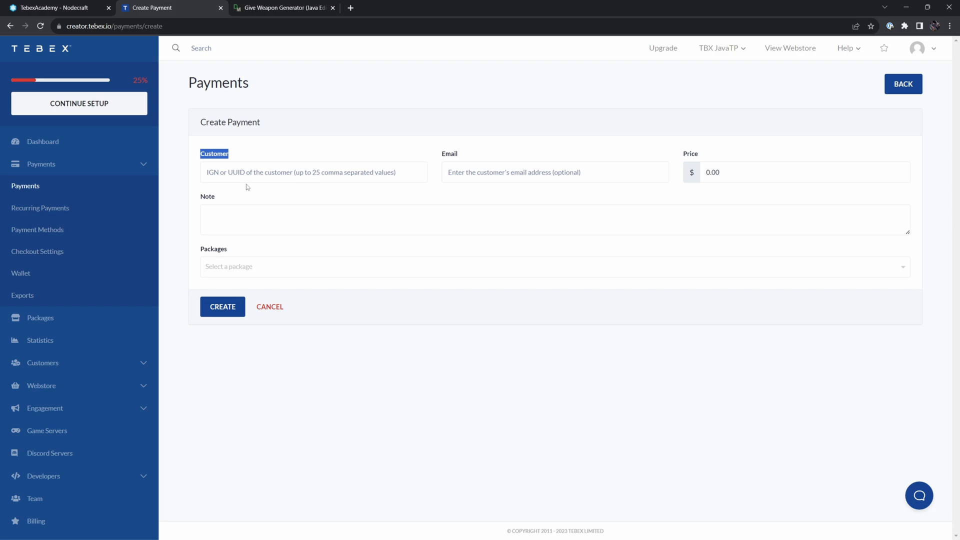
{"action": "type", "text": "TebexAcademy"}
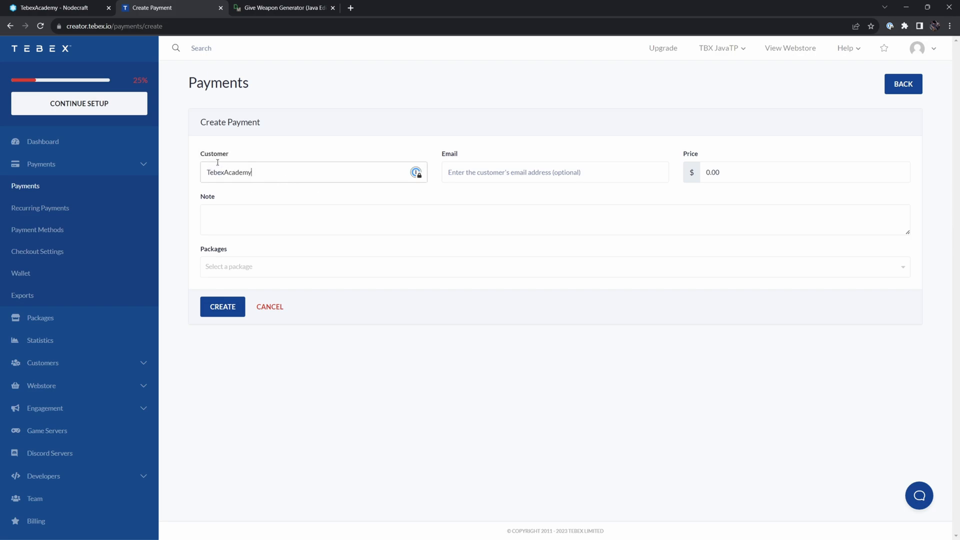
{"action": "left_click", "coordinate": [554, 266]}
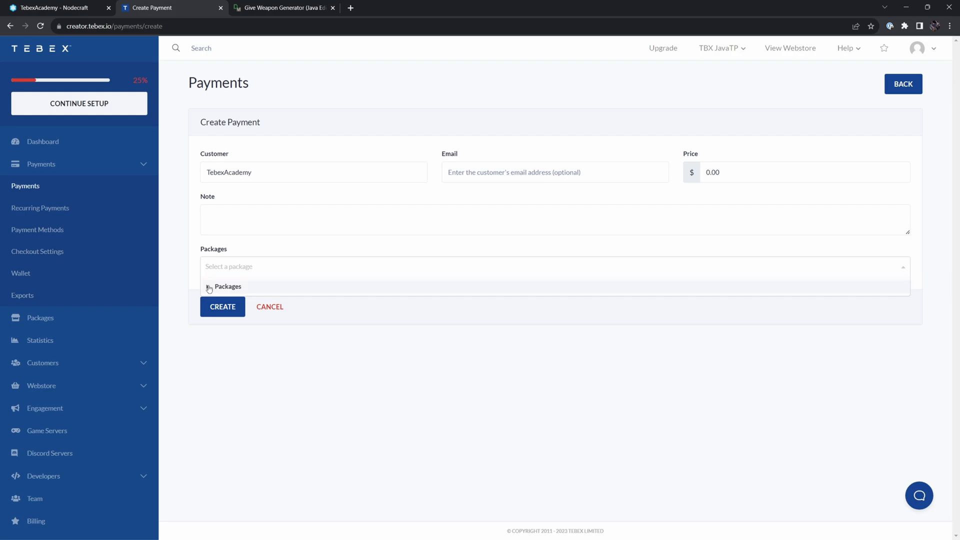
{"action": "left_click", "coordinate": [226, 367]}
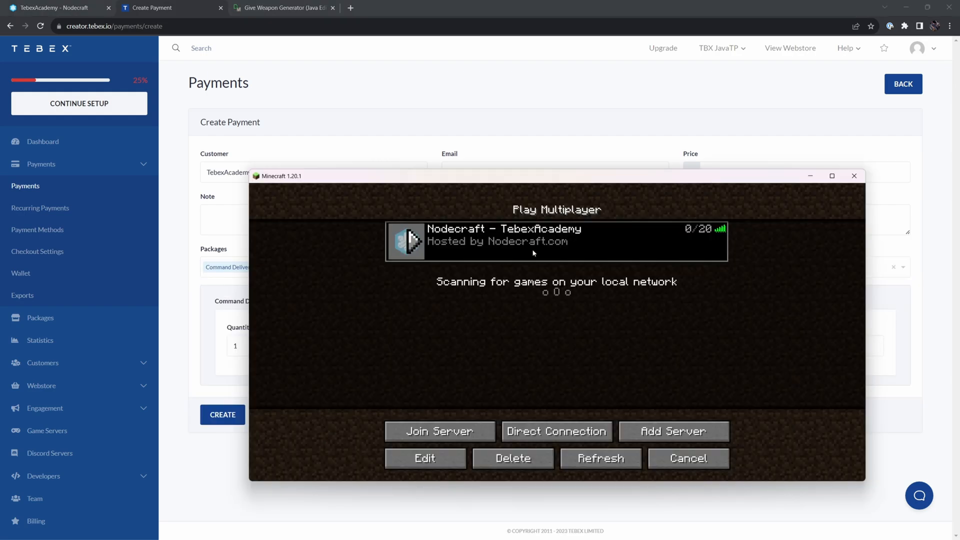
Join the TebexAcademy server, run '/time set day' in chat, and submit the payment.
{"action": "left_click", "coordinate": [439, 431]}
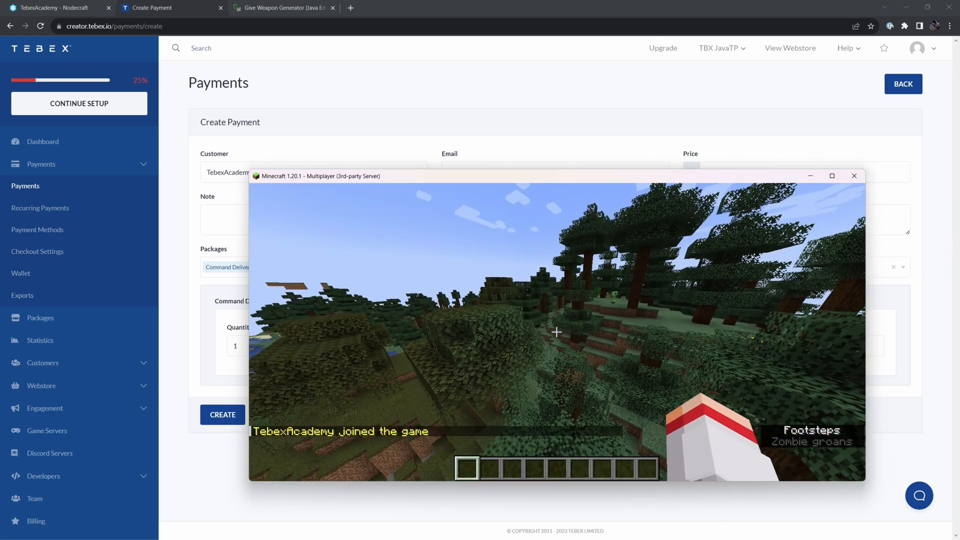
{"action": "type", "text": "/time set day"}
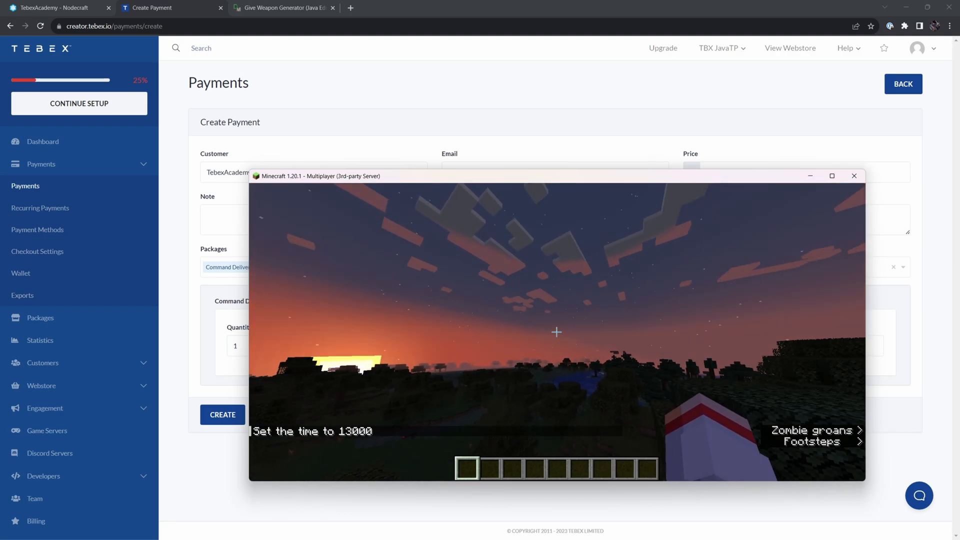
{"action": "left_click", "coordinate": [853, 176]}
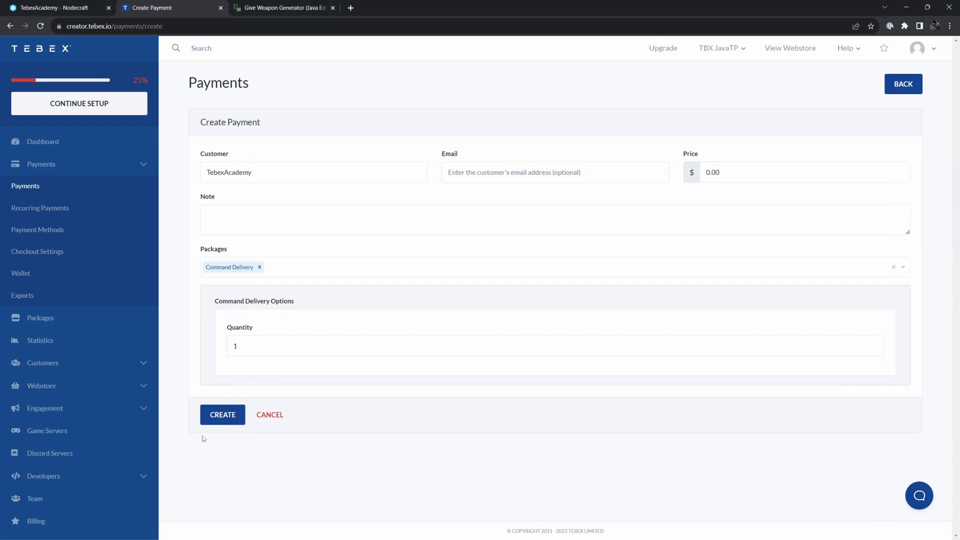
{"action": "left_click", "coordinate": [222, 414]}
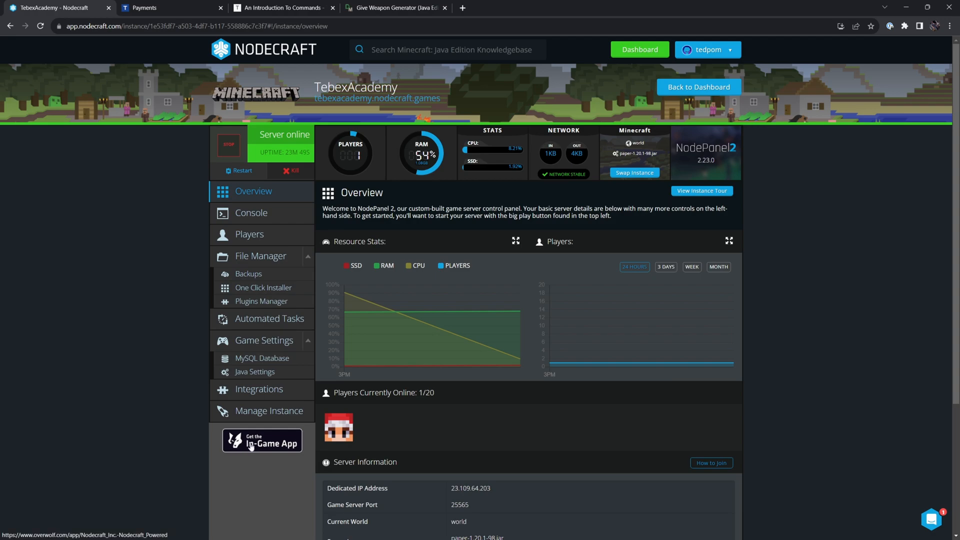
Open the Nodecraft Powered in-game app page and proceed with its Overwolf install.
{"action": "left_click", "coordinate": [262, 441]}
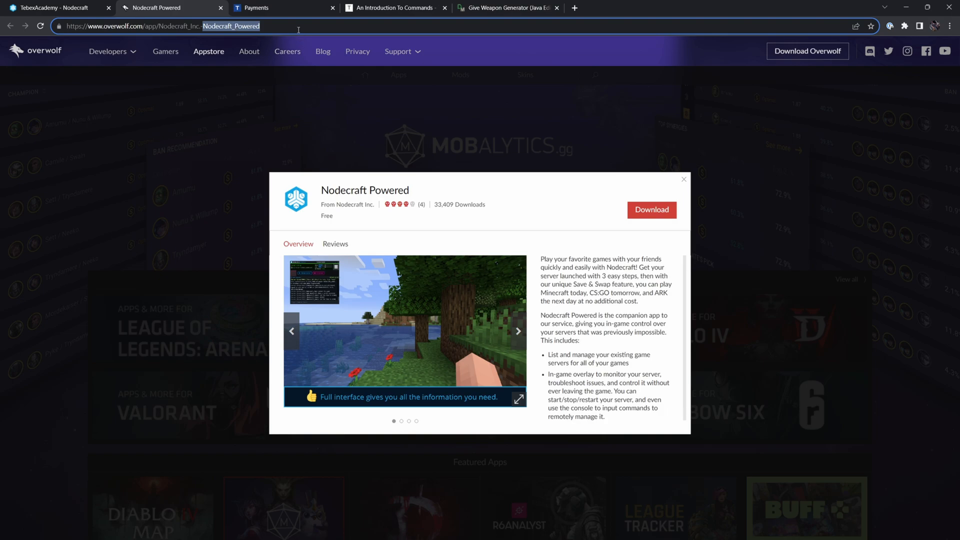
{"action": "left_click", "coordinate": [651, 209]}
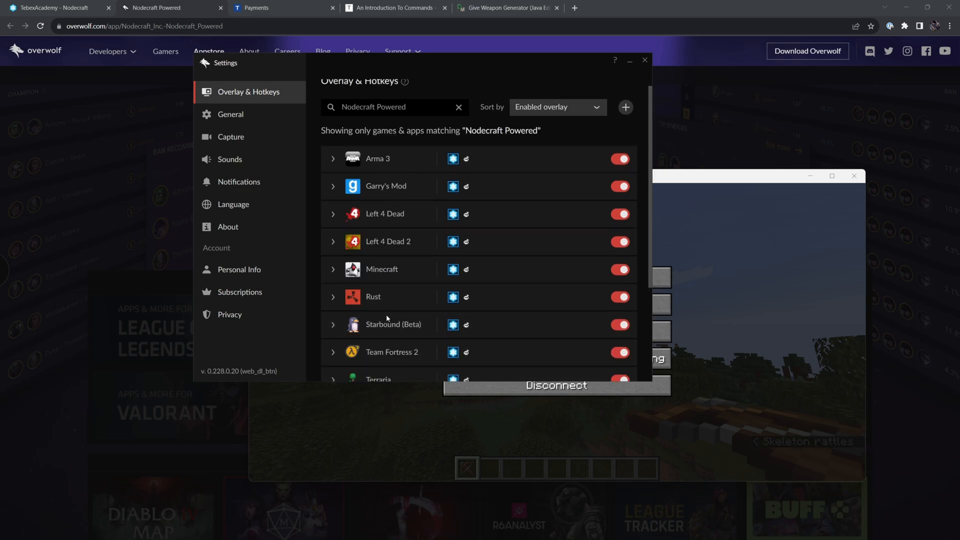
{"action": "scroll", "scroll_direction": "down", "scroll_amount": 3}
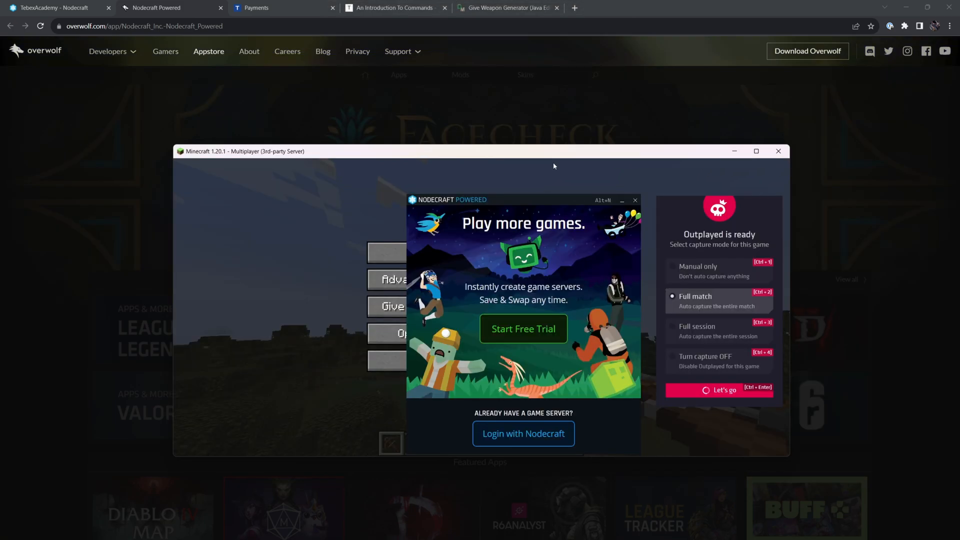
{"action": "mouse_move", "coordinate": [762, 248]}
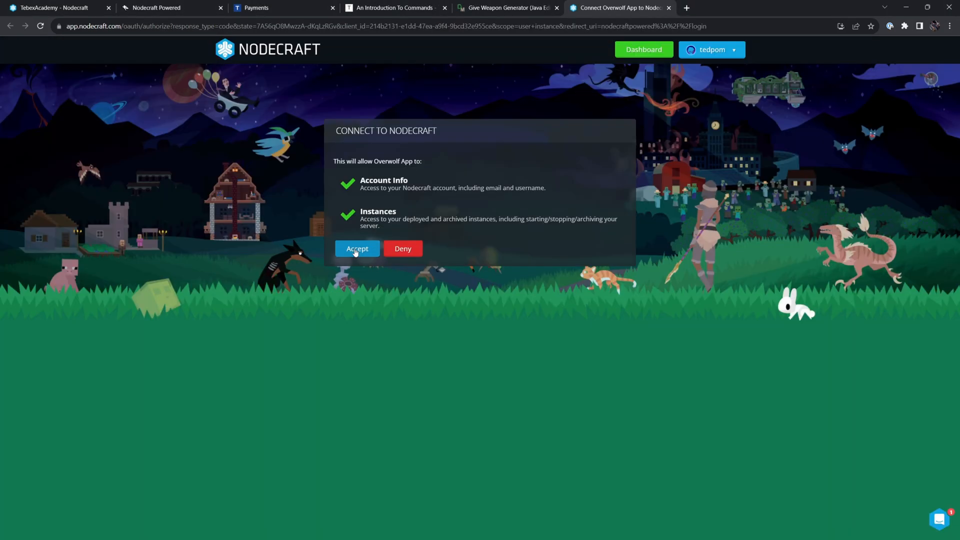
Accept the Overwolf app authorization, then choose Open NodePanel from the in-game overlay menu.
{"action": "left_click", "coordinate": [357, 249]}
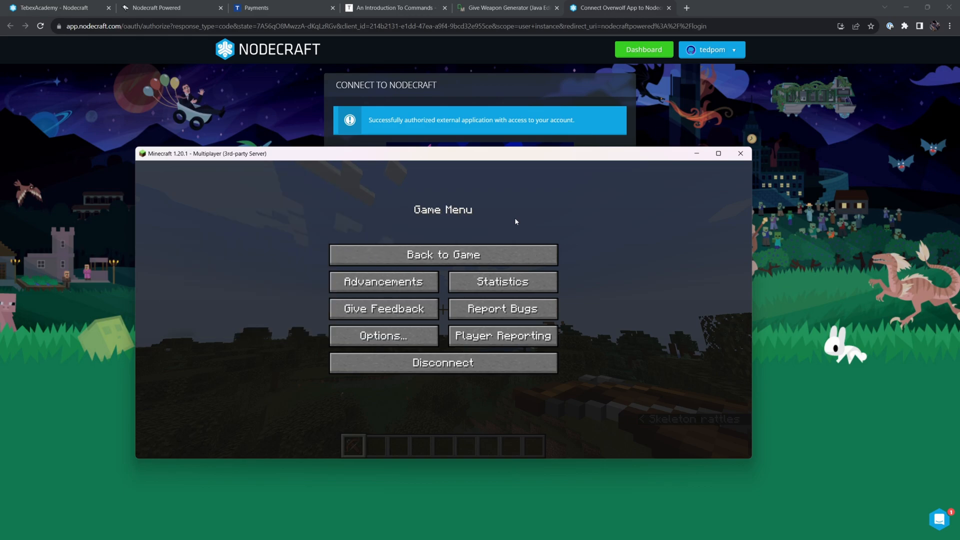
{"action": "left_click", "coordinate": [442, 254]}
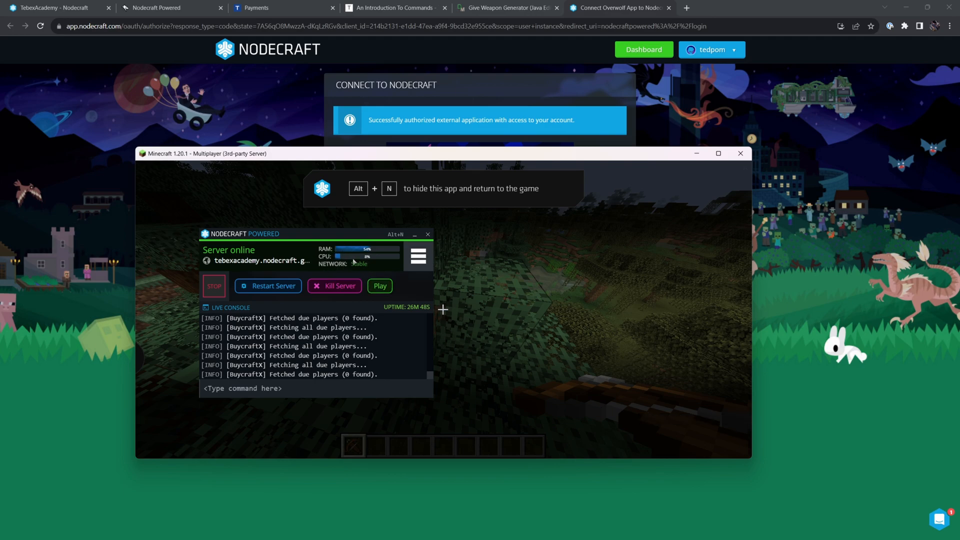
{"action": "left_click", "coordinate": [418, 256]}
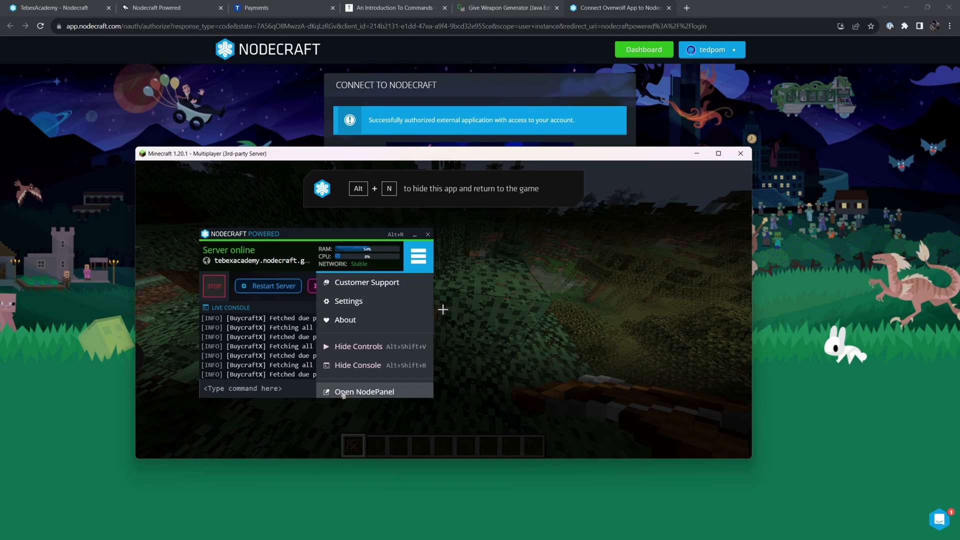
{"action": "left_click", "coordinate": [364, 391]}
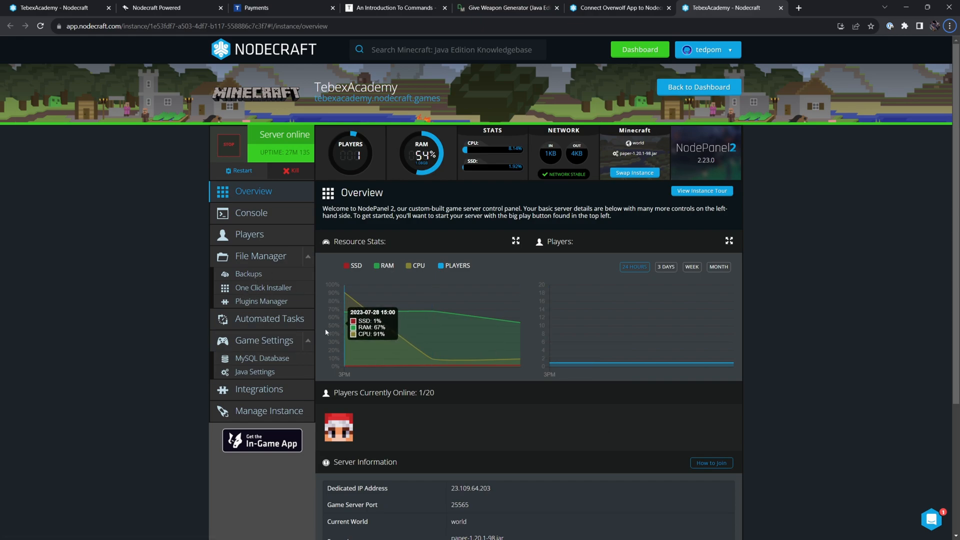
{"action": "mouse_move", "coordinate": [600, 439]}
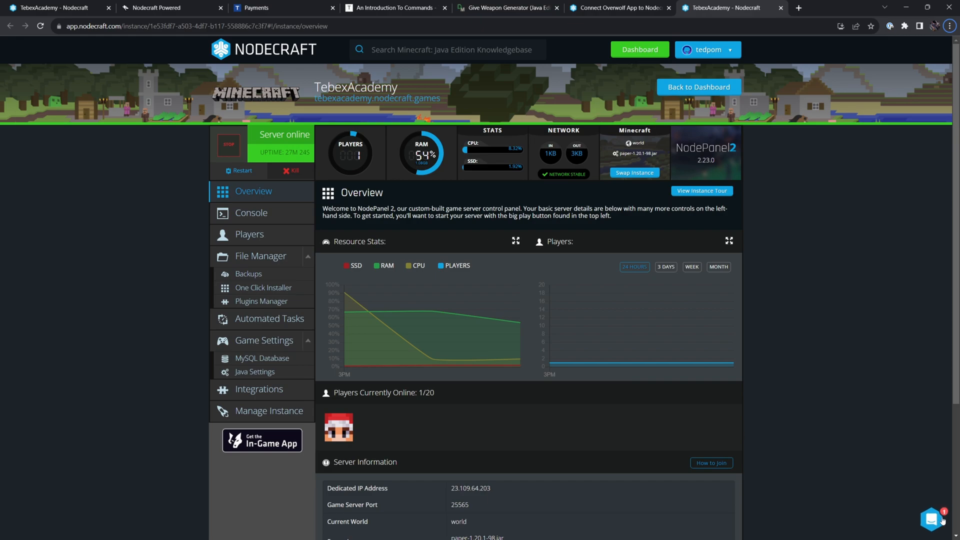
Open Nodecraft's support chat, then review TebexAcademy's $0.00 payments in Tebex.
{"action": "left_click", "coordinate": [933, 519]}
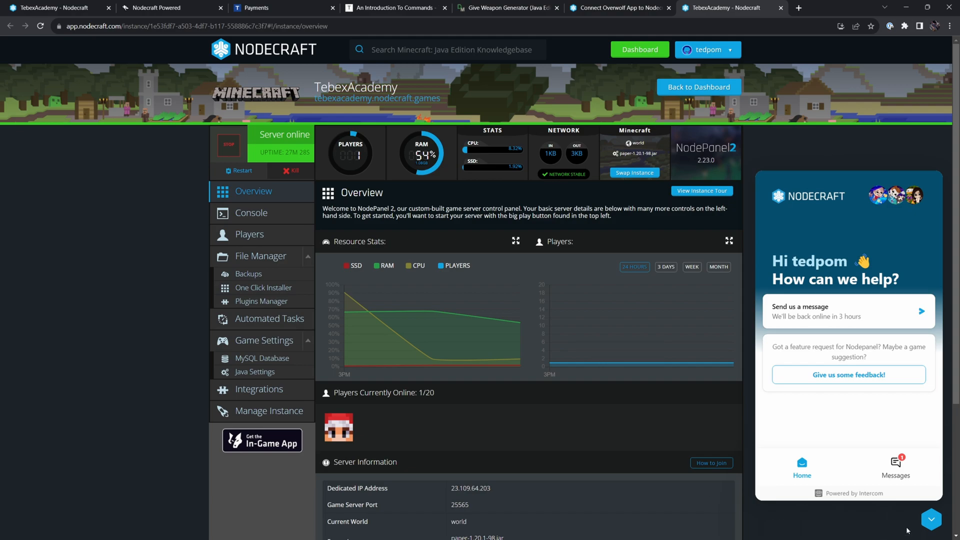
{"action": "left_click", "coordinate": [257, 8]}
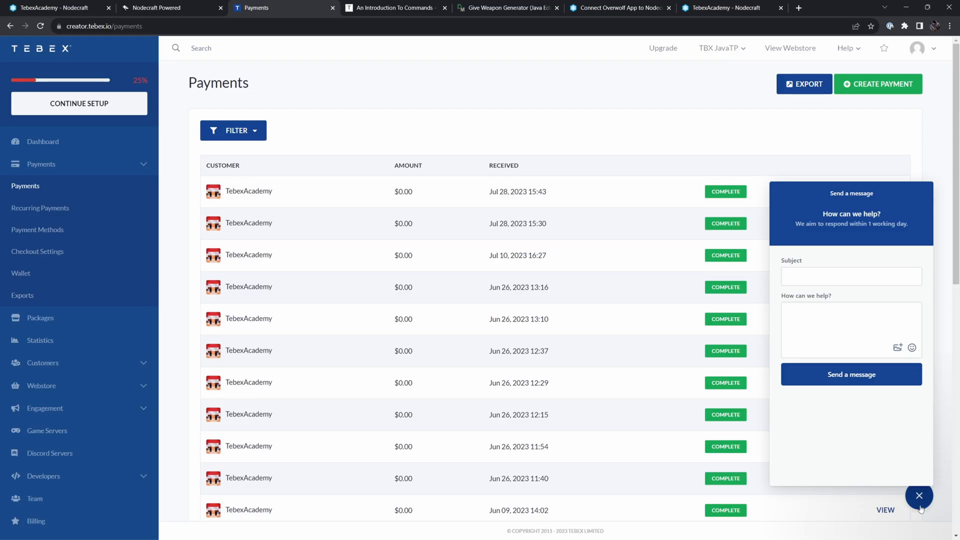
{"action": "mouse_move", "coordinate": [577, 198]}
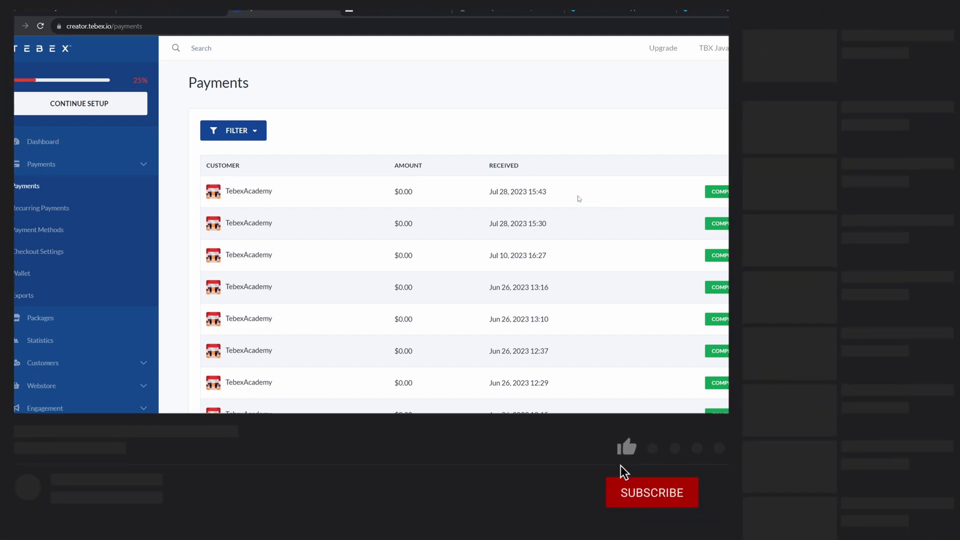
{"action": "left_click", "coordinate": [652, 493]}
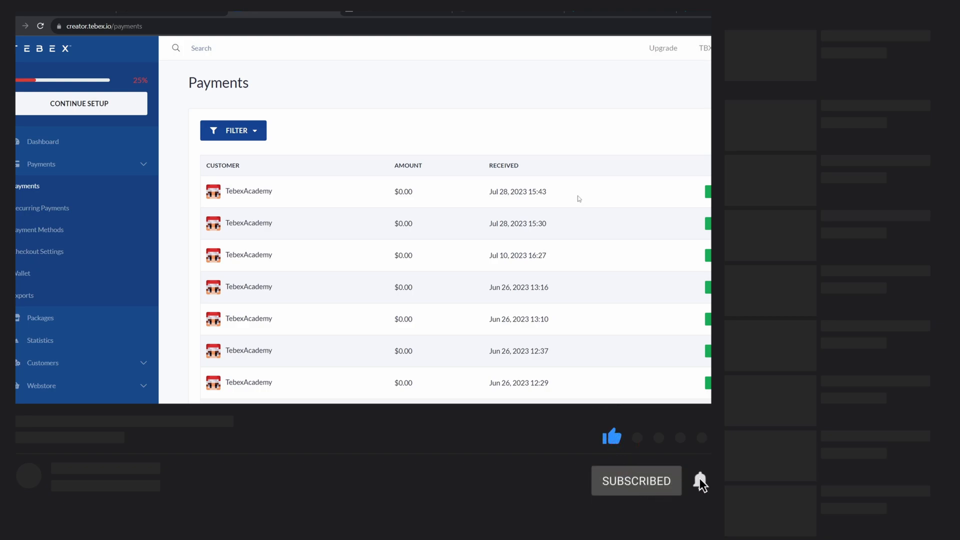